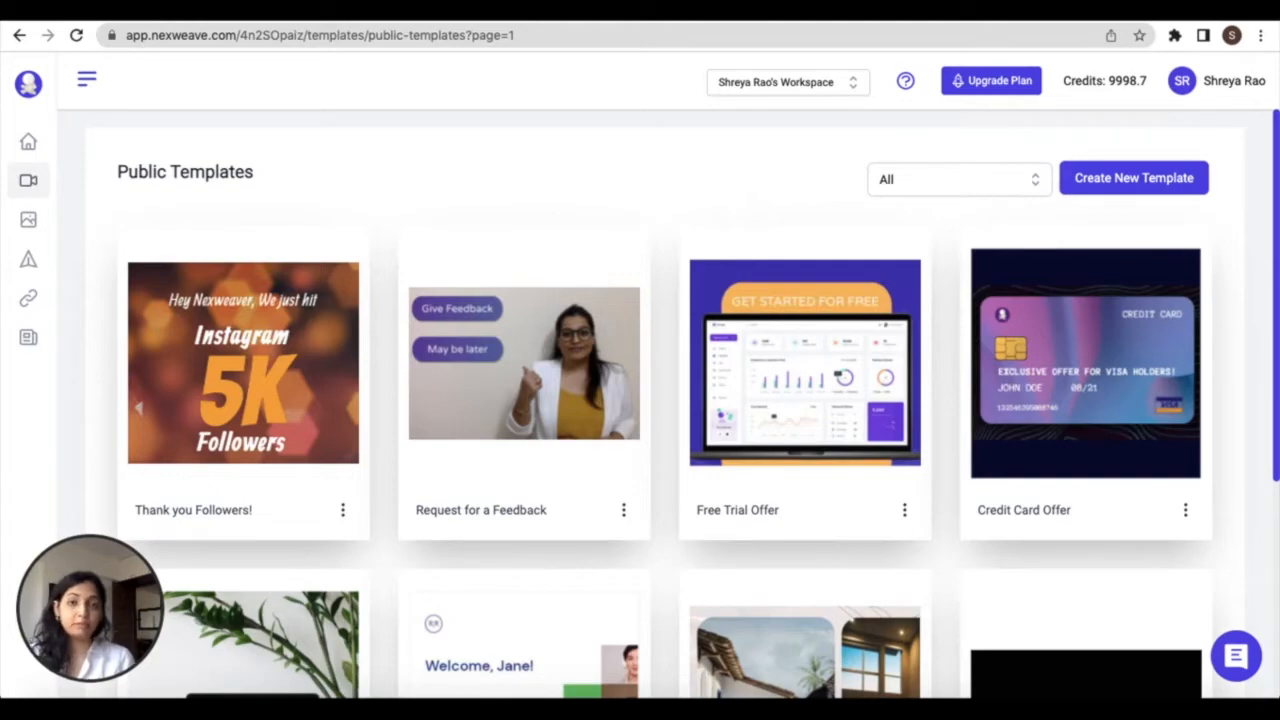
# Use the Free Trial Offer public template and review its Edit Variables panel, including the 3 MONTHS trial period.
pyautogui.scroll(-3)
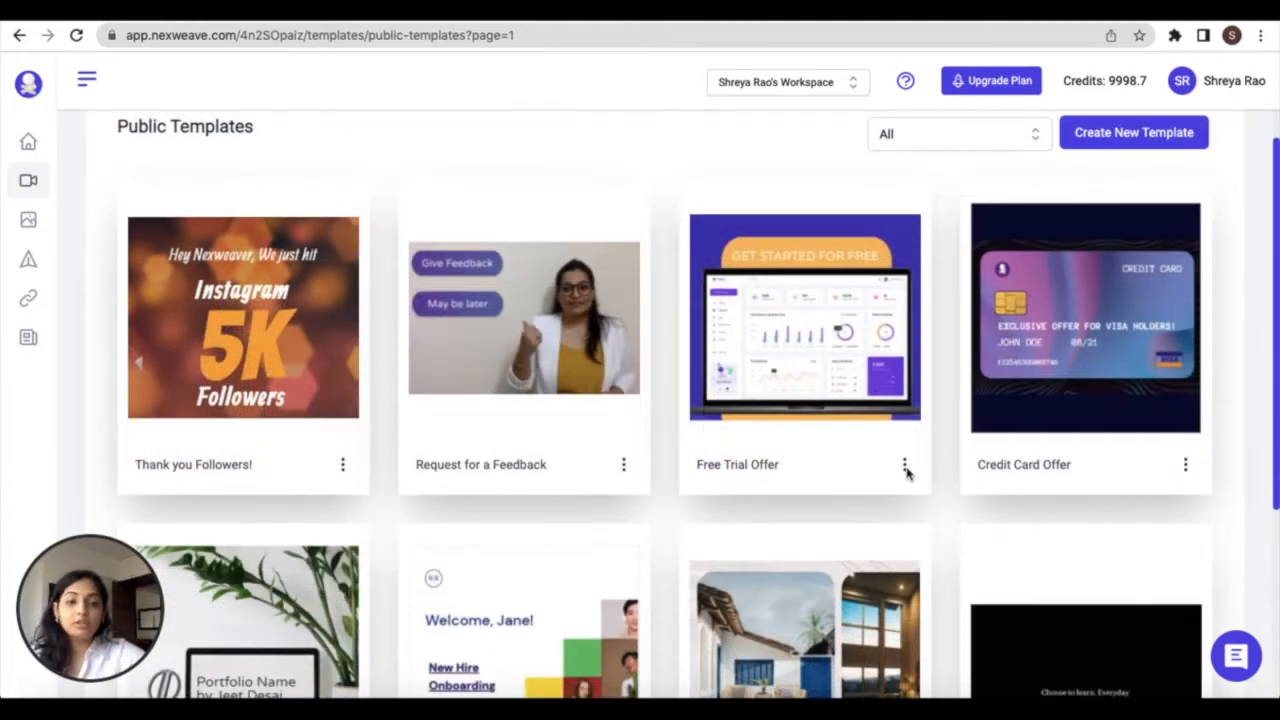
pyautogui.click(904, 464)
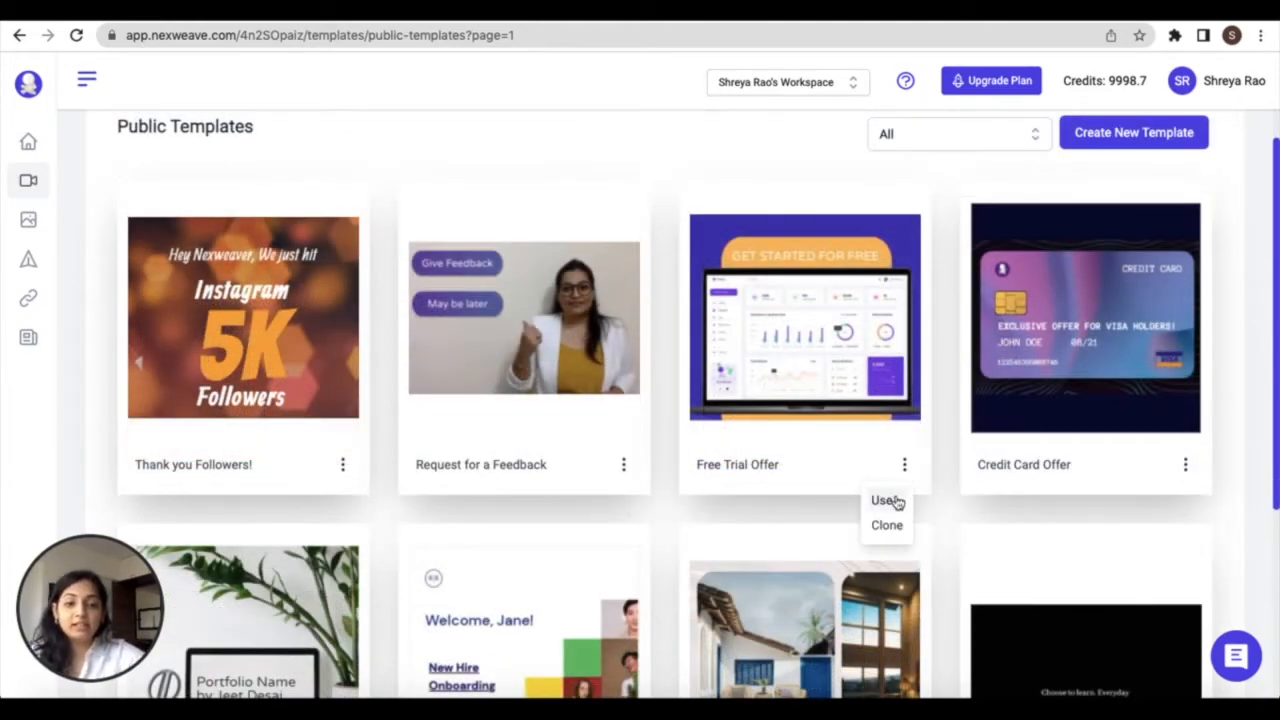
pyautogui.click(884, 500)
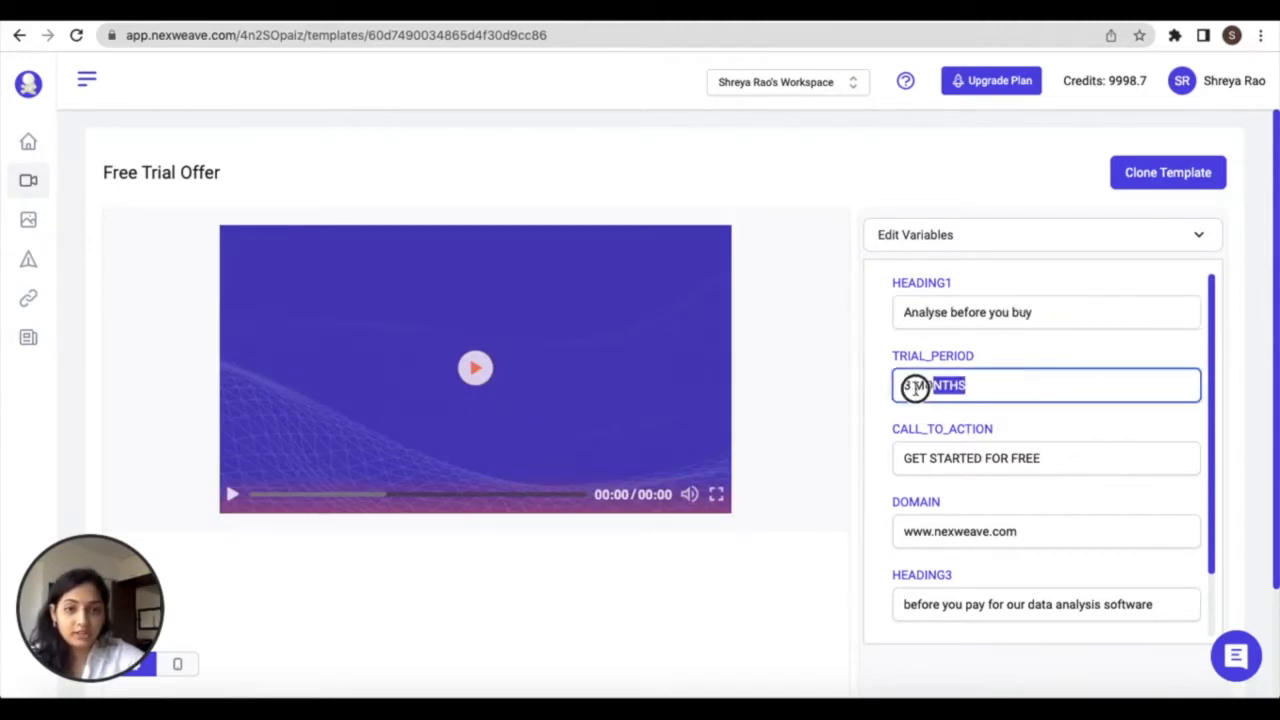
pyautogui.scroll(-3)
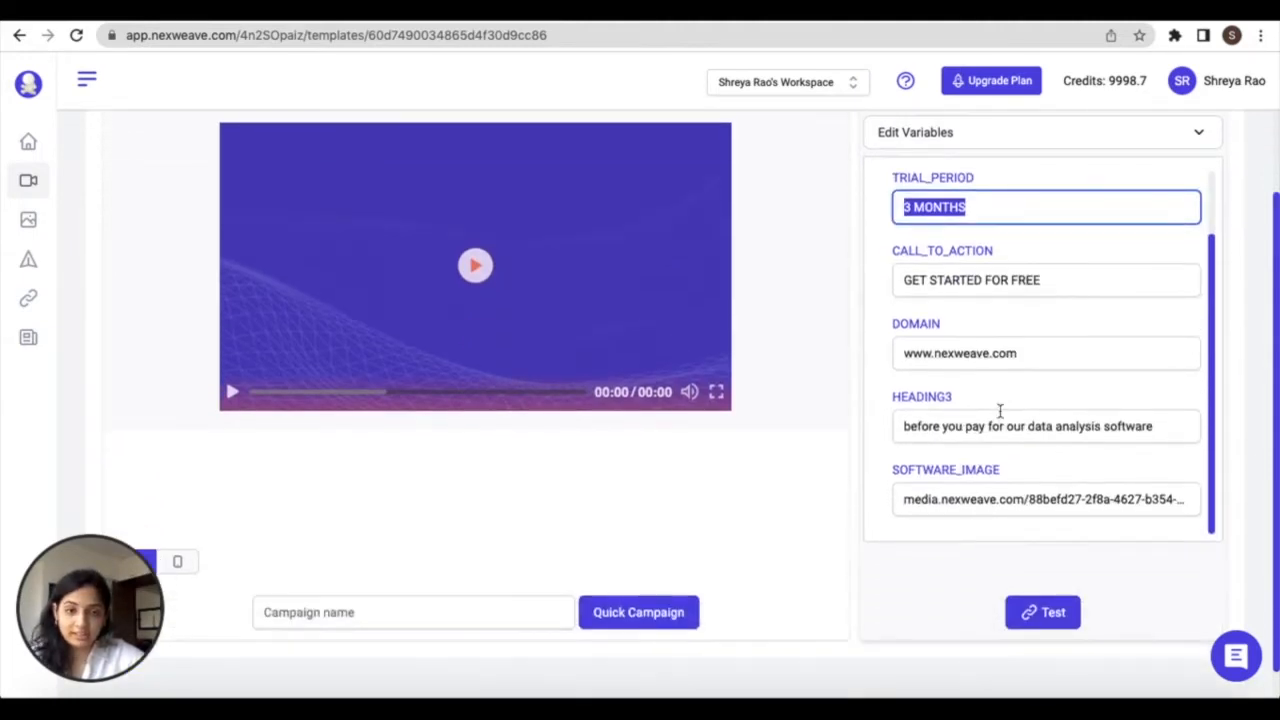
pyautogui.scroll(3)
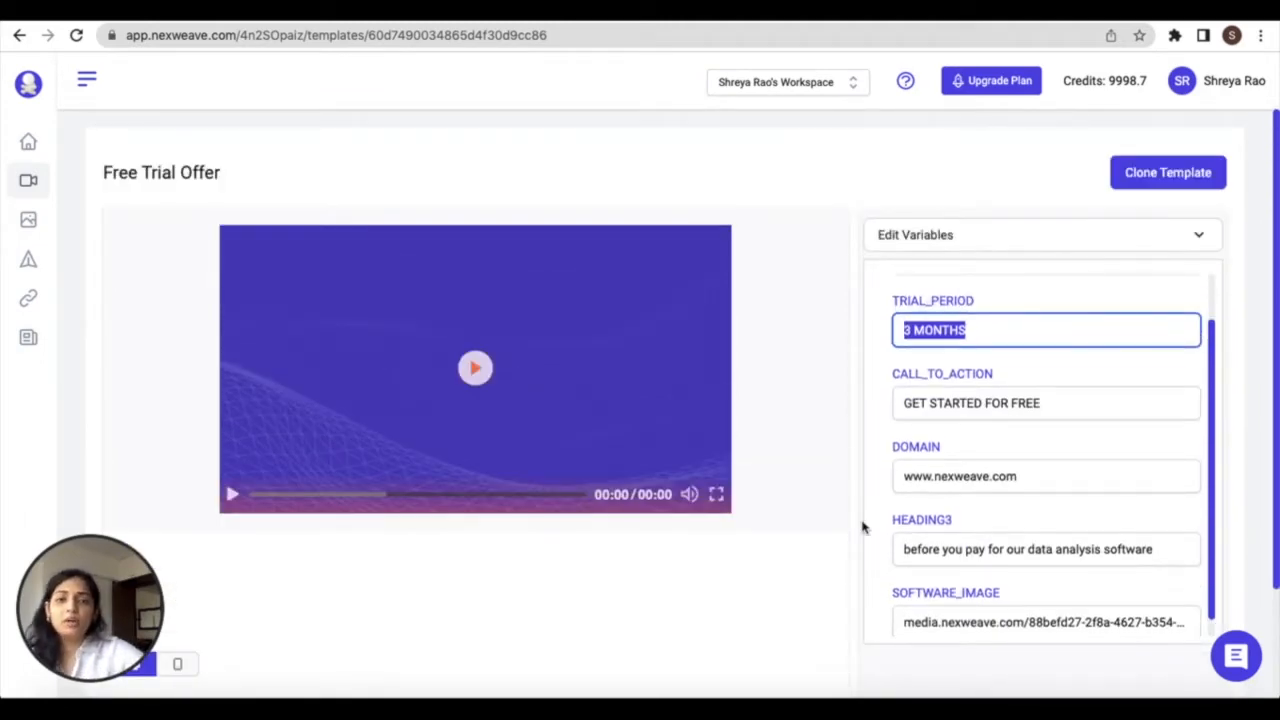
pyautogui.scroll(-3)
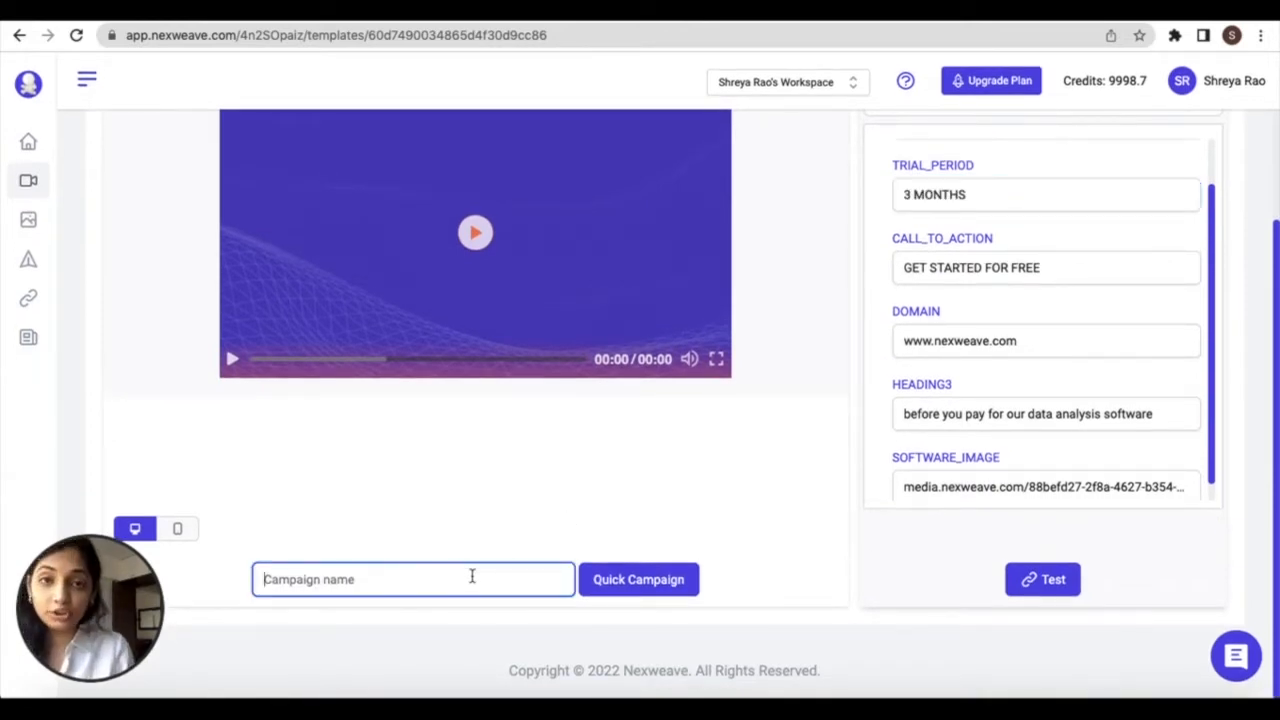
# Generate the quick campaign 'Quick campaign demo' and view its embed code, experience URL and custom JavaScript.
pyautogui.write('Quick campaign demo')
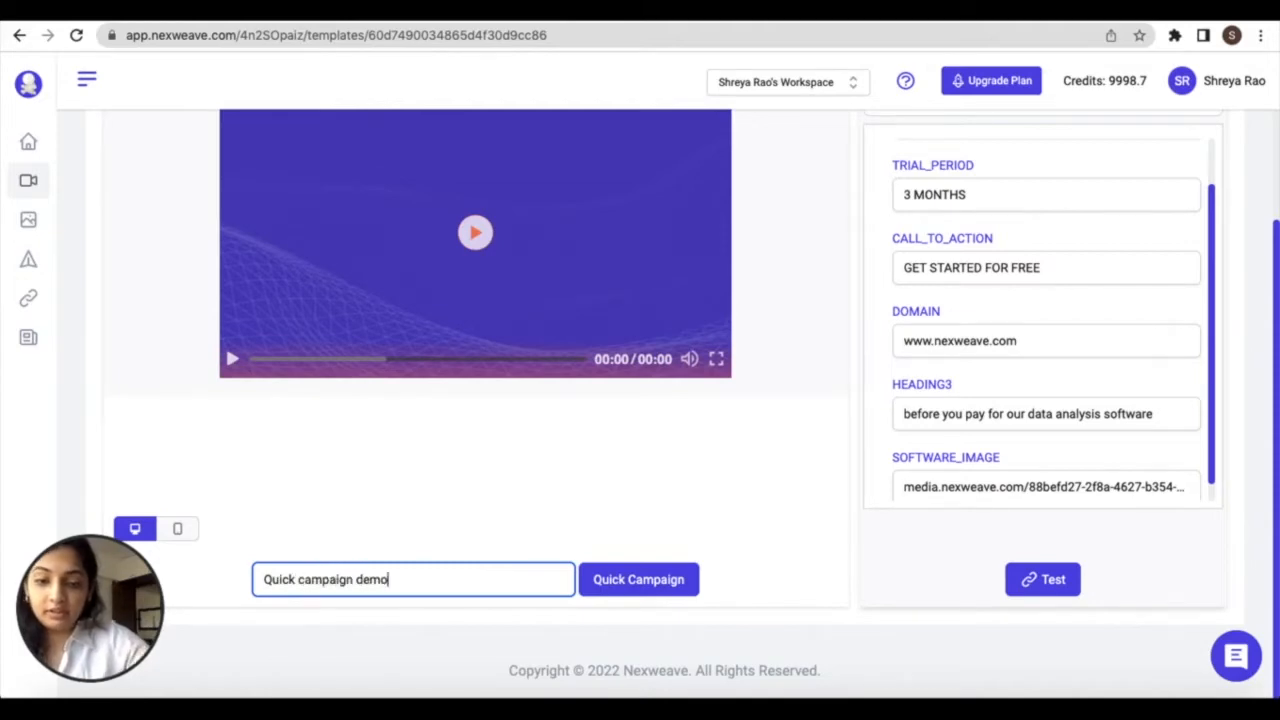
pyautogui.click(638, 580)
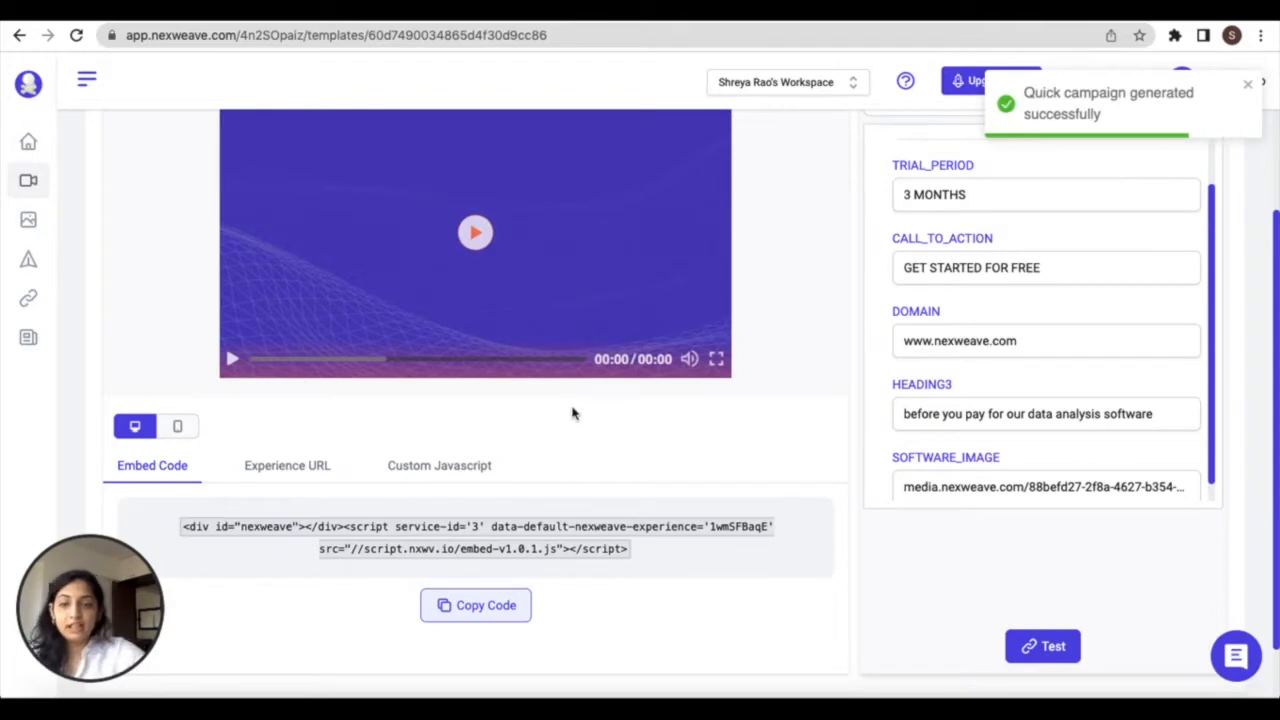
pyautogui.click(288, 464)
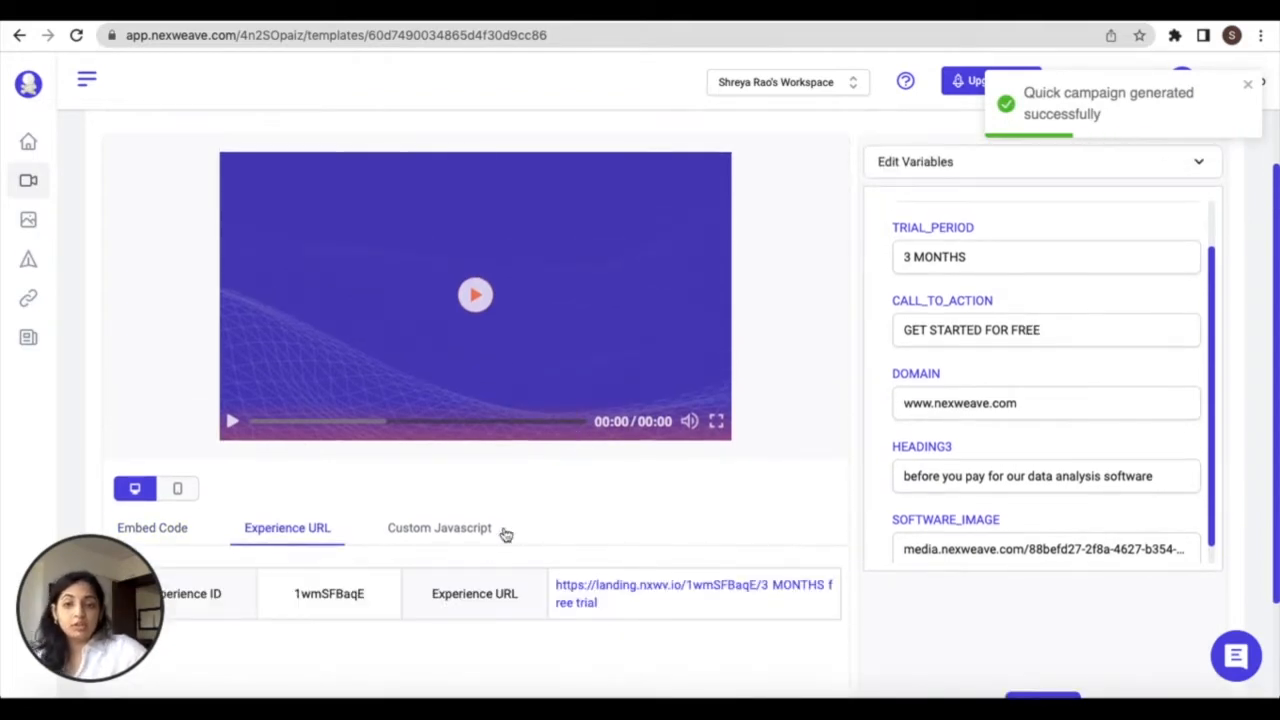
pyautogui.click(440, 528)
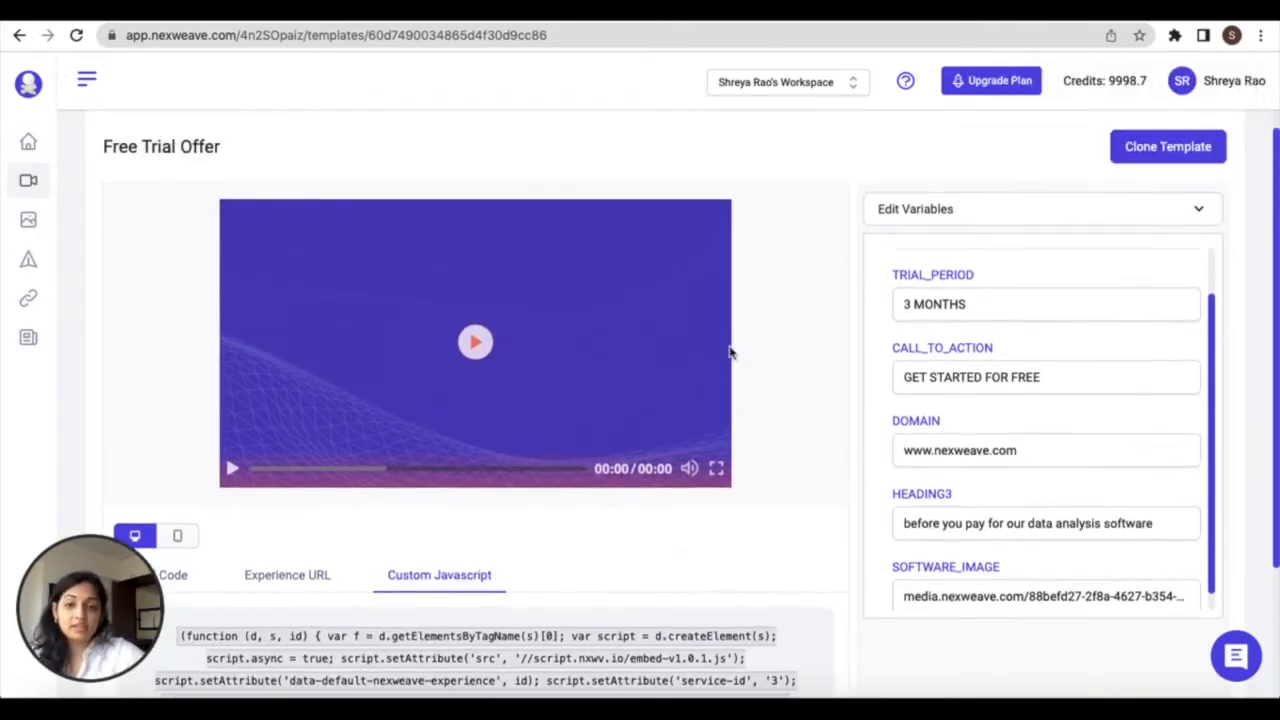
pyautogui.moveTo(688, 370)
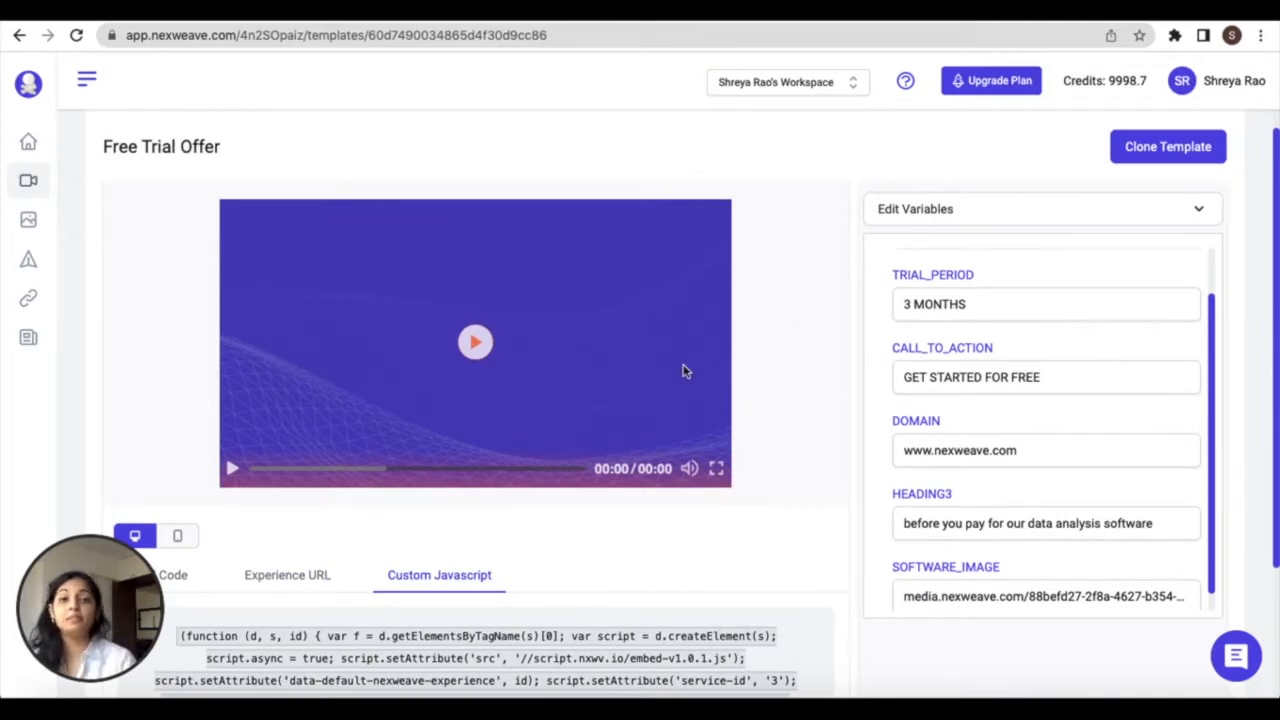
pyautogui.scroll(-3)
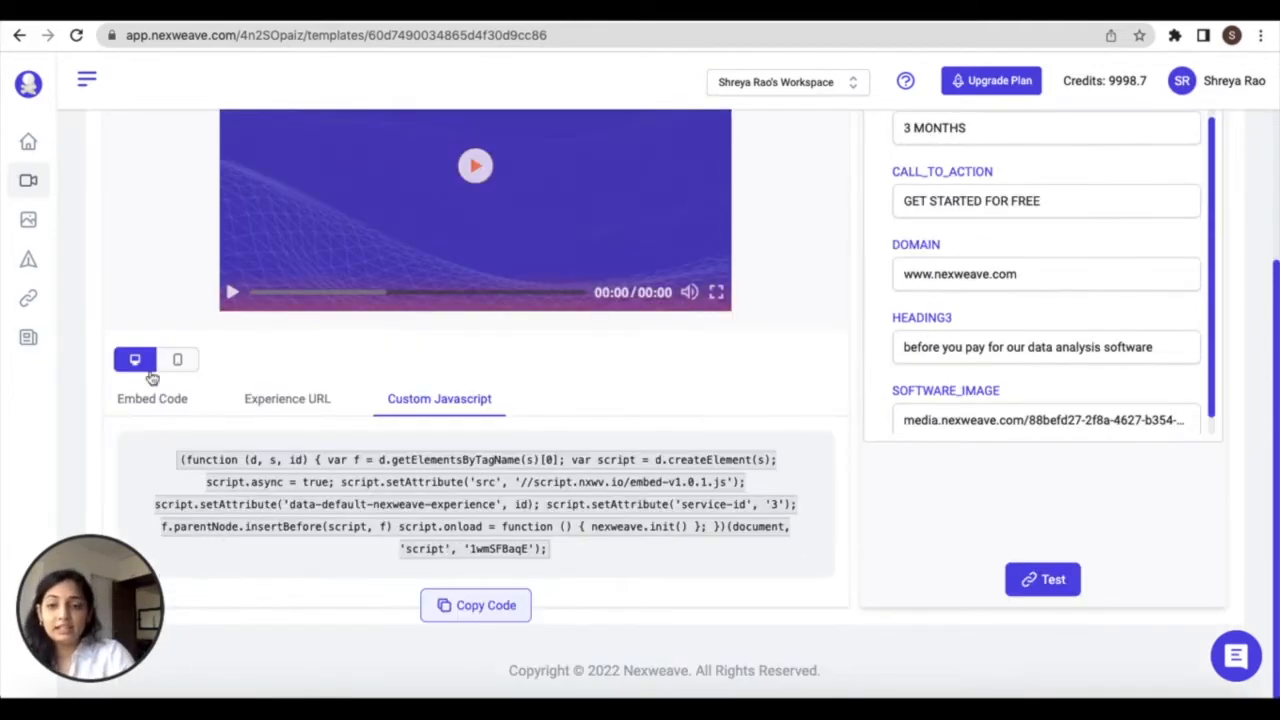
pyautogui.click(152, 398)
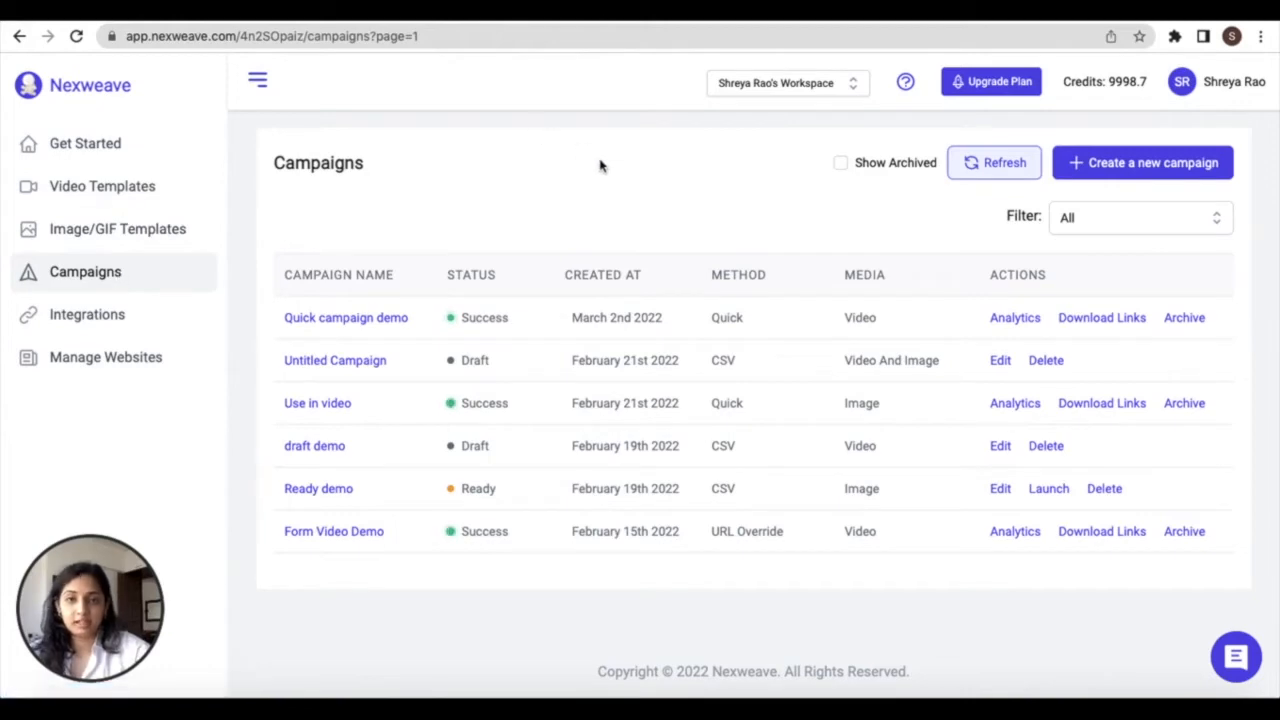
# Open the Untitled Campaign draft for editing and name it 'Demo campaign'.
pyautogui.click(1142, 162)
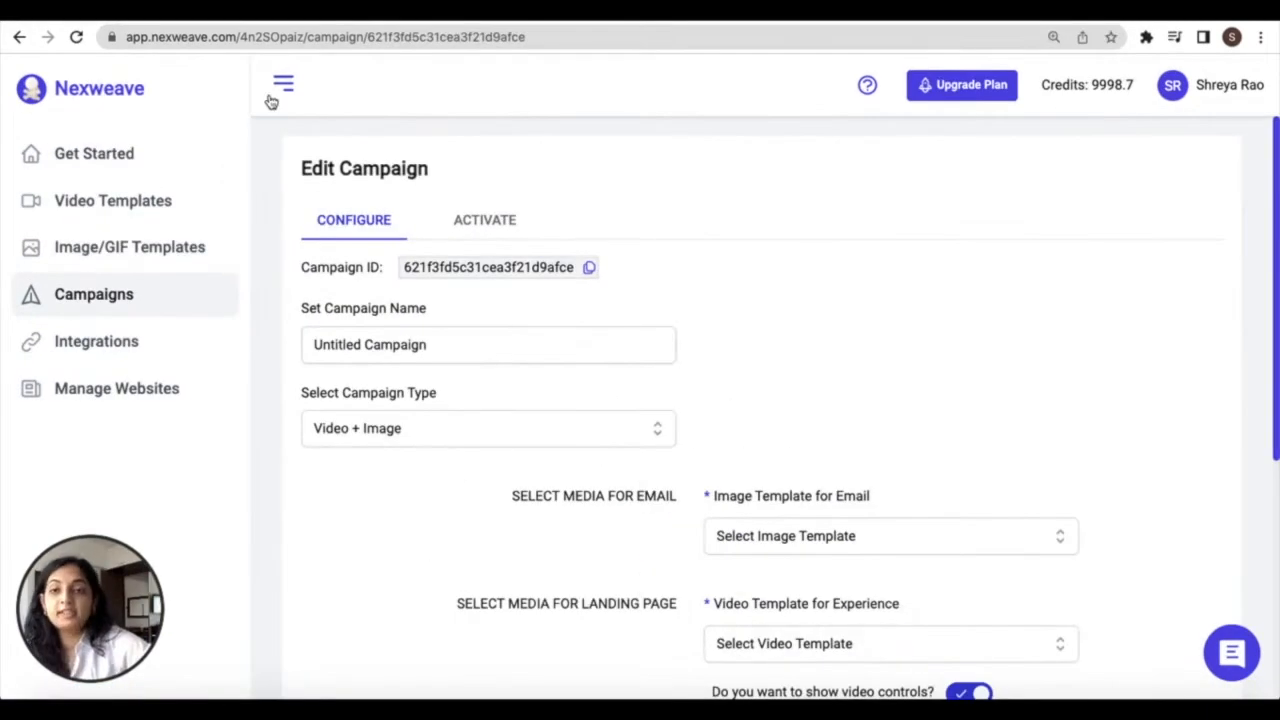
pyautogui.click(284, 84)
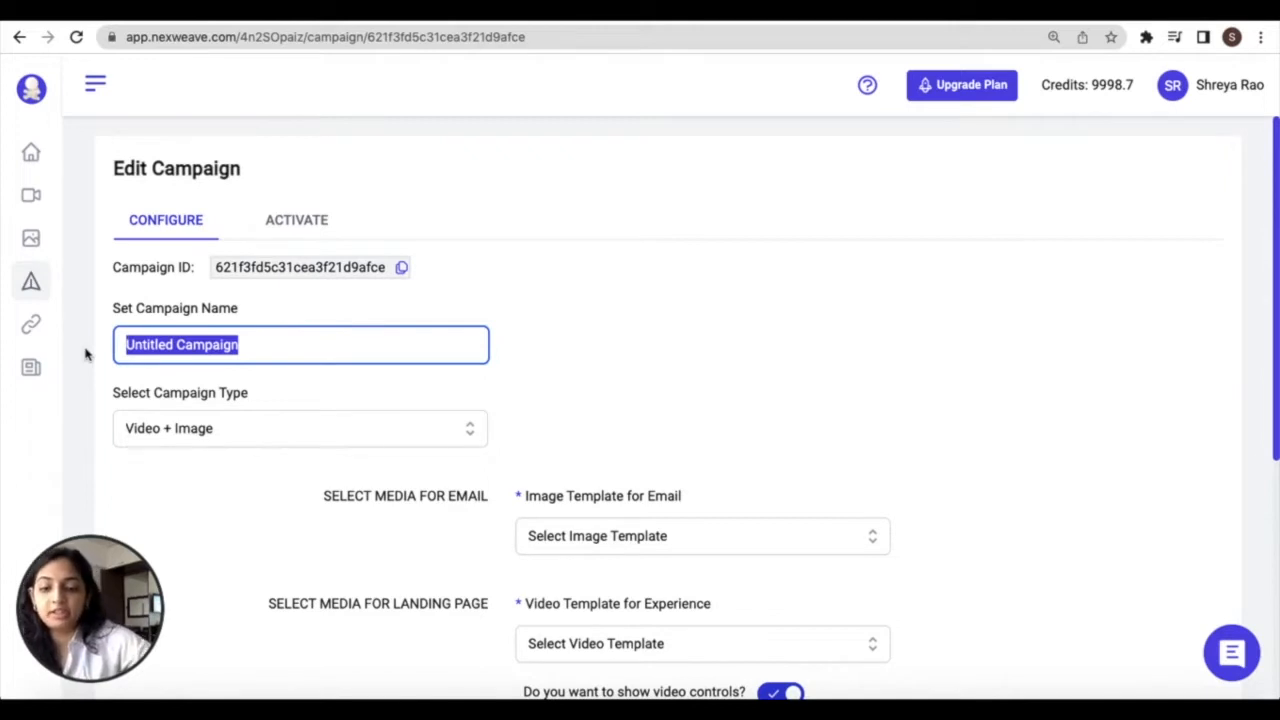
pyautogui.write('Demo campaign')
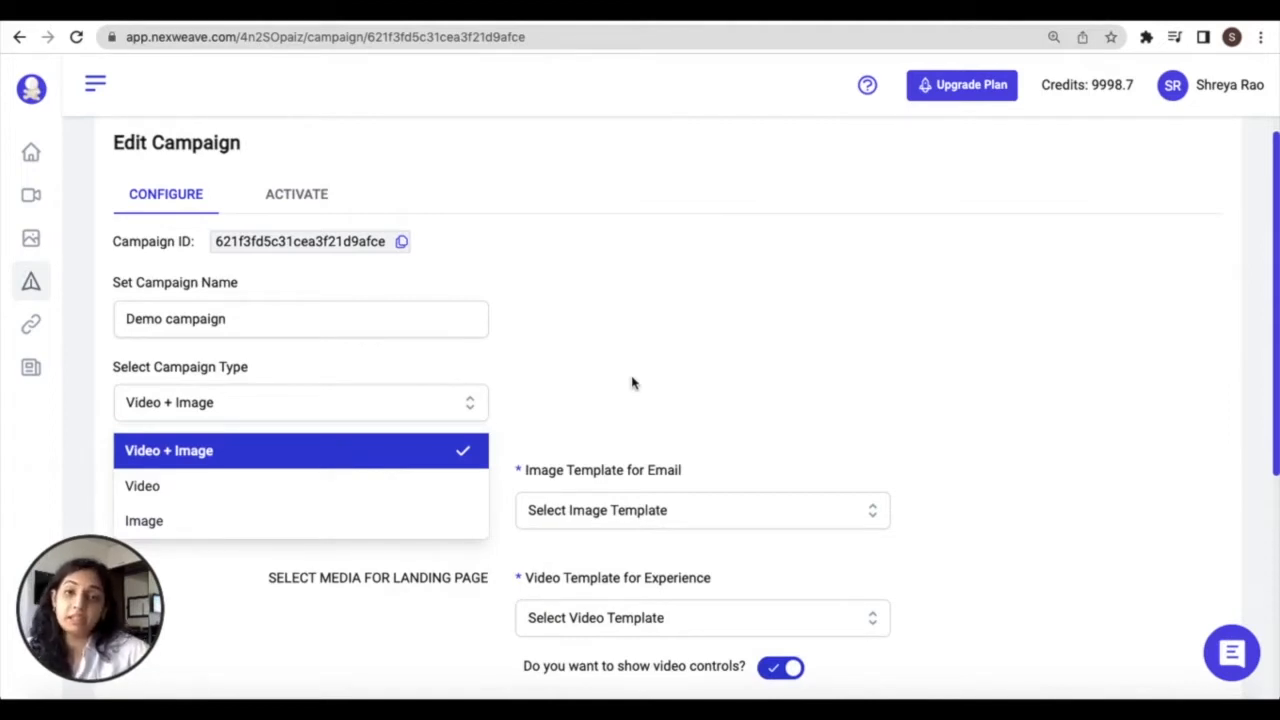
pyautogui.moveTo(356, 486)
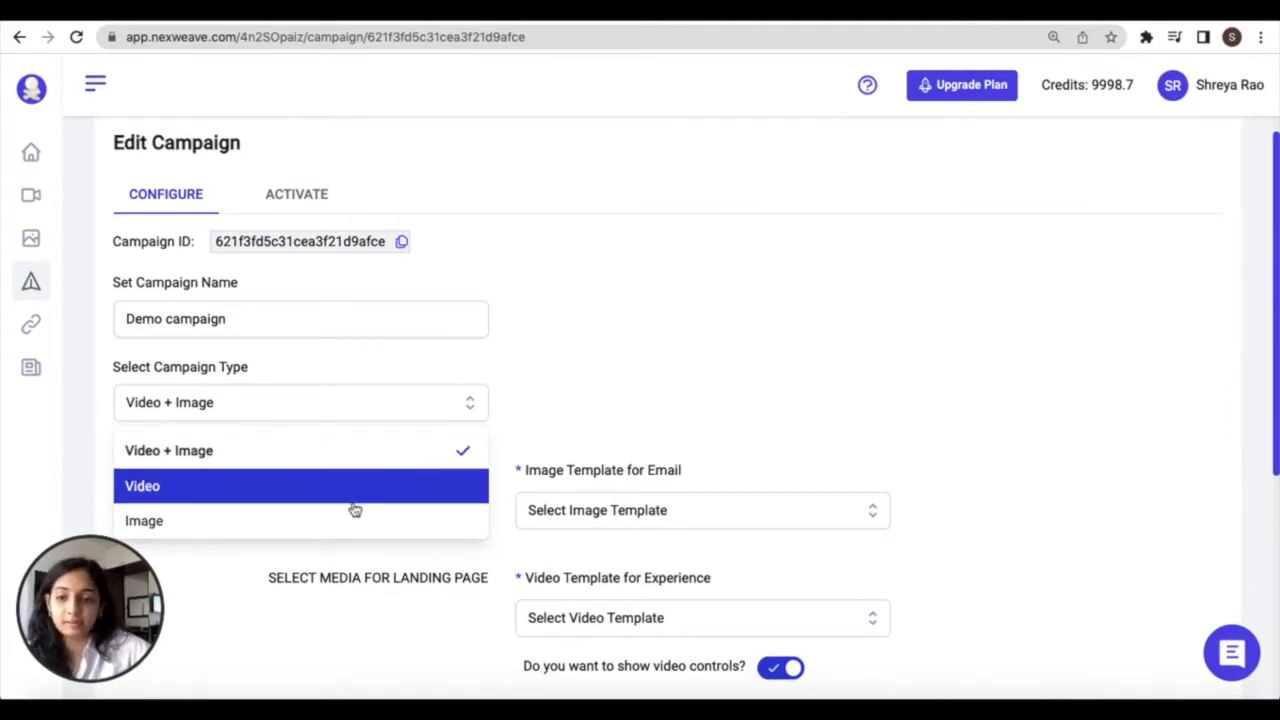
# Set the campaign type to Image after trying Video.
pyautogui.click(144, 520)
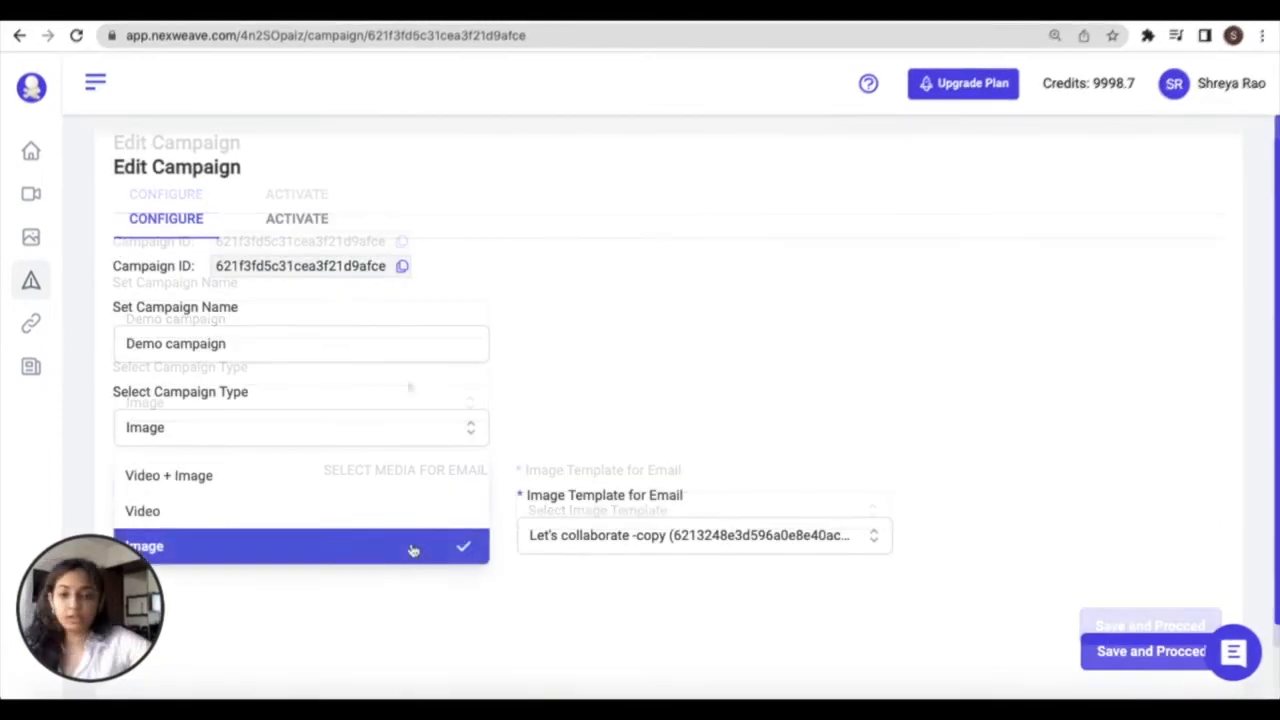
pyautogui.click(144, 544)
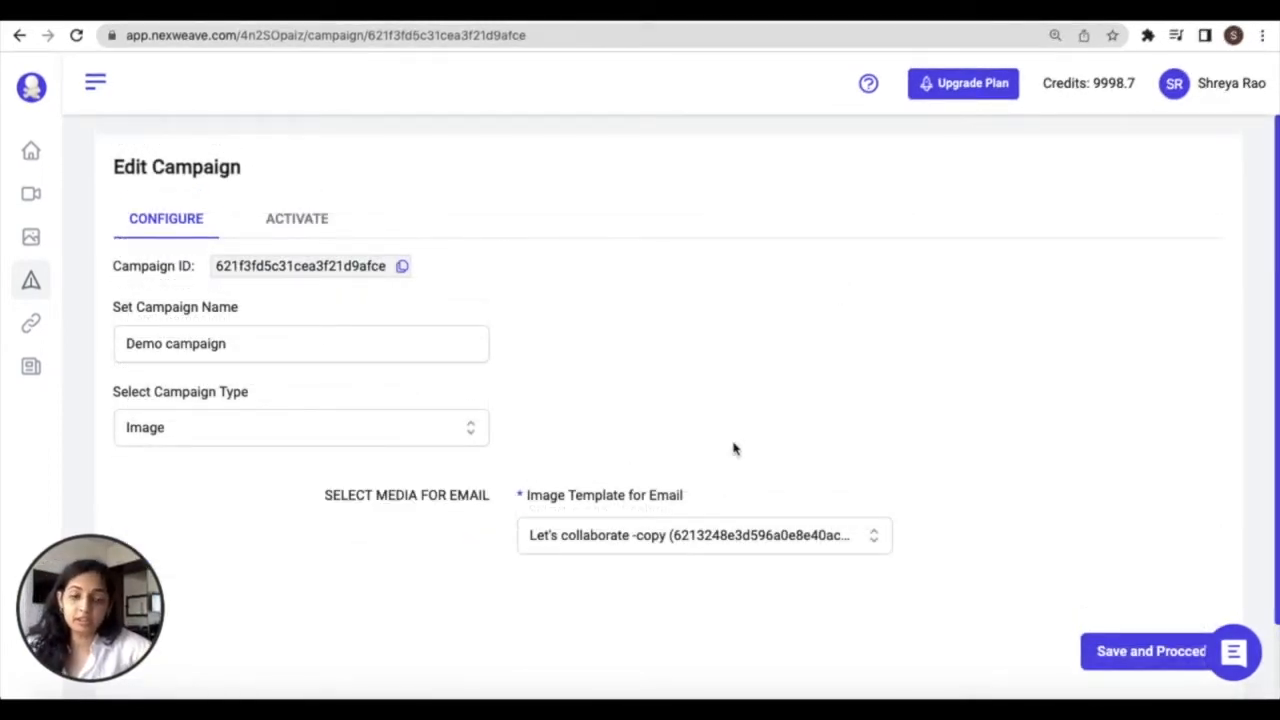
pyautogui.click(704, 536)
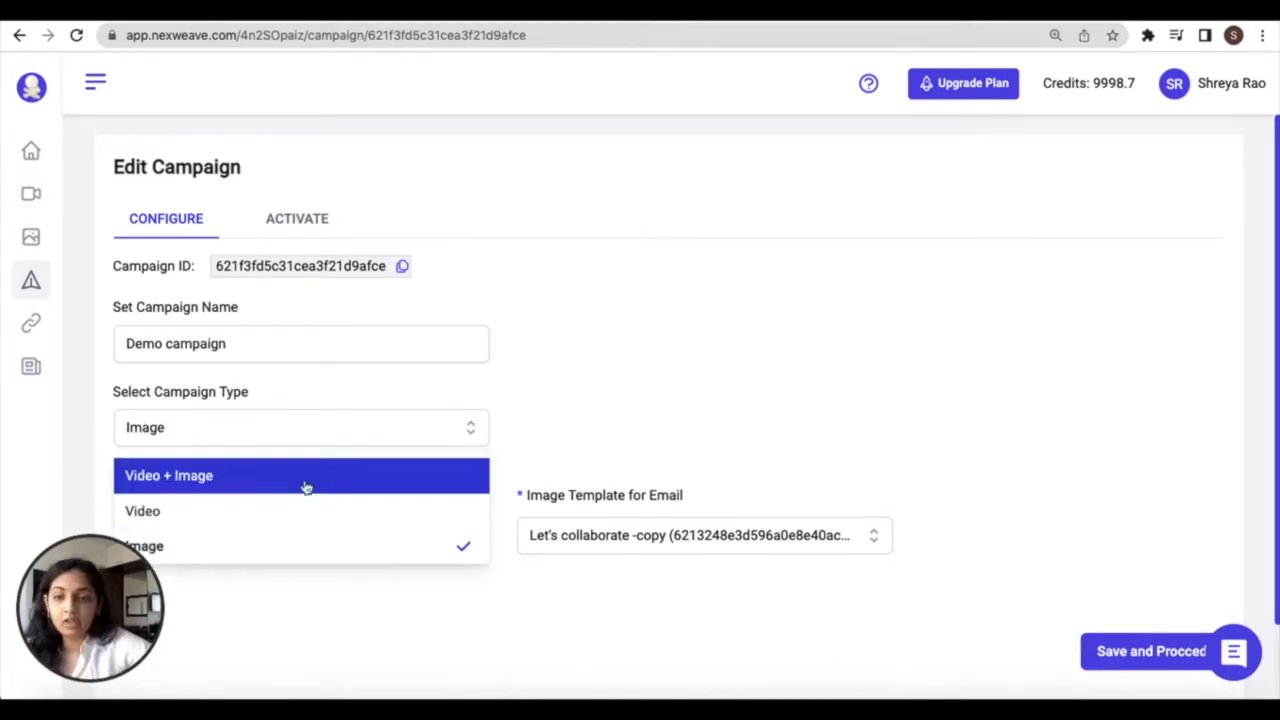
# Choose Let's collaborate -copy as the desktop video thumbnail and make the campaign Video + Image.
pyautogui.click(142, 512)
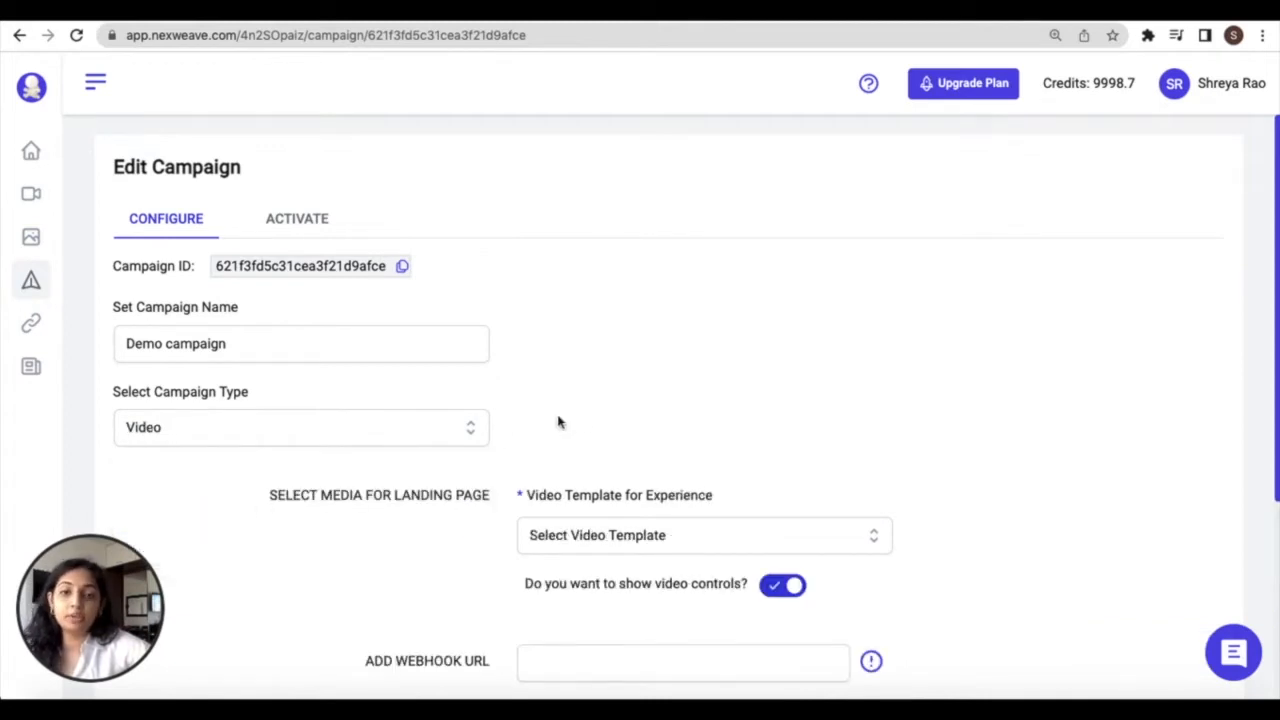
pyautogui.moveTo(598, 422)
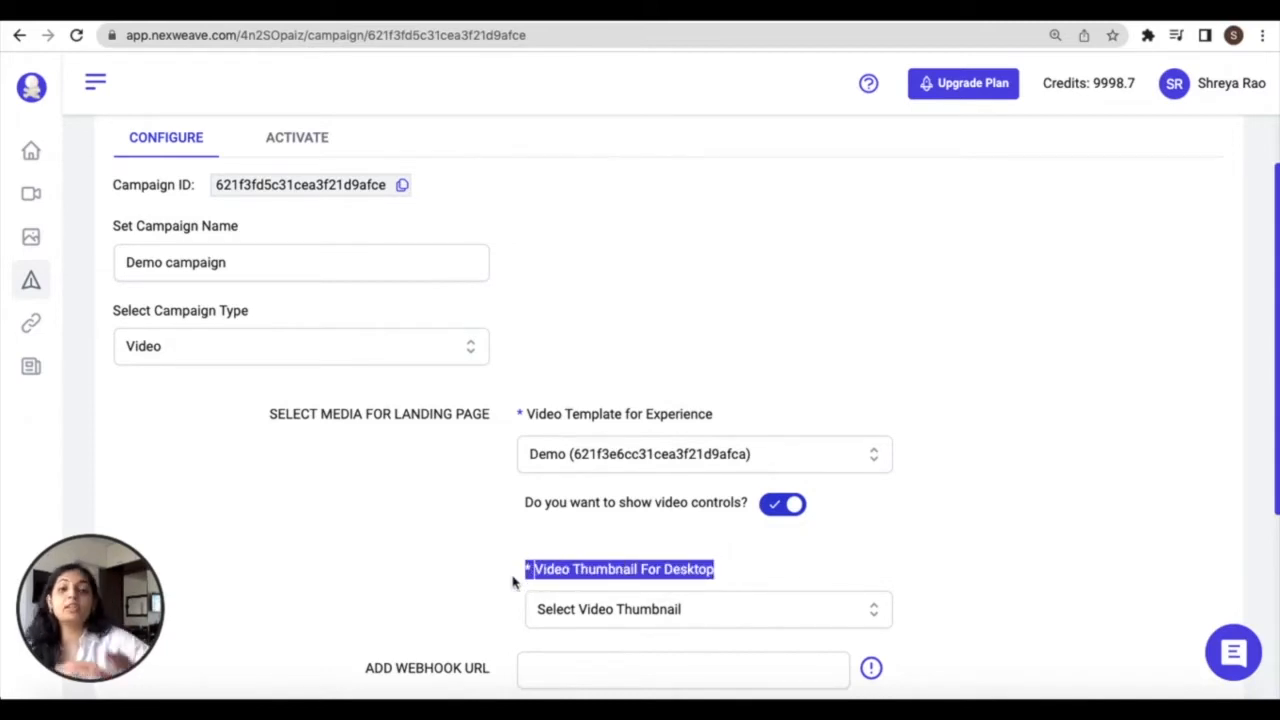
pyautogui.click(708, 608)
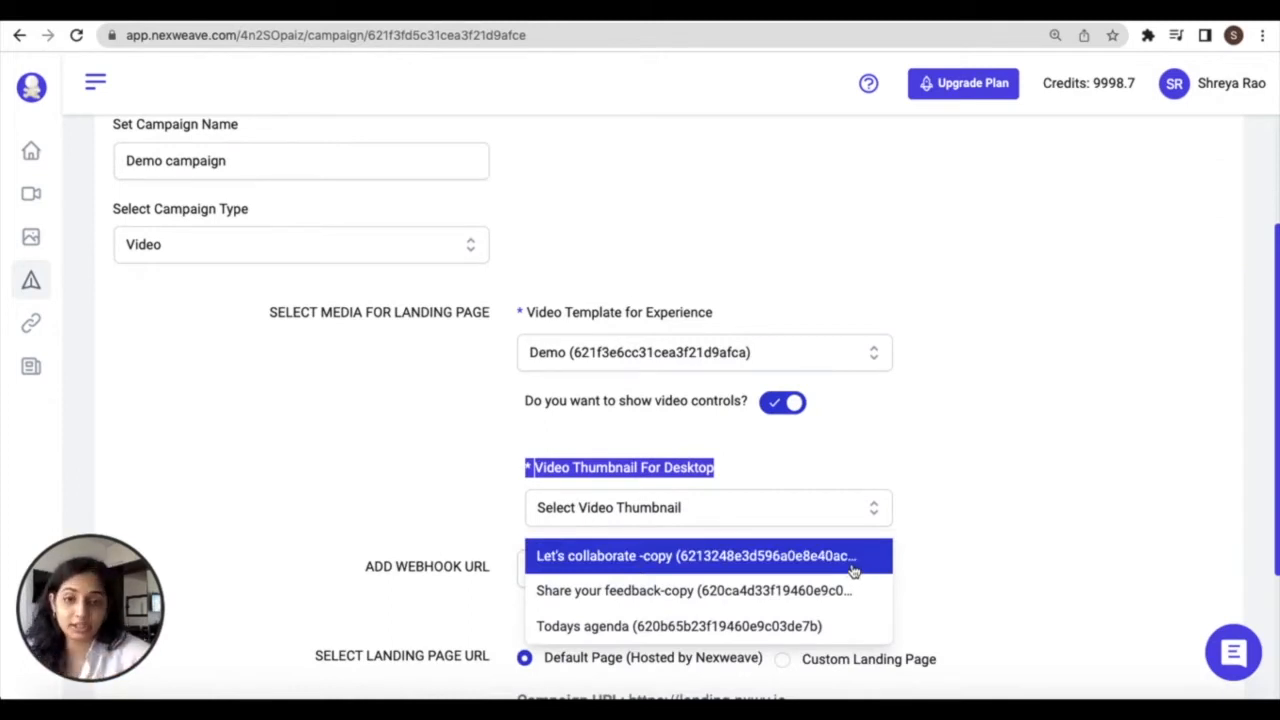
pyautogui.click(694, 556)
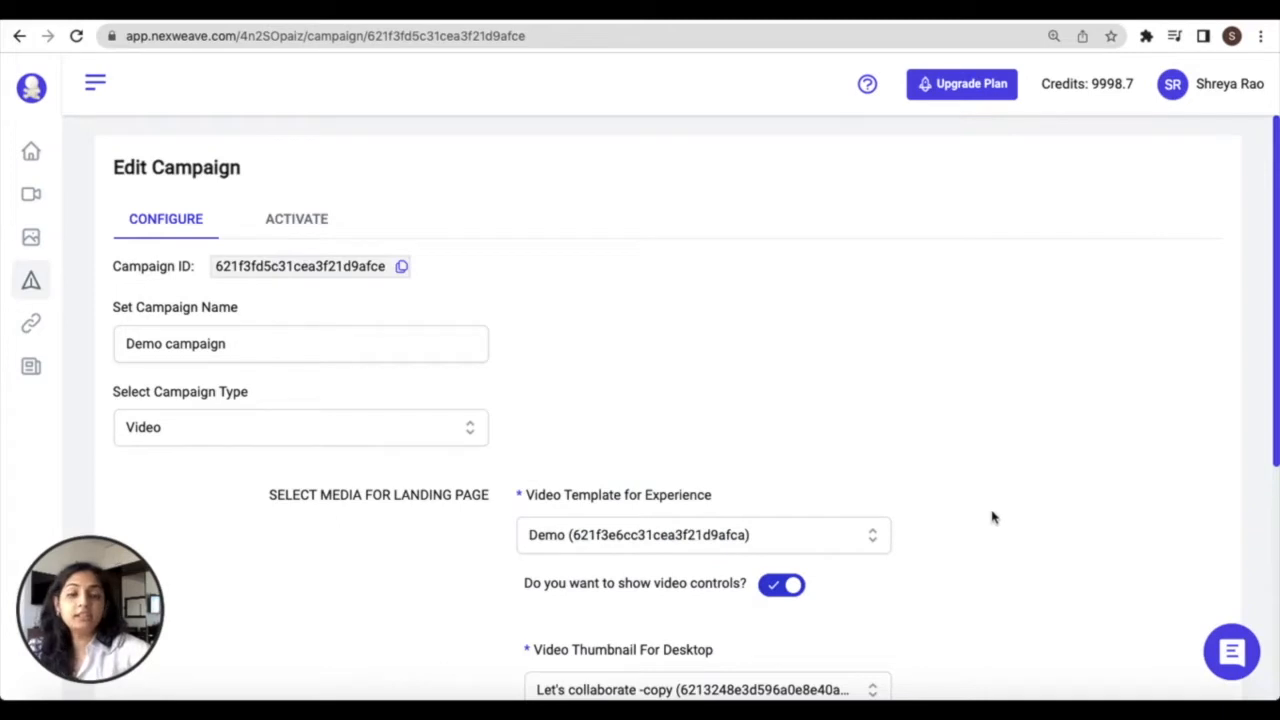
pyautogui.click(300, 428)
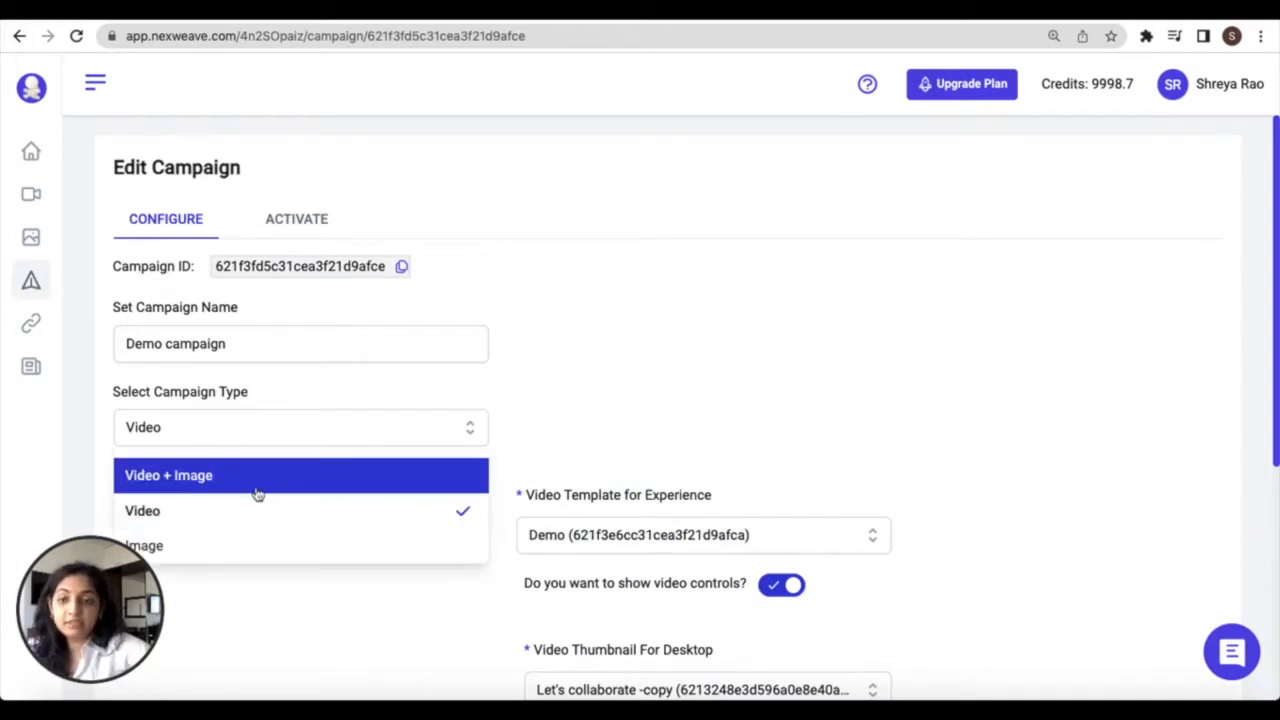
pyautogui.click(168, 476)
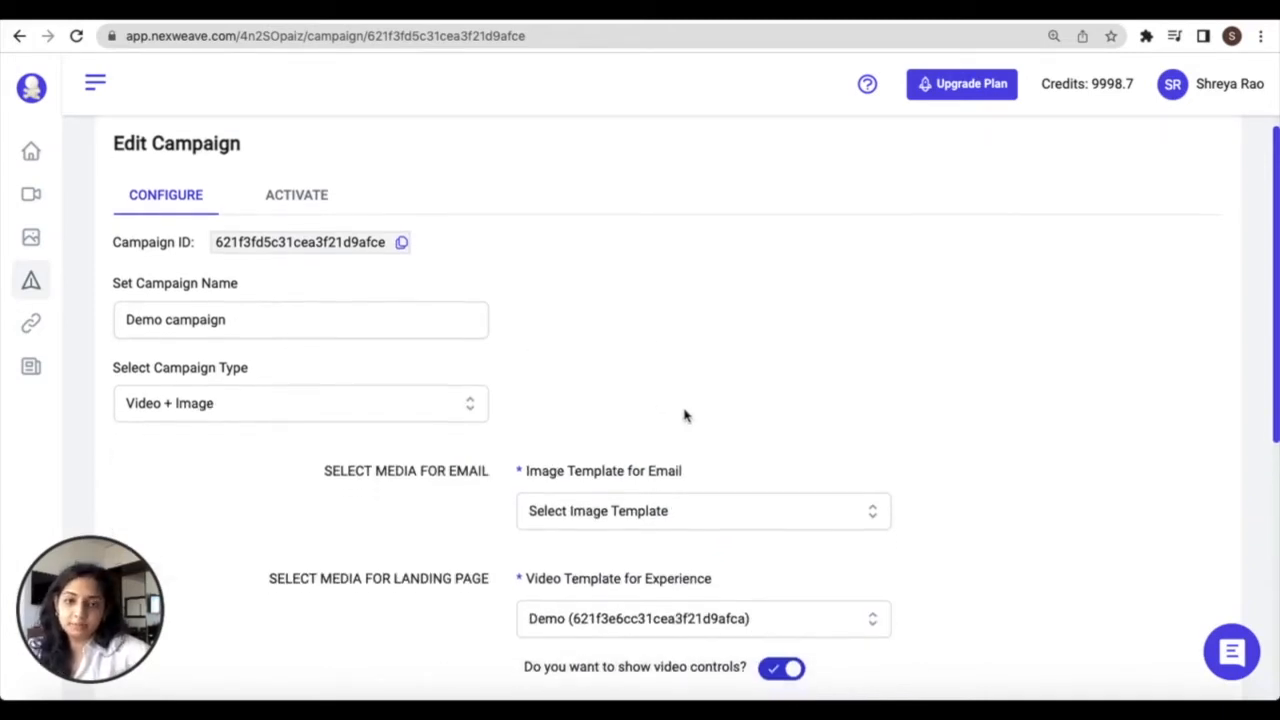
# Use Let's collaborate -copy as the Image Template for Email.
pyautogui.scroll(-3)
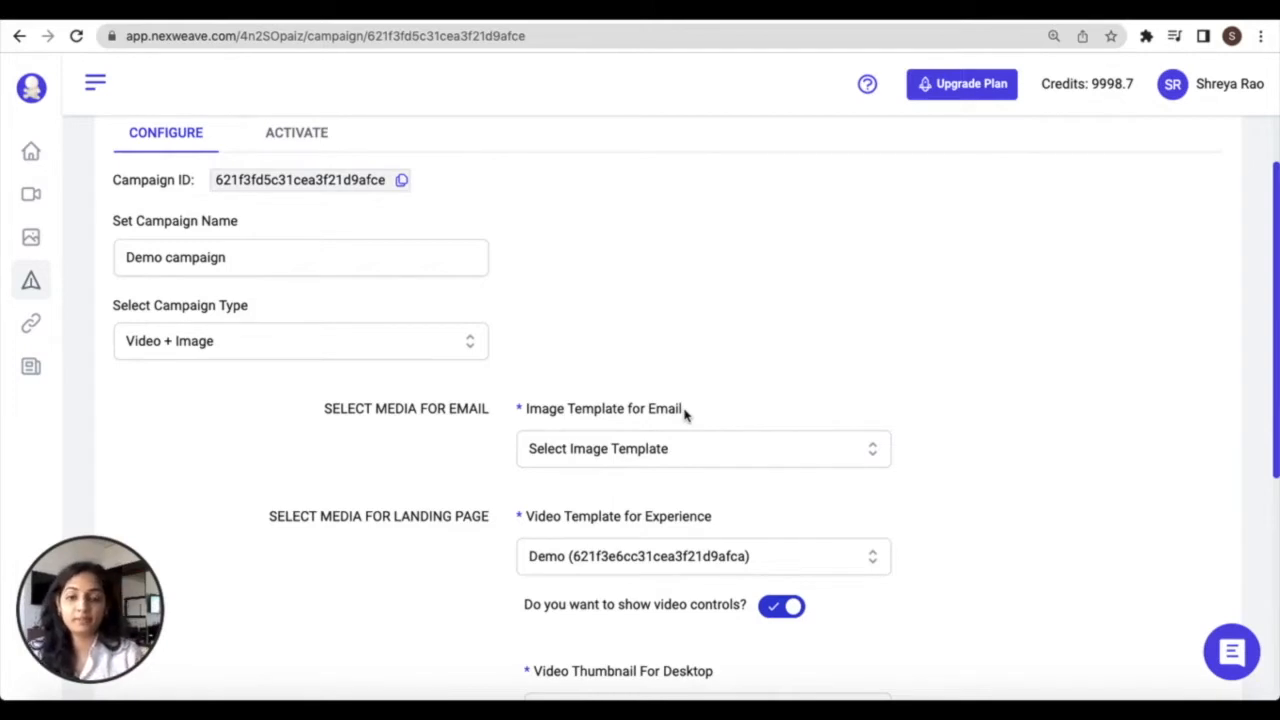
pyautogui.scroll(-3)
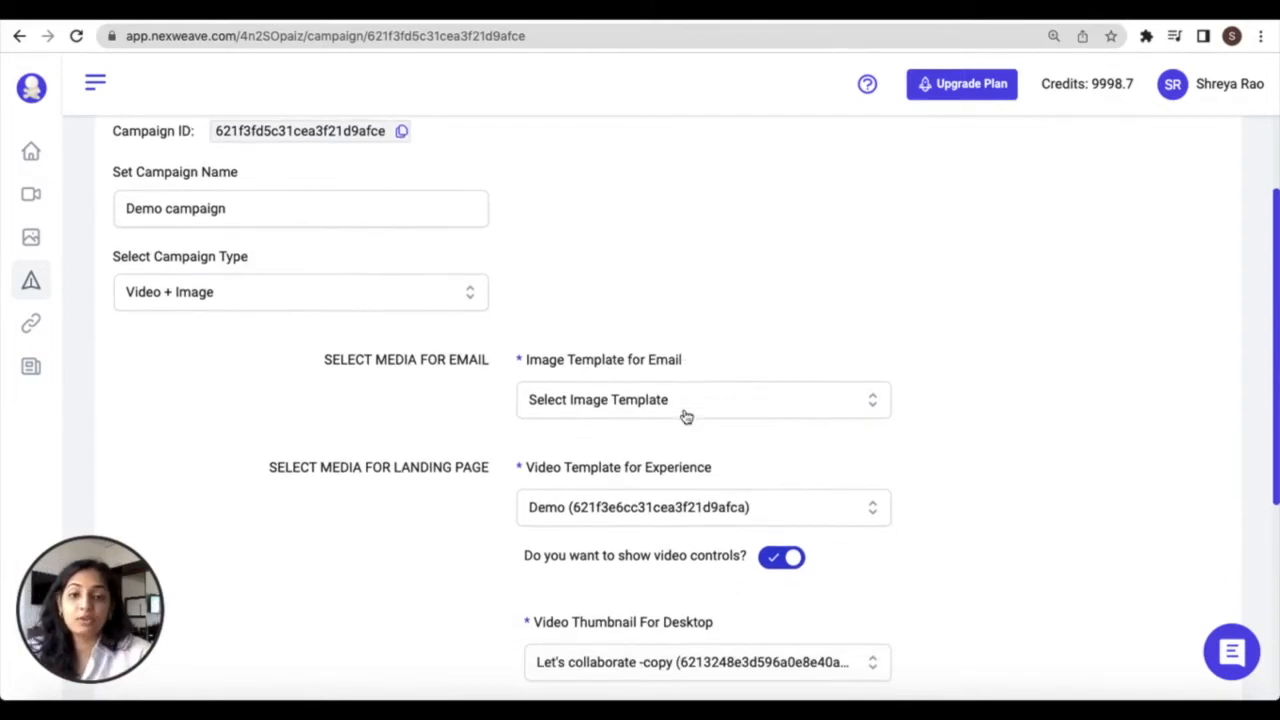
pyautogui.scroll(-3)
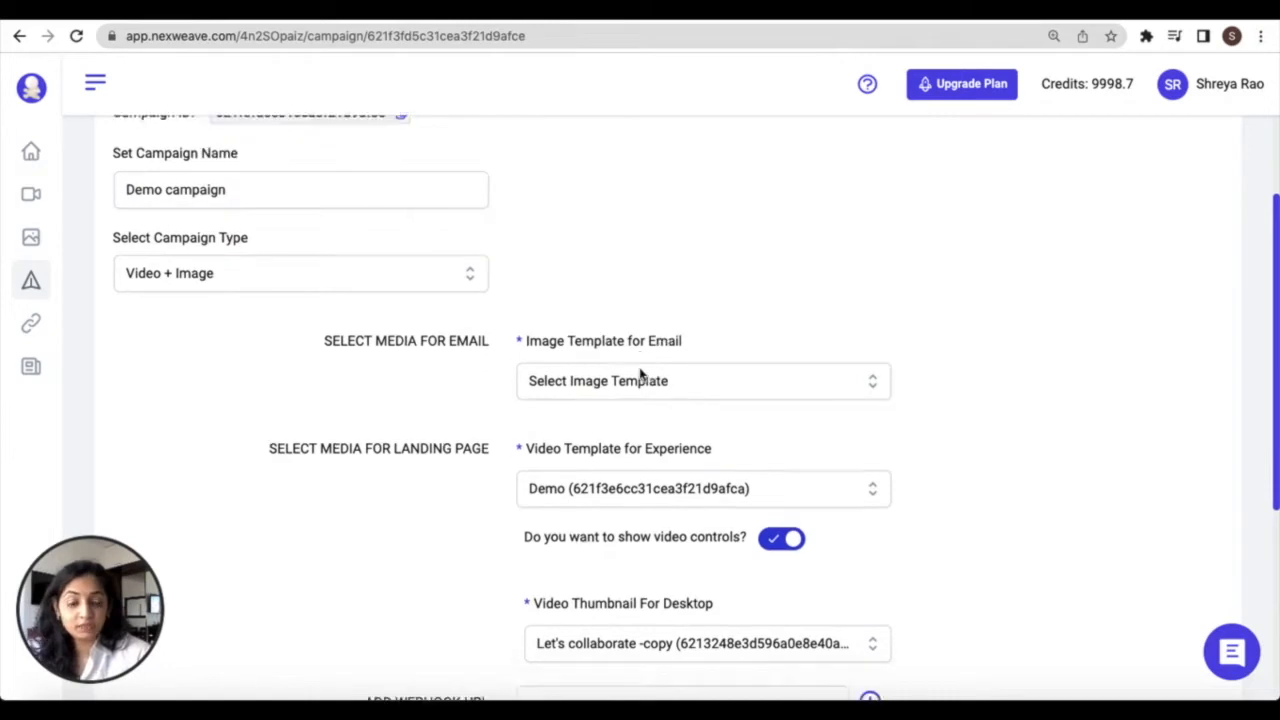
pyautogui.click(704, 380)
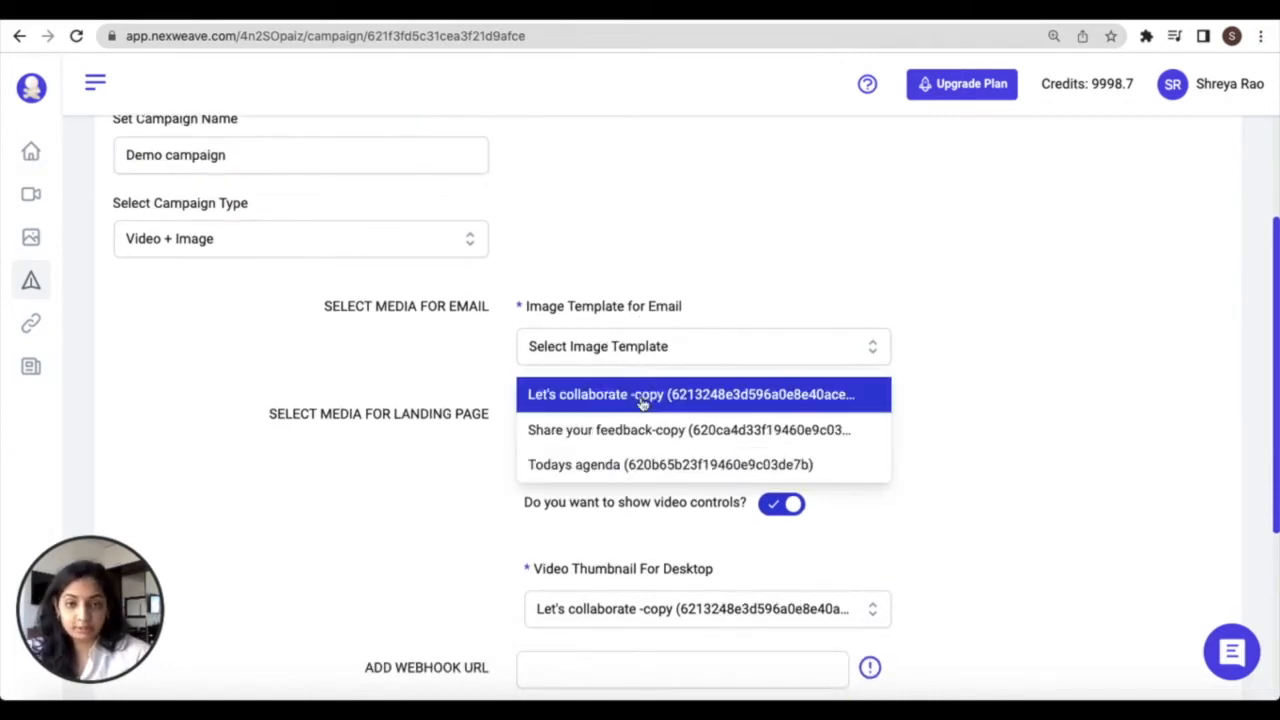
pyautogui.click(690, 394)
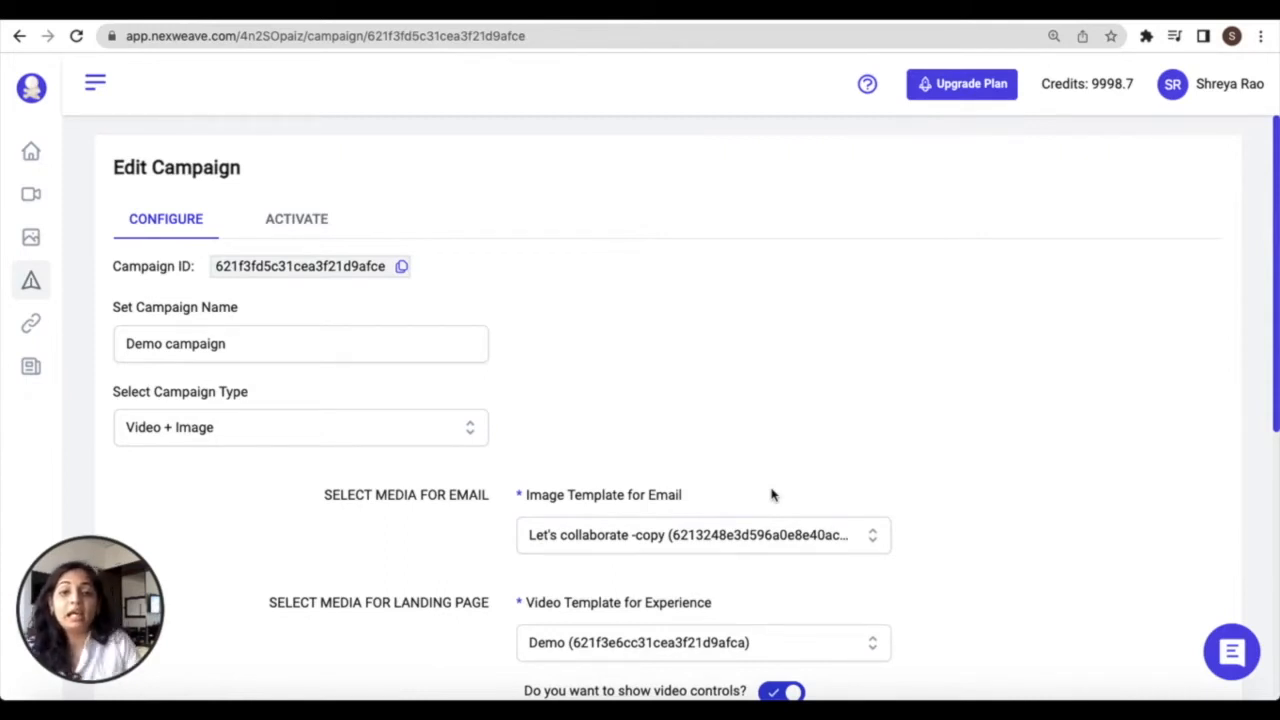
pyautogui.scroll(-3)
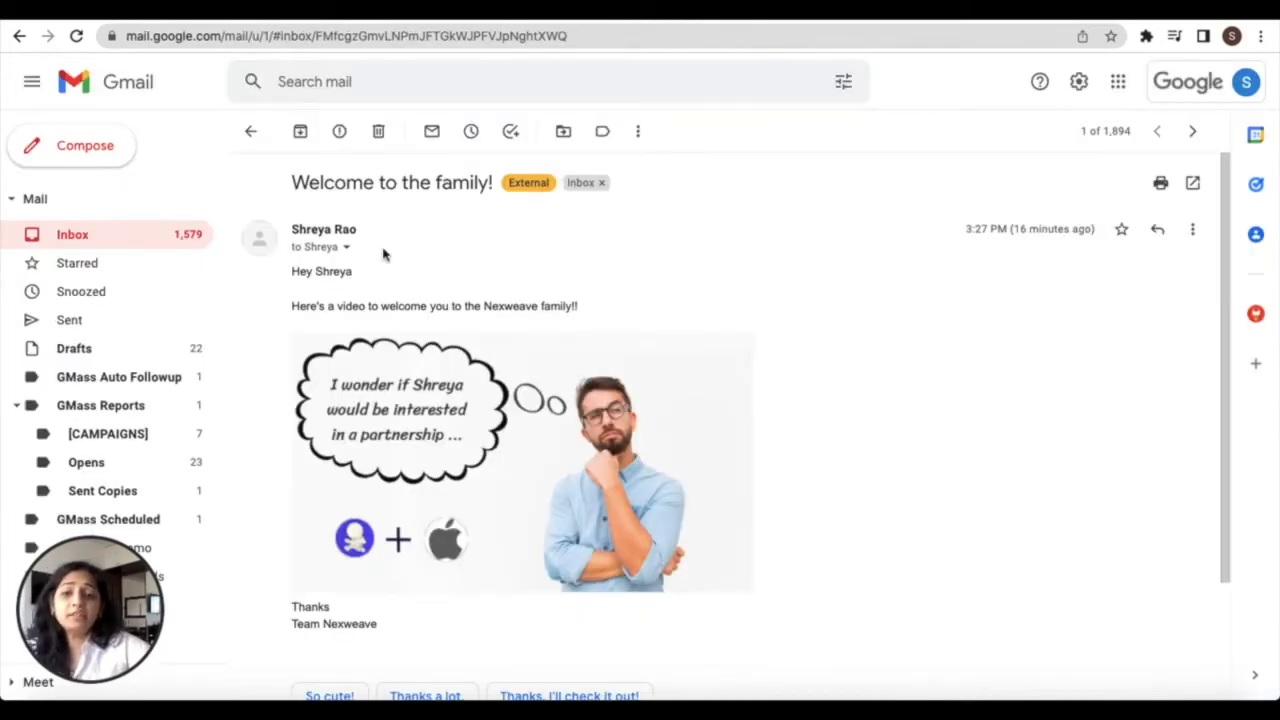
pyautogui.moveTo(440, 390)
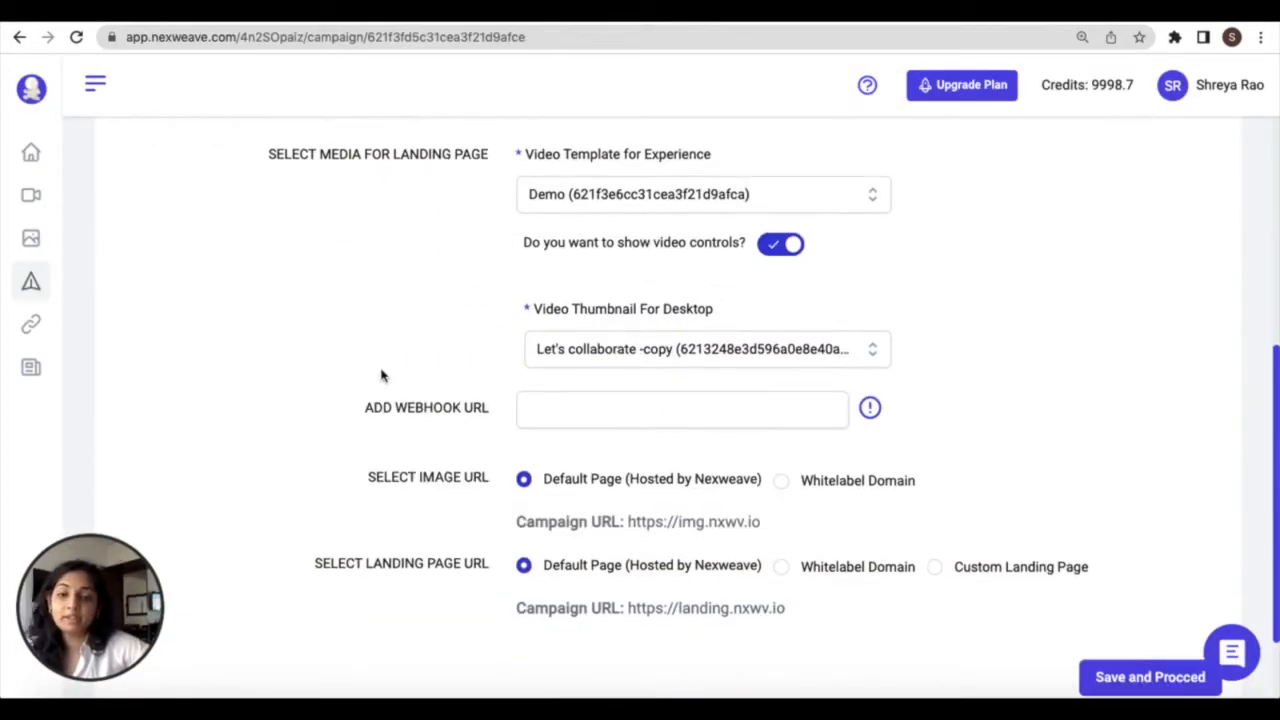
# Keep image links on default hosting after trying the whitelabel domain option.
pyautogui.scroll(-3)
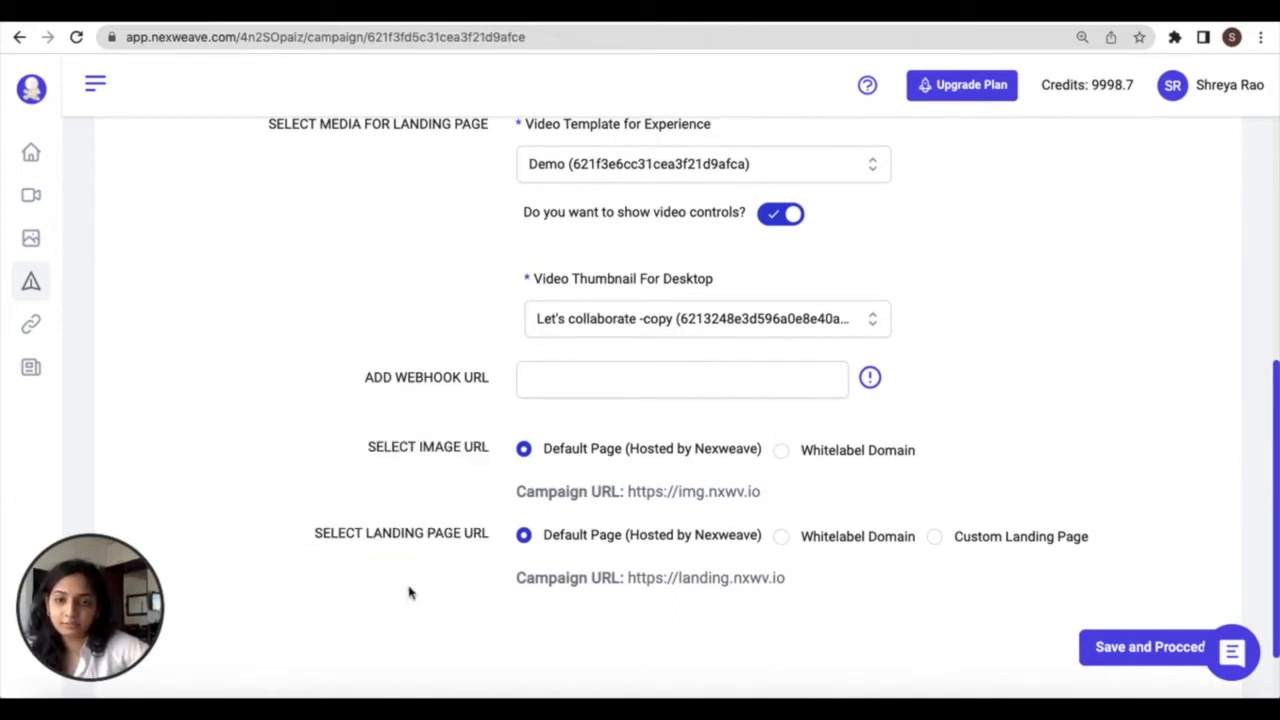
pyautogui.moveTo(500, 490)
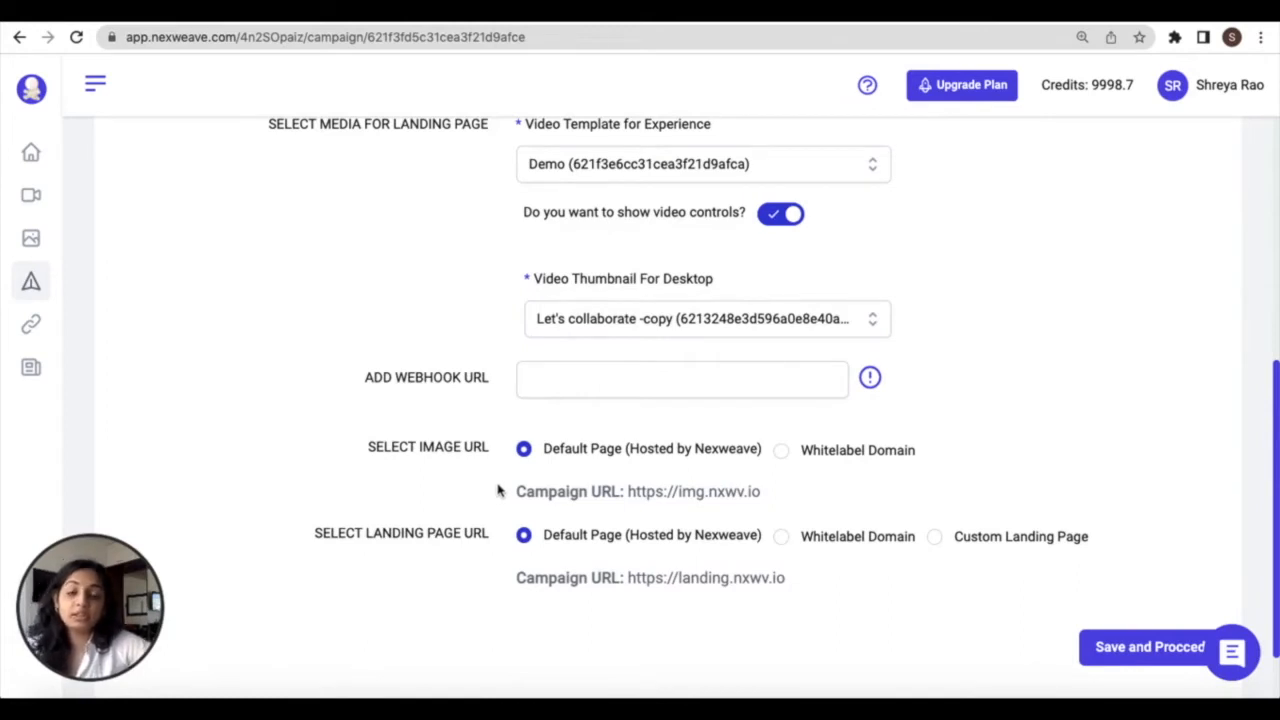
pyautogui.moveTo(764, 496)
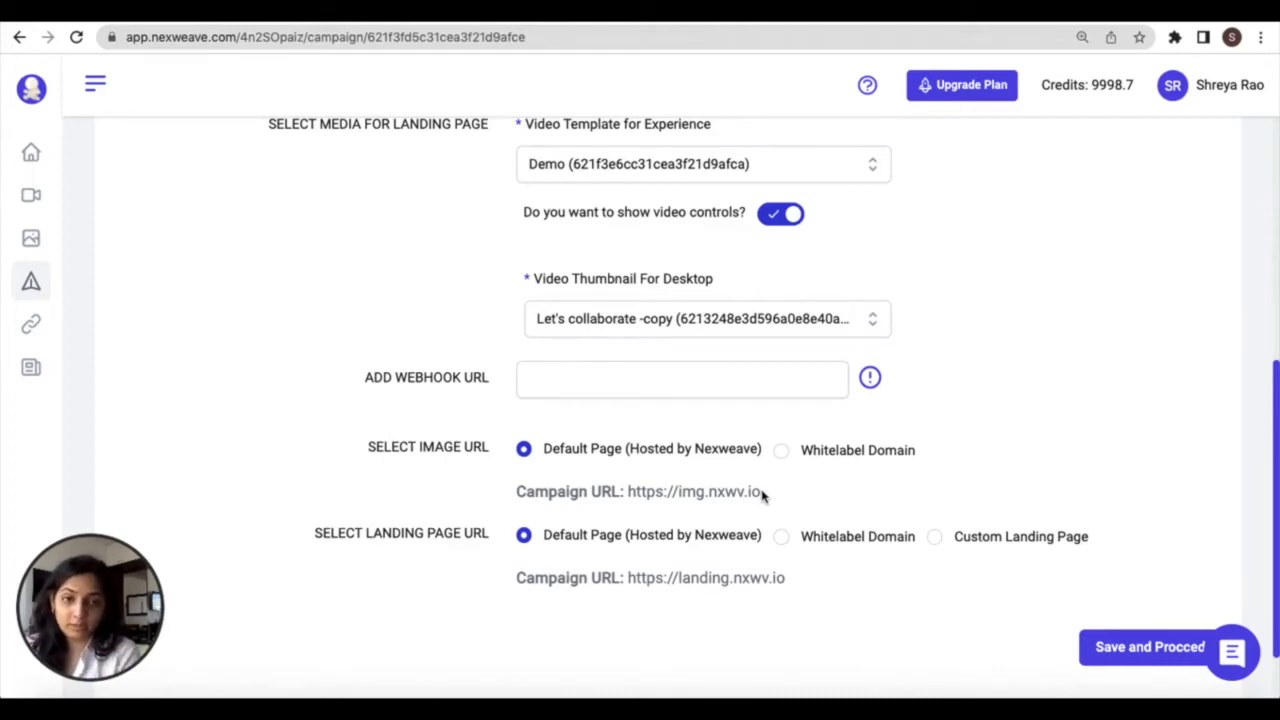
pyautogui.click(780, 450)
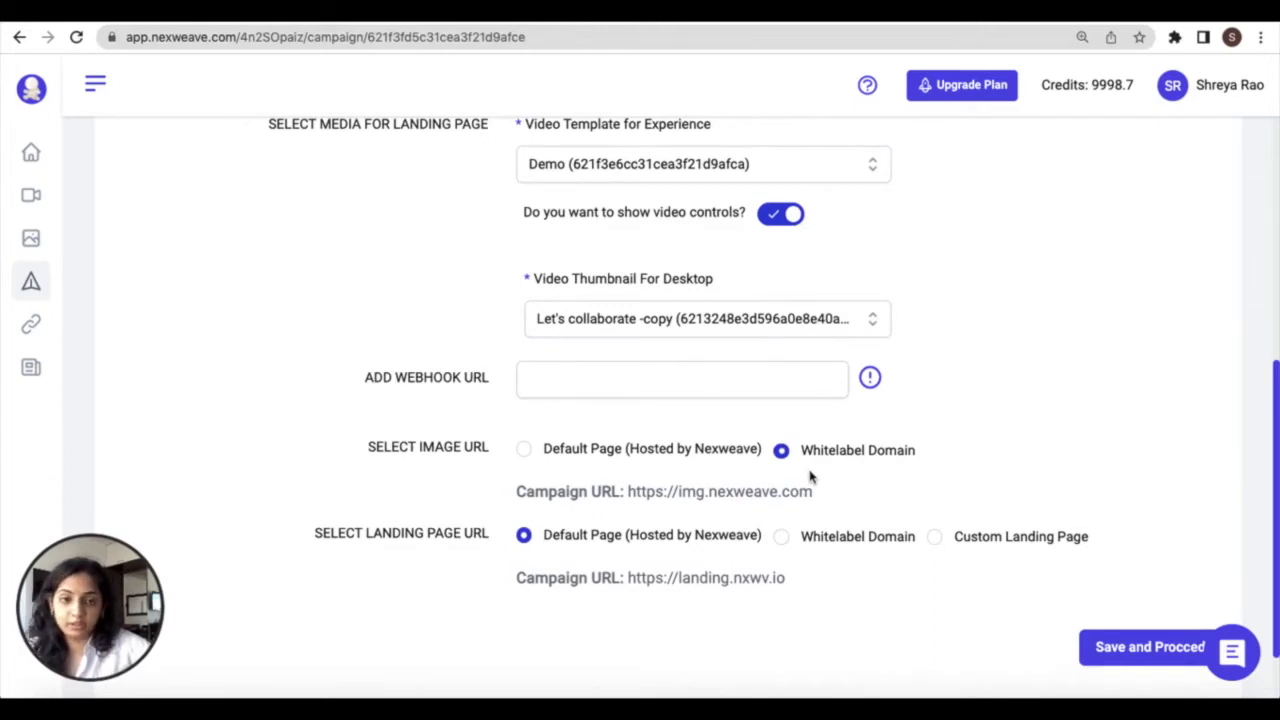
pyautogui.click(524, 448)
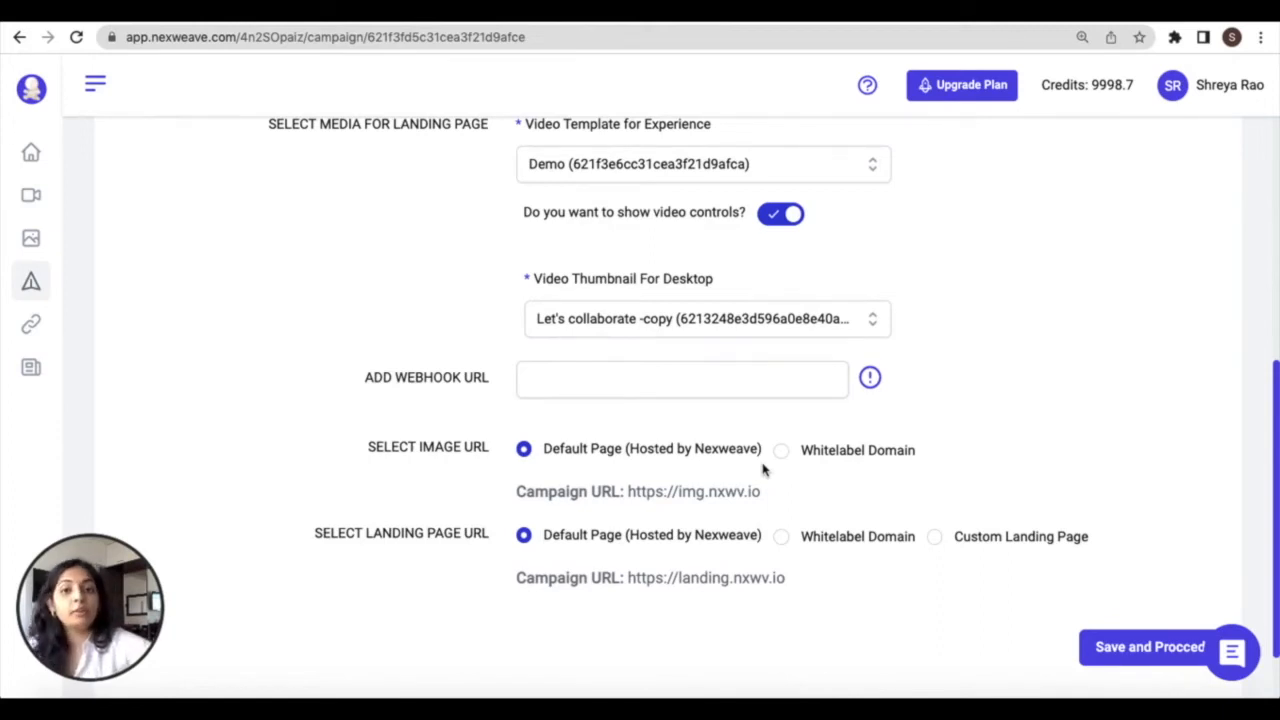
pyautogui.moveTo(376, 564)
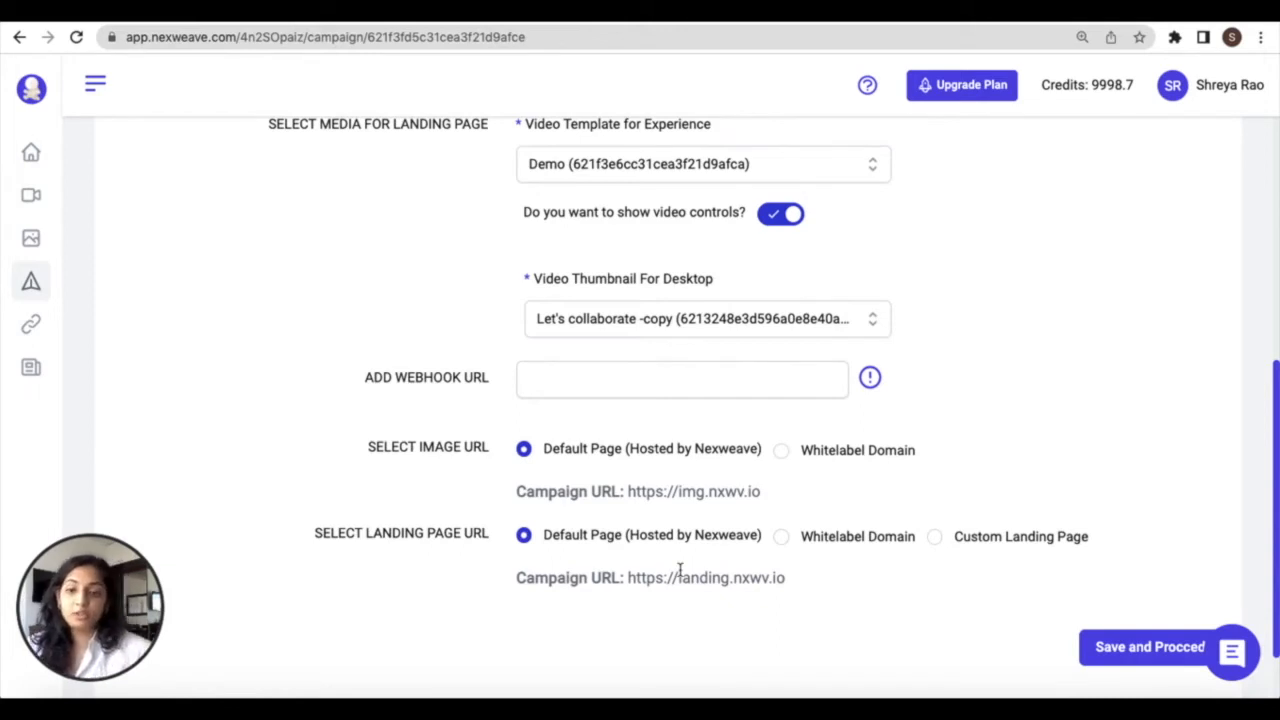
pyautogui.moveTo(754, 602)
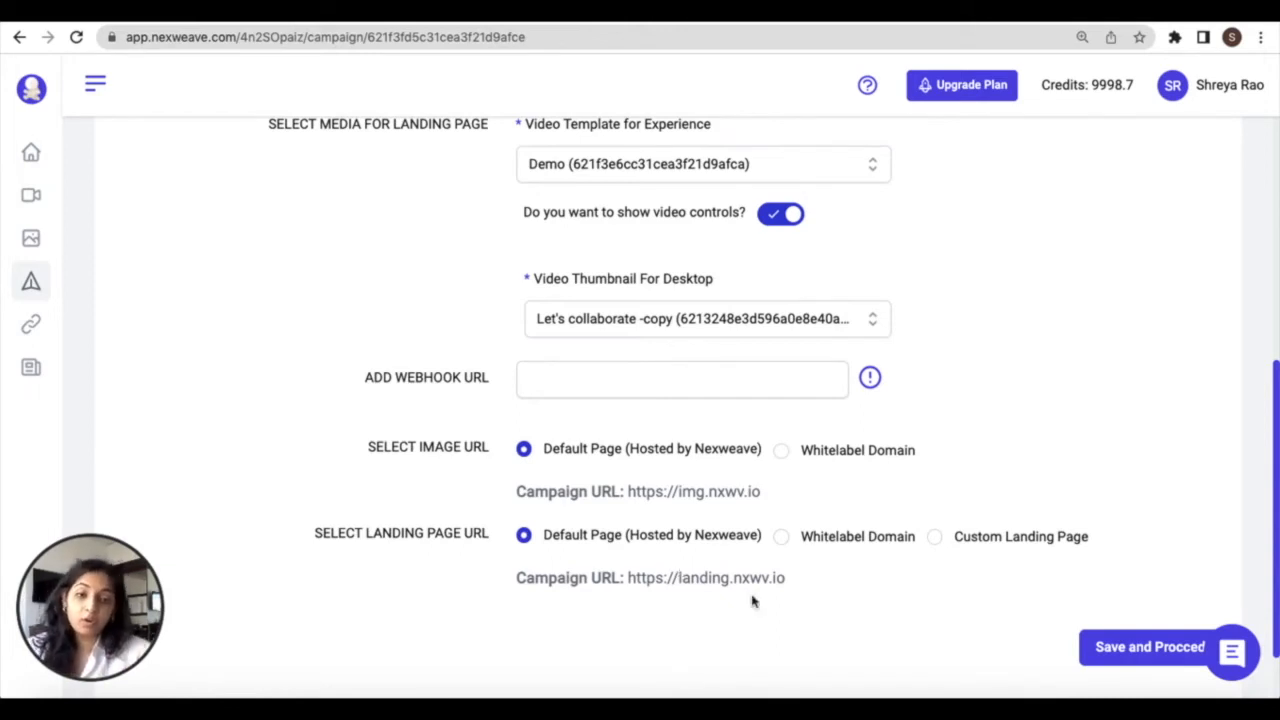
# Set the landing page URL to the custom domain nexweave.com.
pyautogui.click(780, 536)
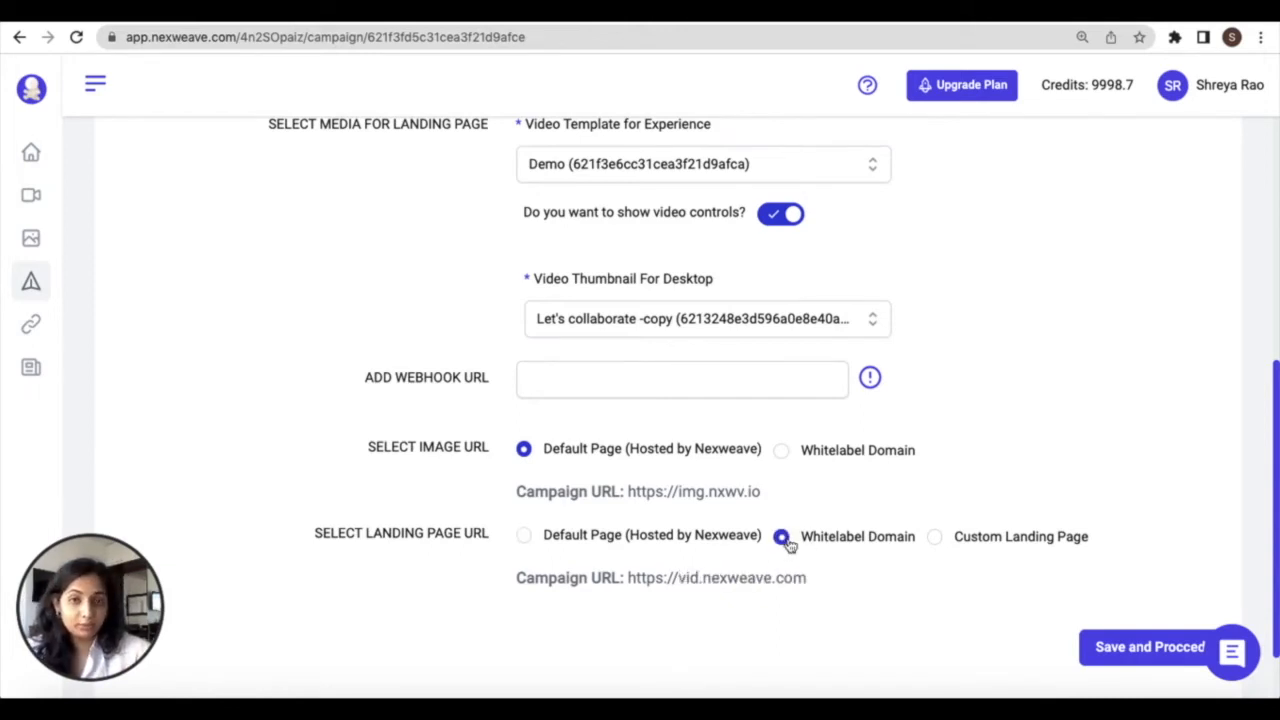
pyautogui.click(524, 536)
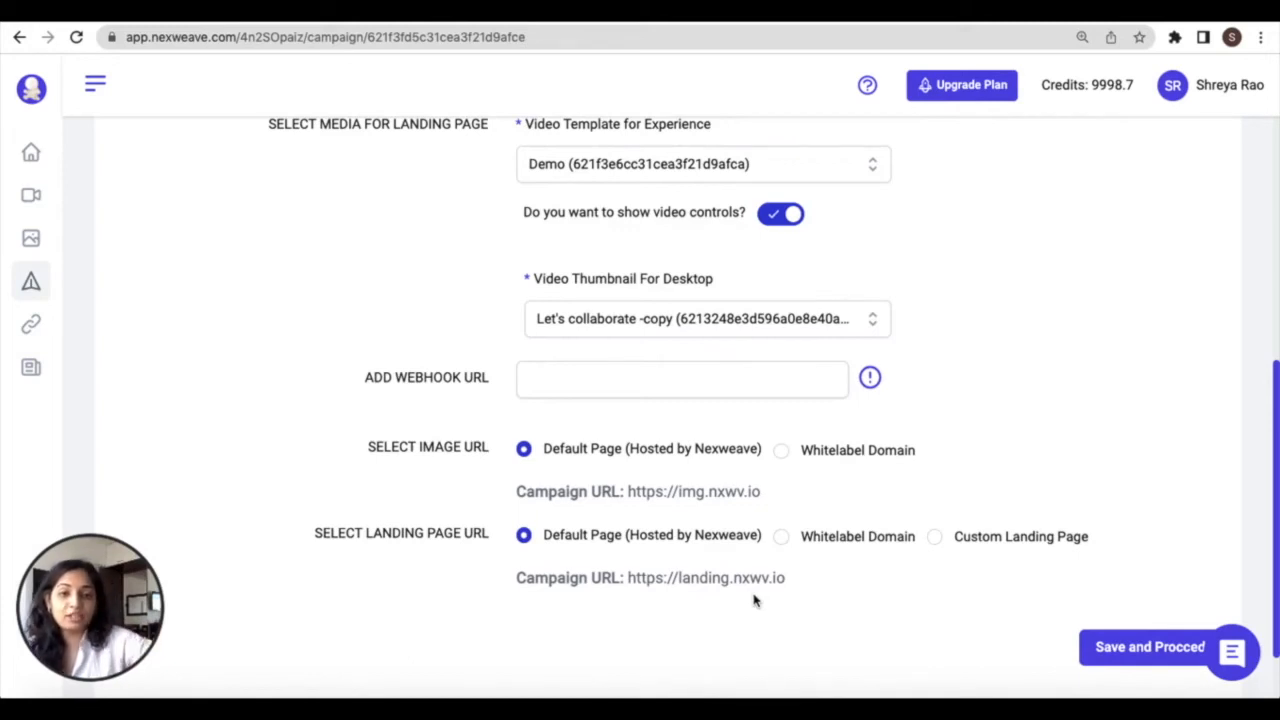
pyautogui.click(934, 536)
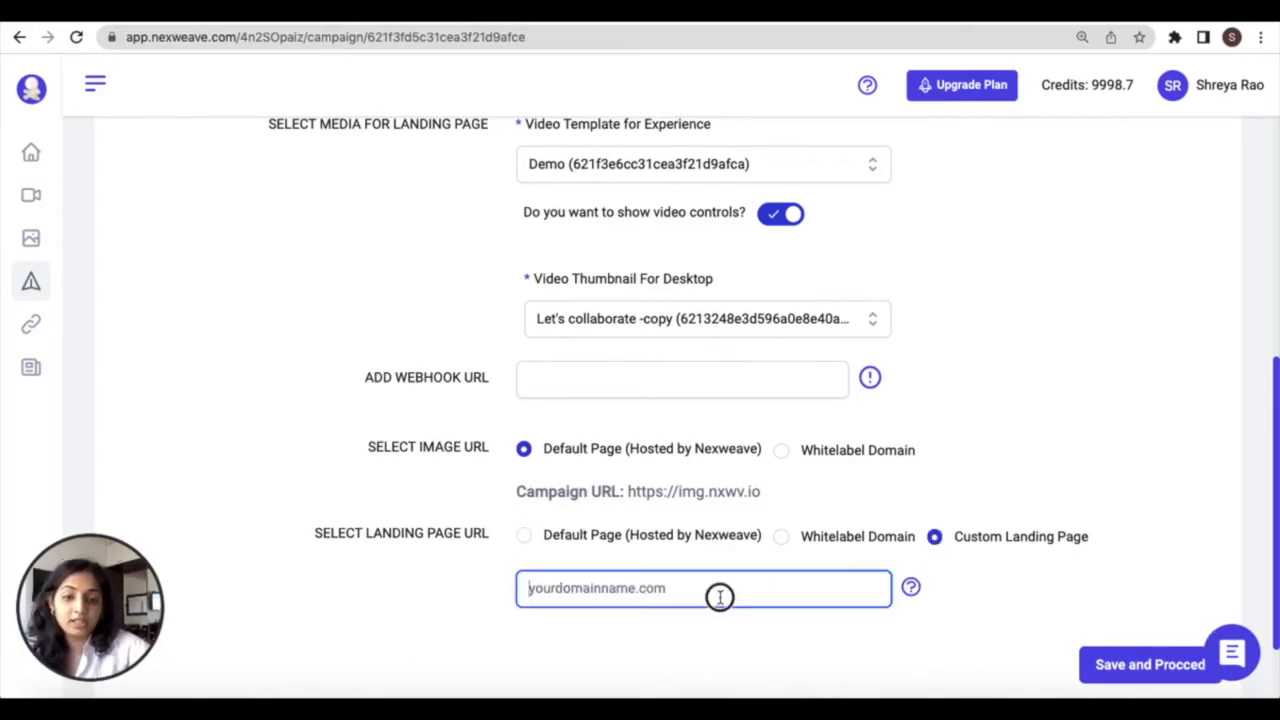
pyautogui.write('nexweav')
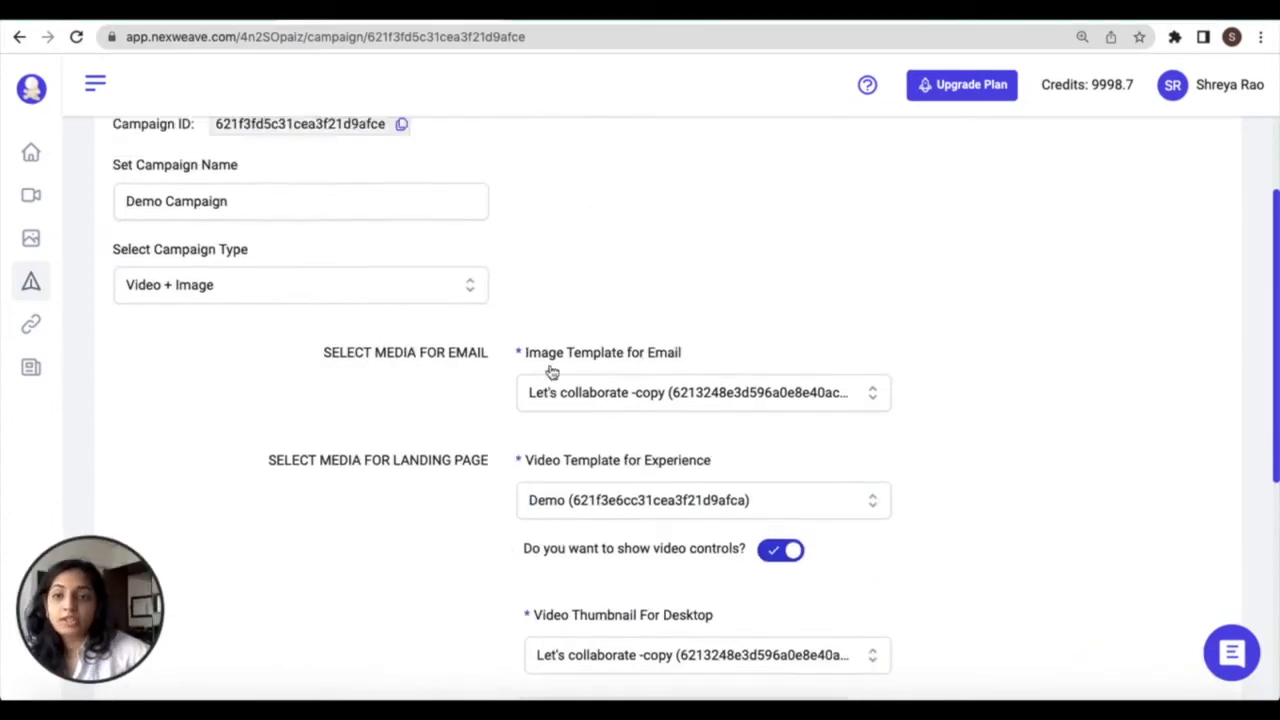
pyautogui.scroll(-3)
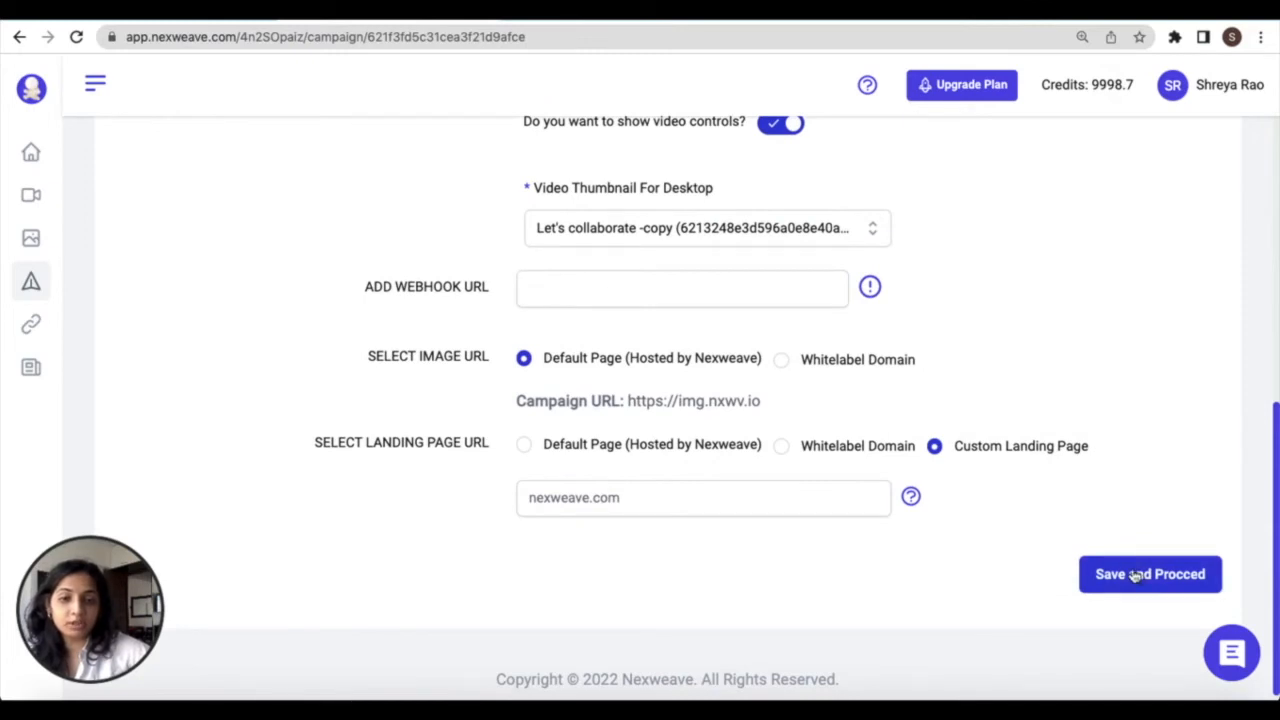
# Save and proceed to Activate, then download and open the bulk link CSV template.
pyautogui.click(1148, 572)
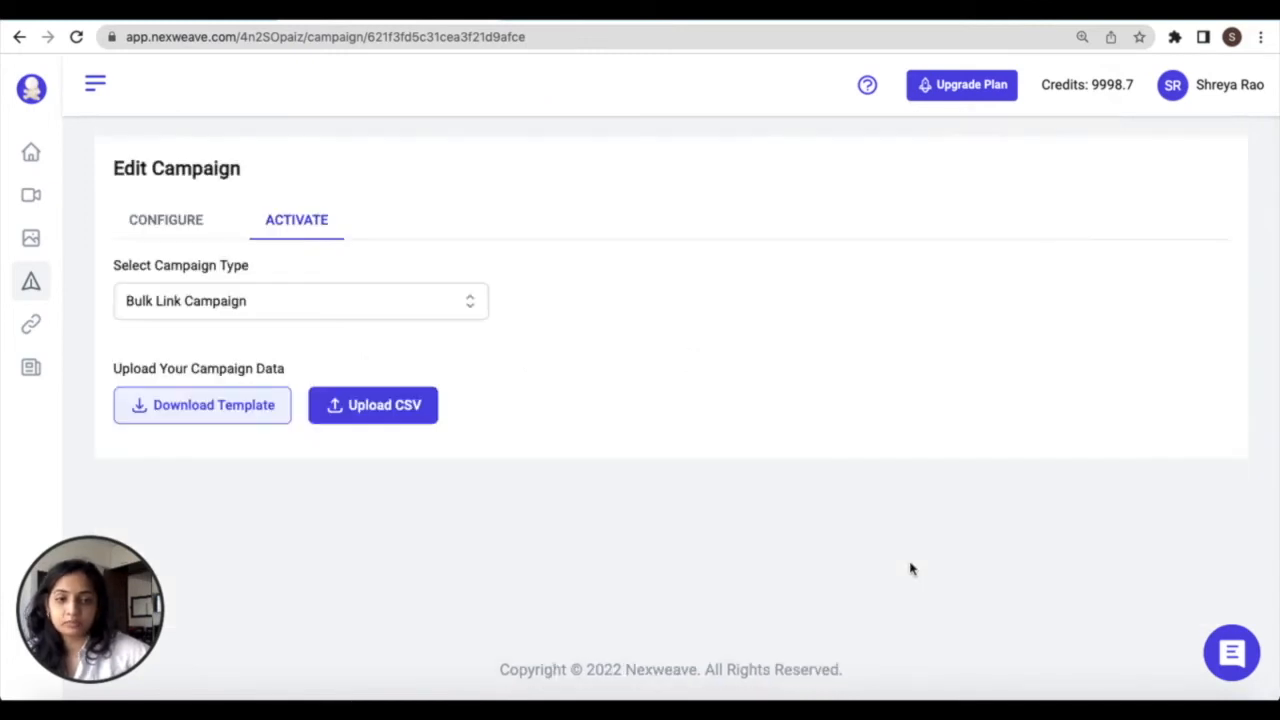
pyautogui.moveTo(1098, 624)
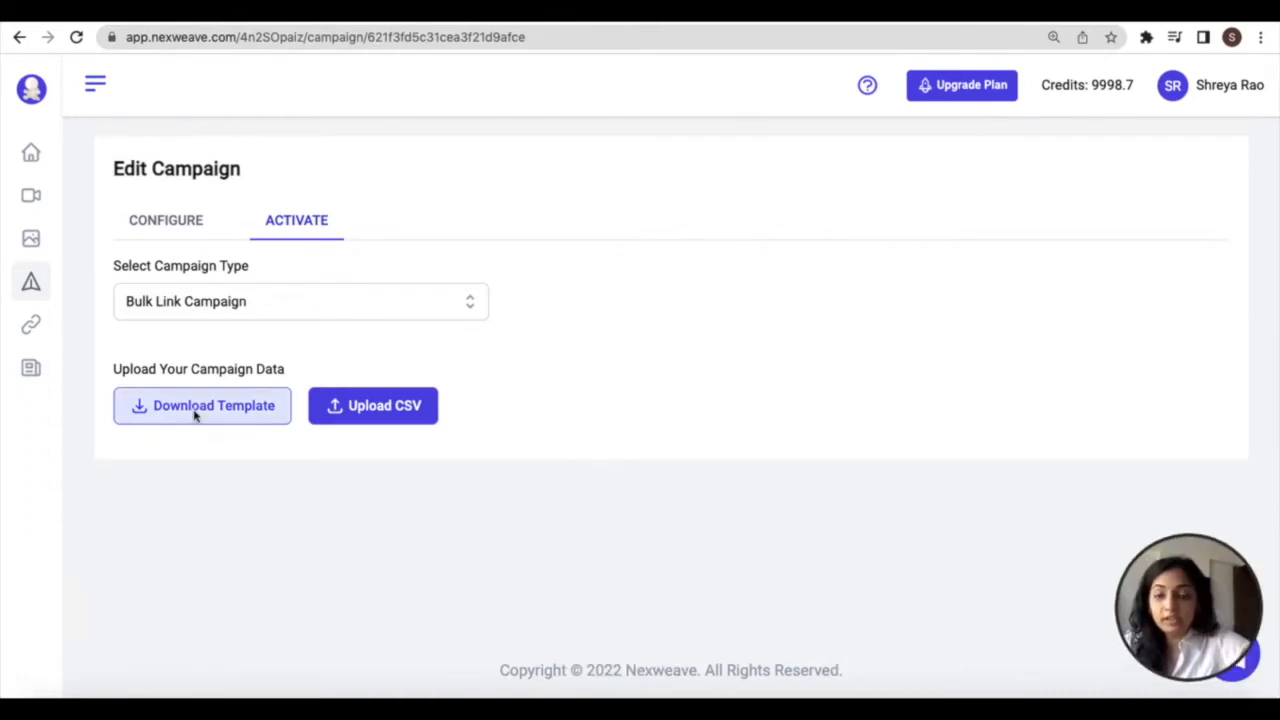
pyautogui.click(200, 404)
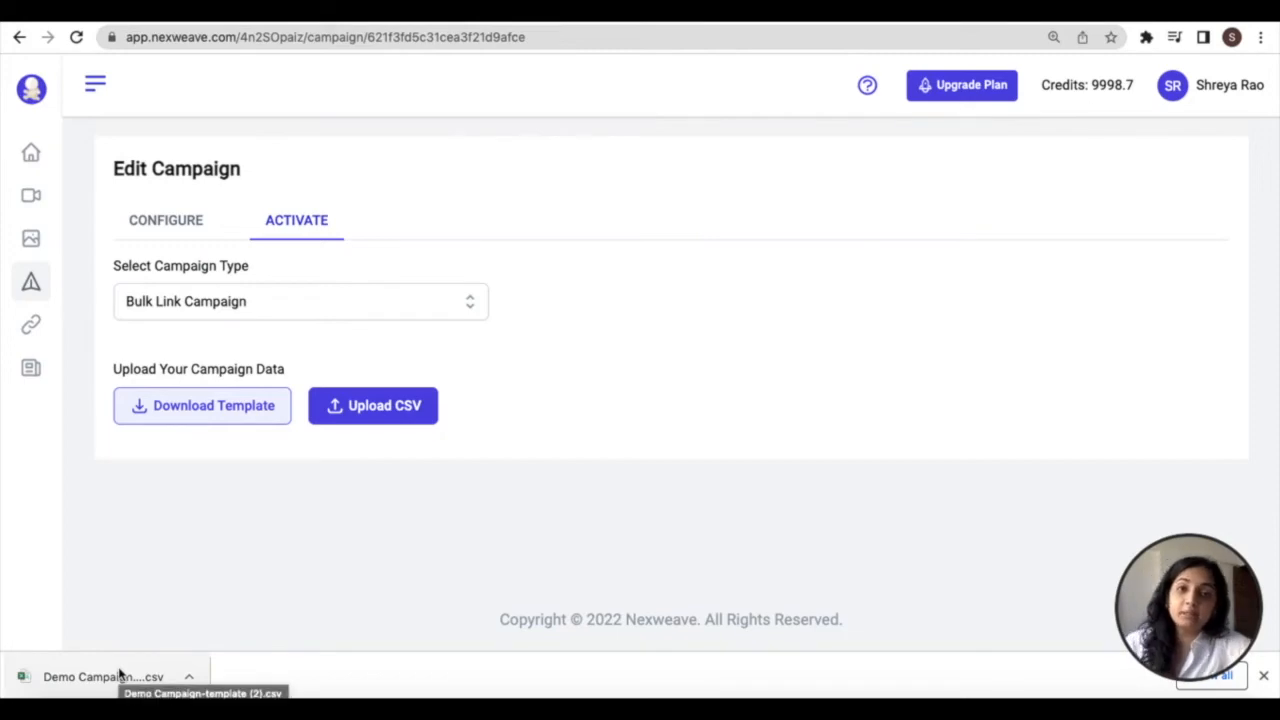
pyautogui.click(104, 676)
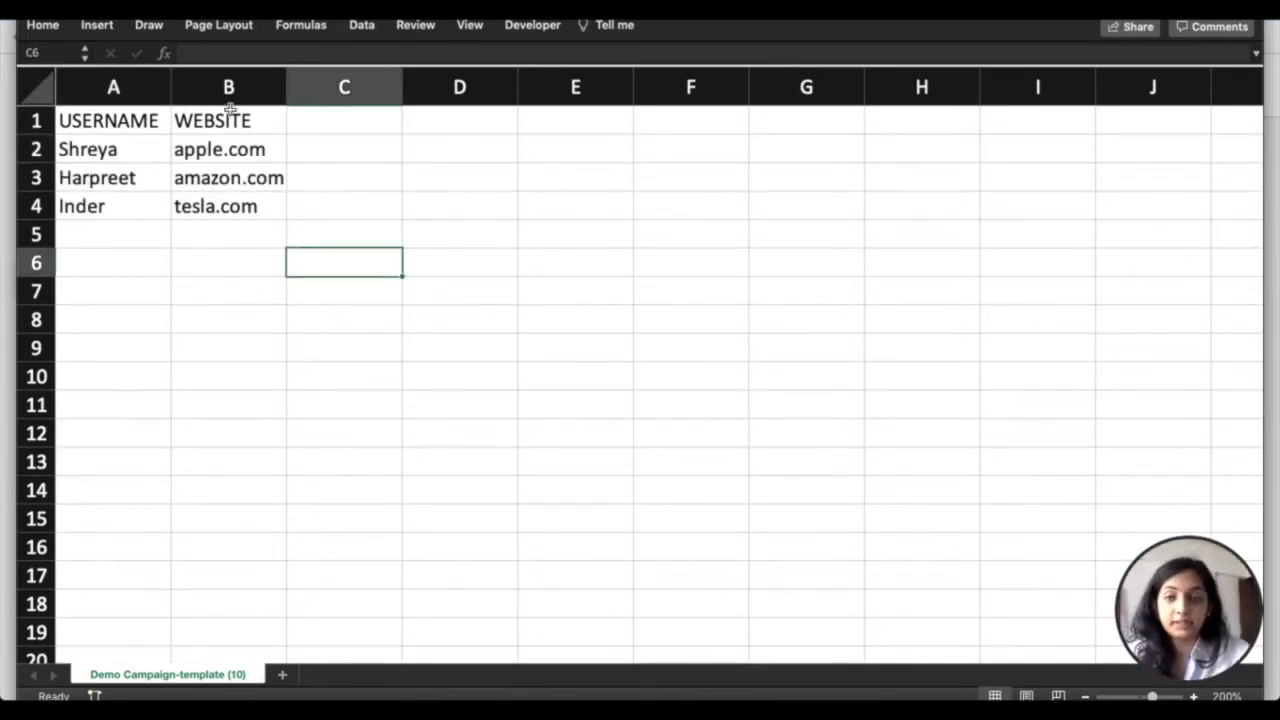
pyautogui.click(40, 10)
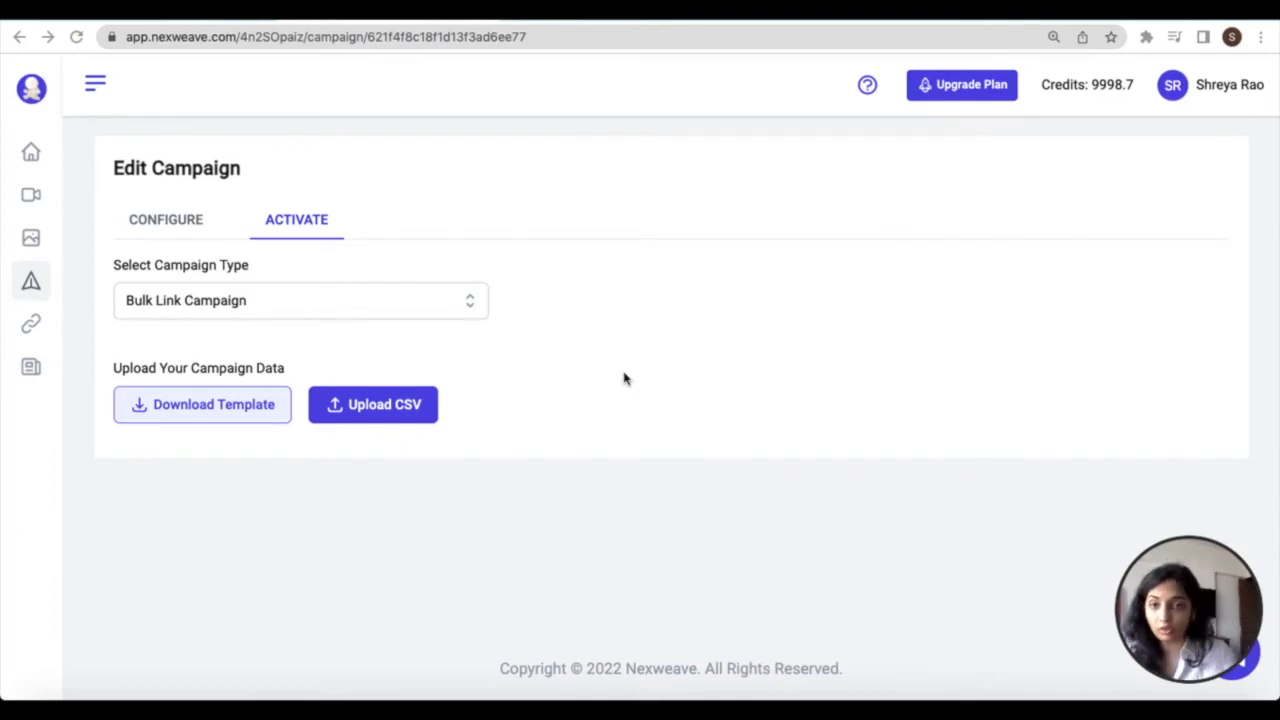
pyautogui.moveTo(392, 380)
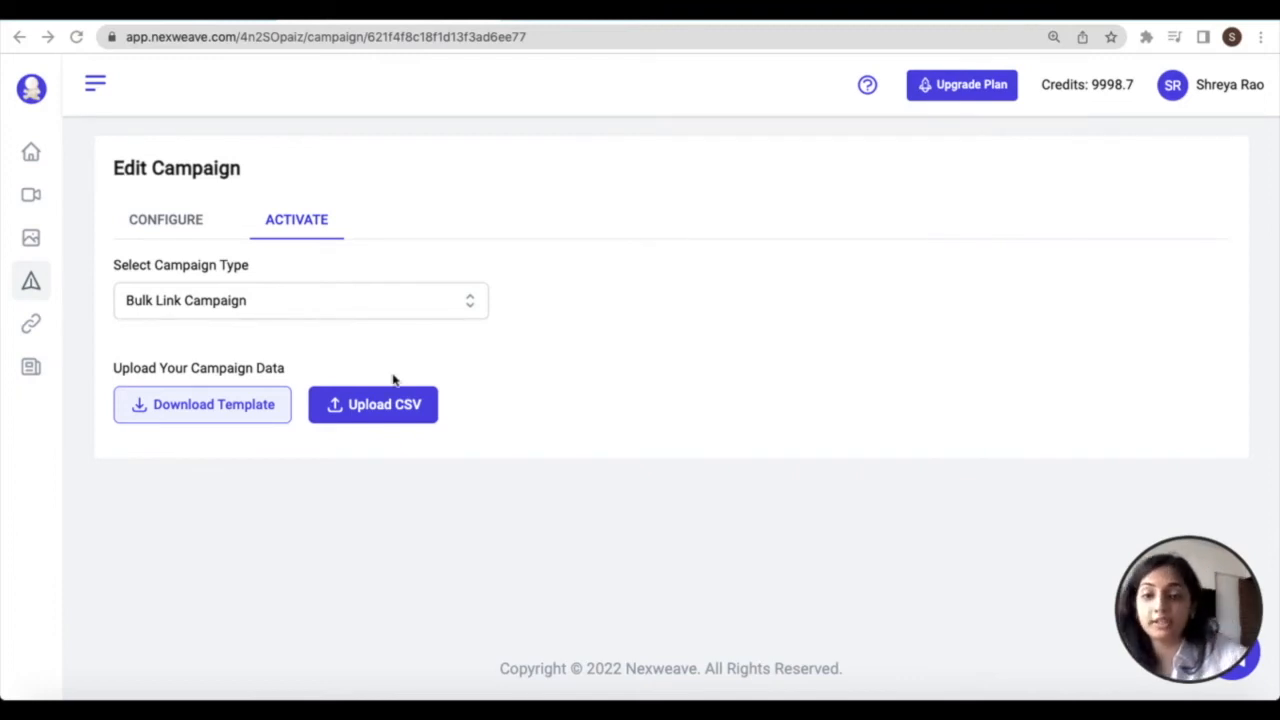
# Upload the filled three-row CSV, generate its personalised links and download the links file.
pyautogui.click(372, 404)
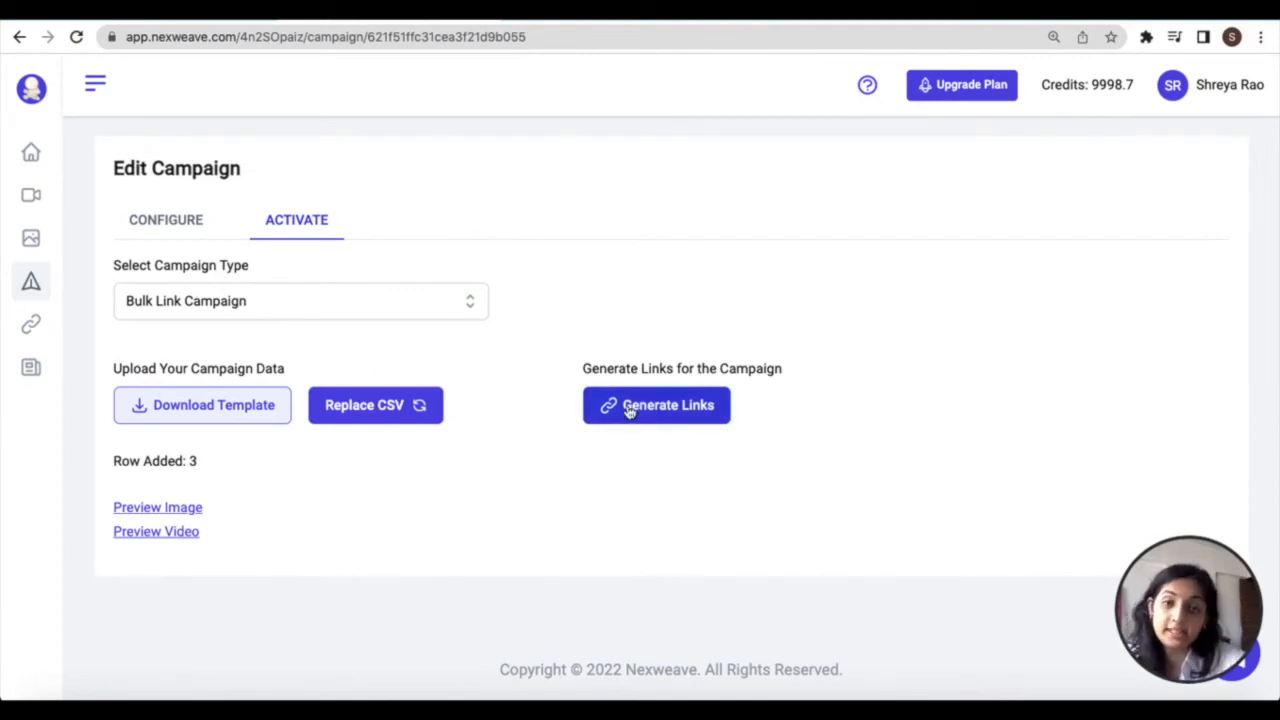
pyautogui.click(656, 404)
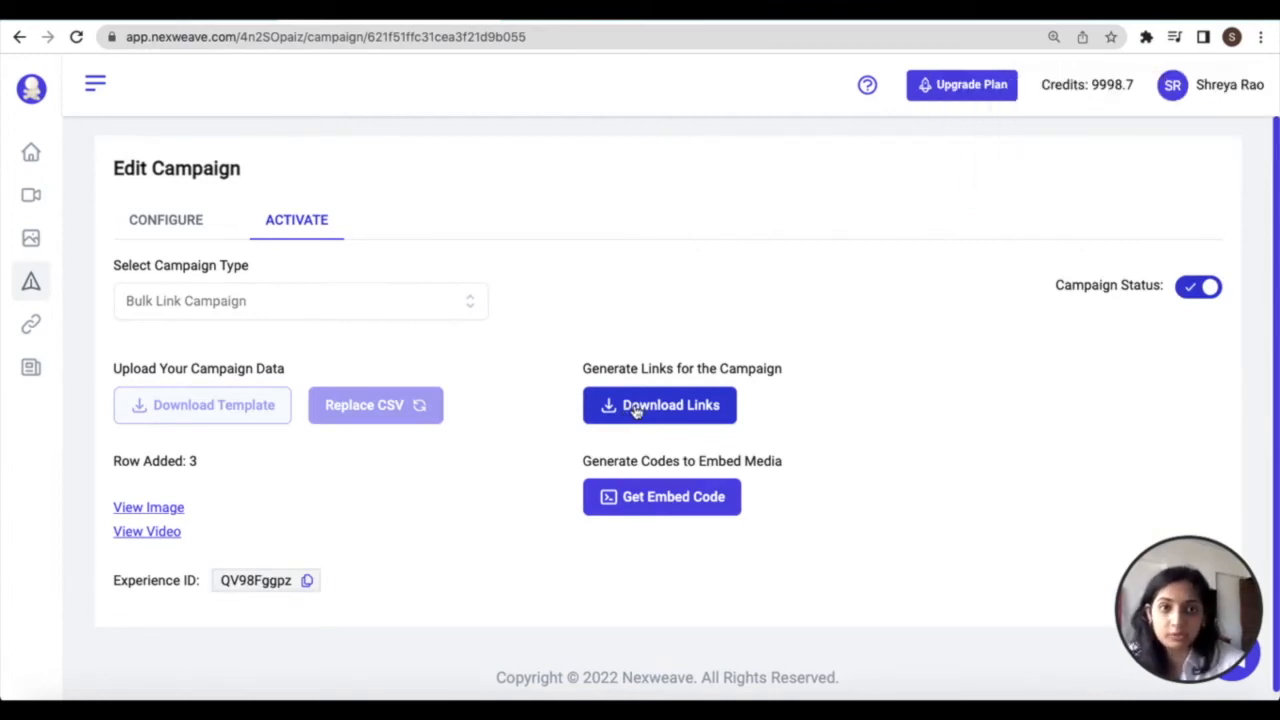
pyautogui.click(660, 404)
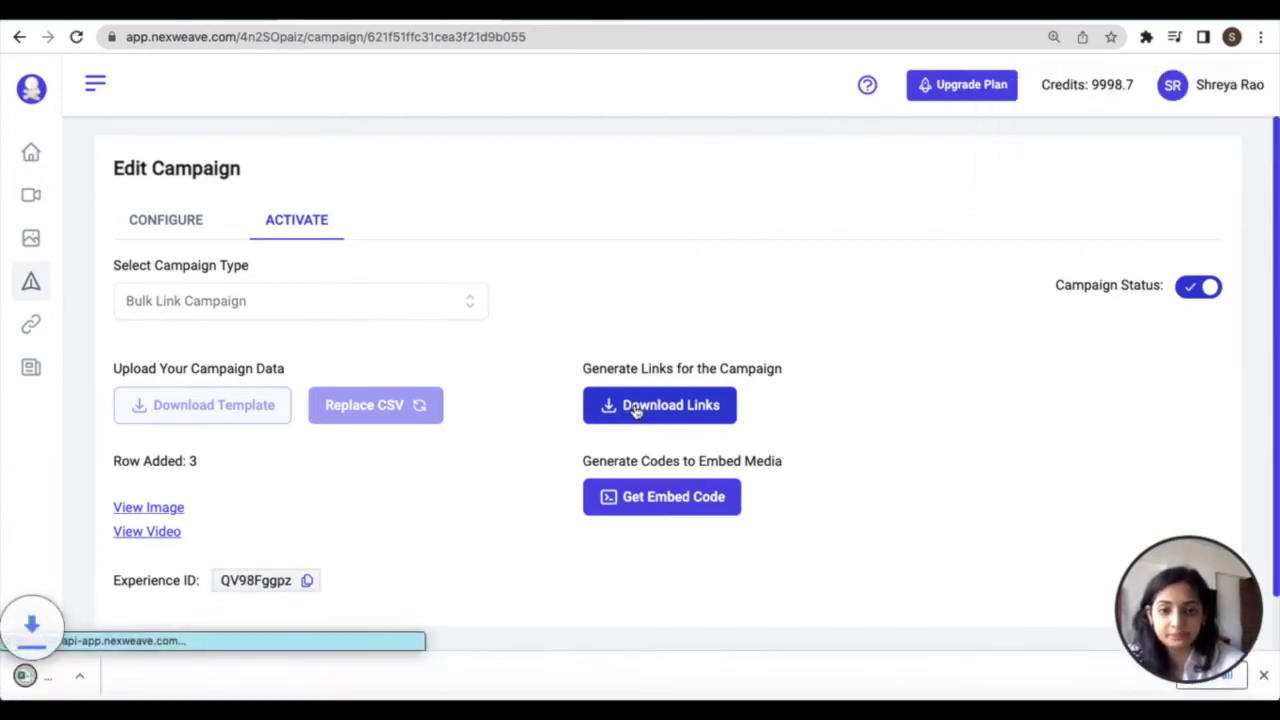
# Open the links file in Excel and autofit the links column so all three landing page URLs are readable.
pyautogui.click(660, 404)
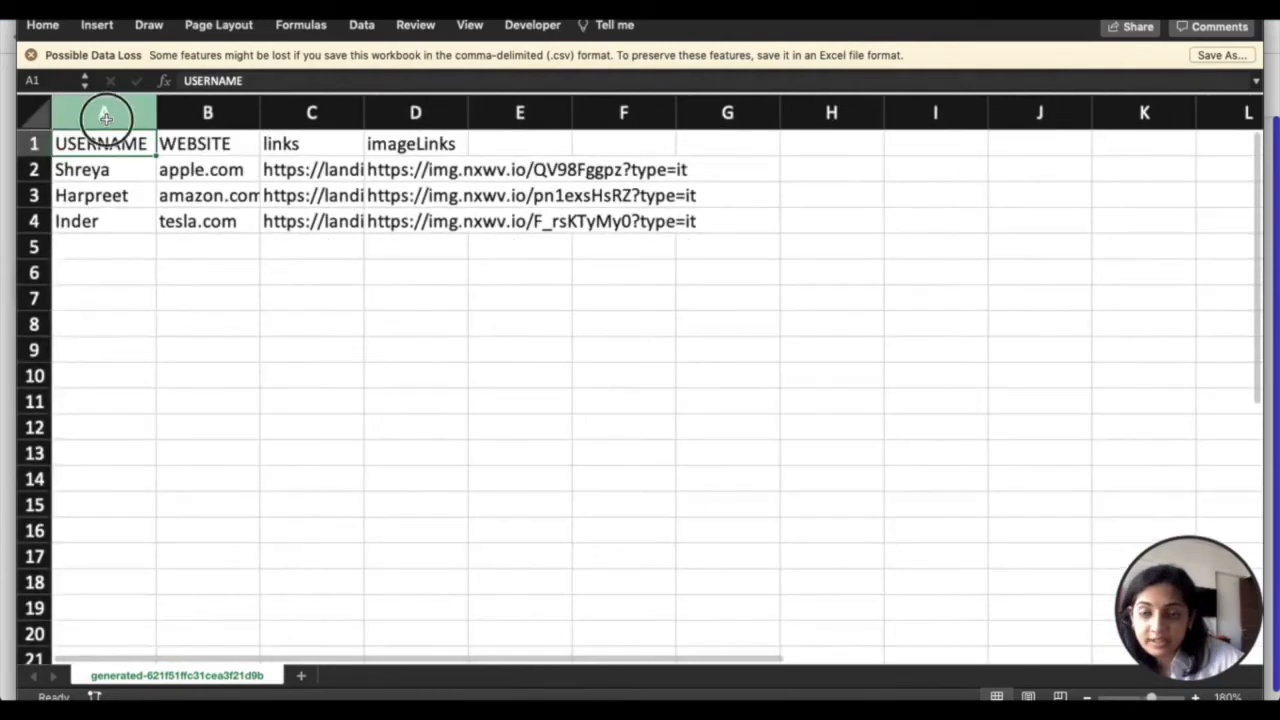
pyautogui.moveTo(104, 112); pyautogui.dragTo(208, 112)
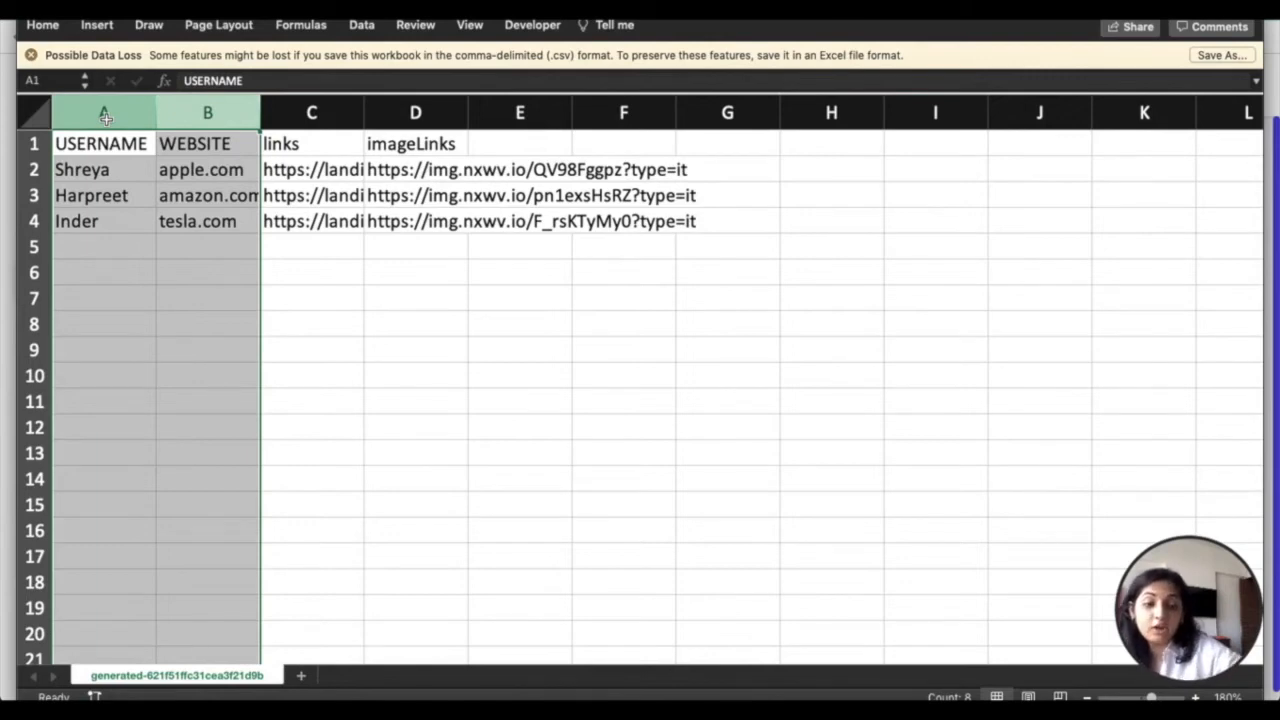
pyautogui.click(312, 144)
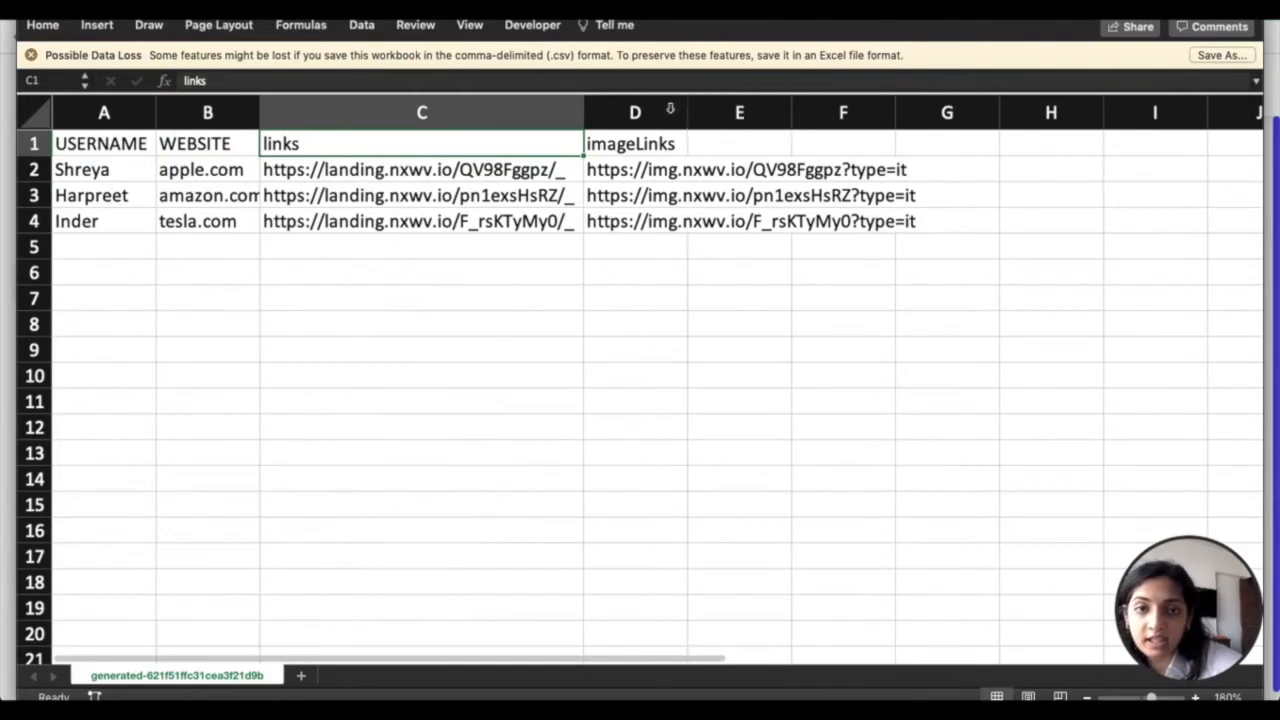
pyautogui.click(842, 272)
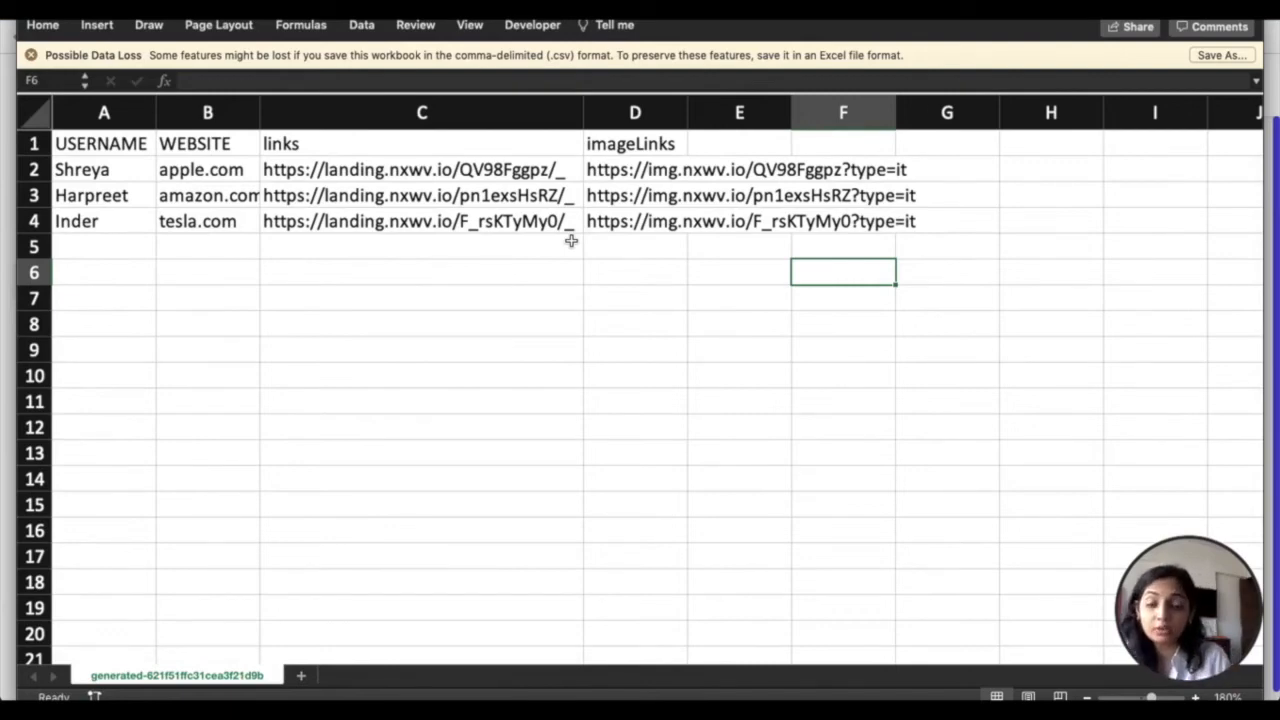
pyautogui.moveTo(98, 298)
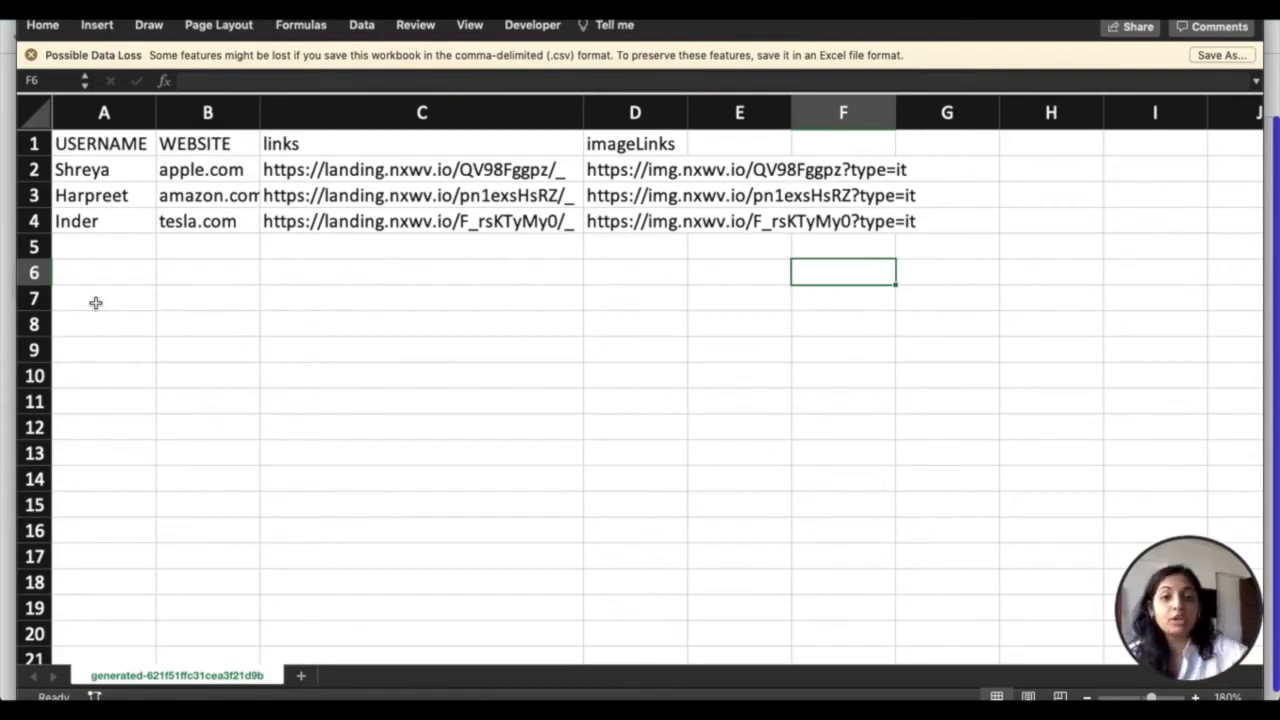
pyautogui.moveTo(572, 536)
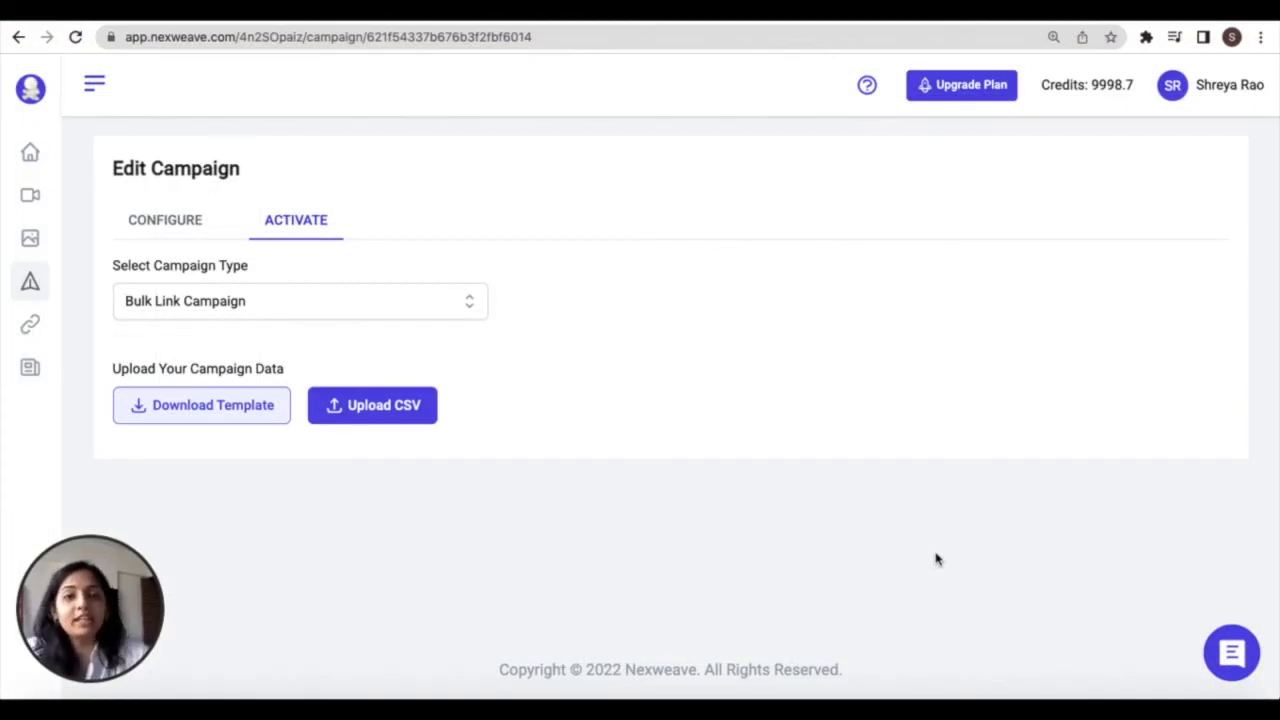
# Switch to a URL Override campaign, save the USERNAME fallback as Shreya and launch it.
pyautogui.click(300, 300)
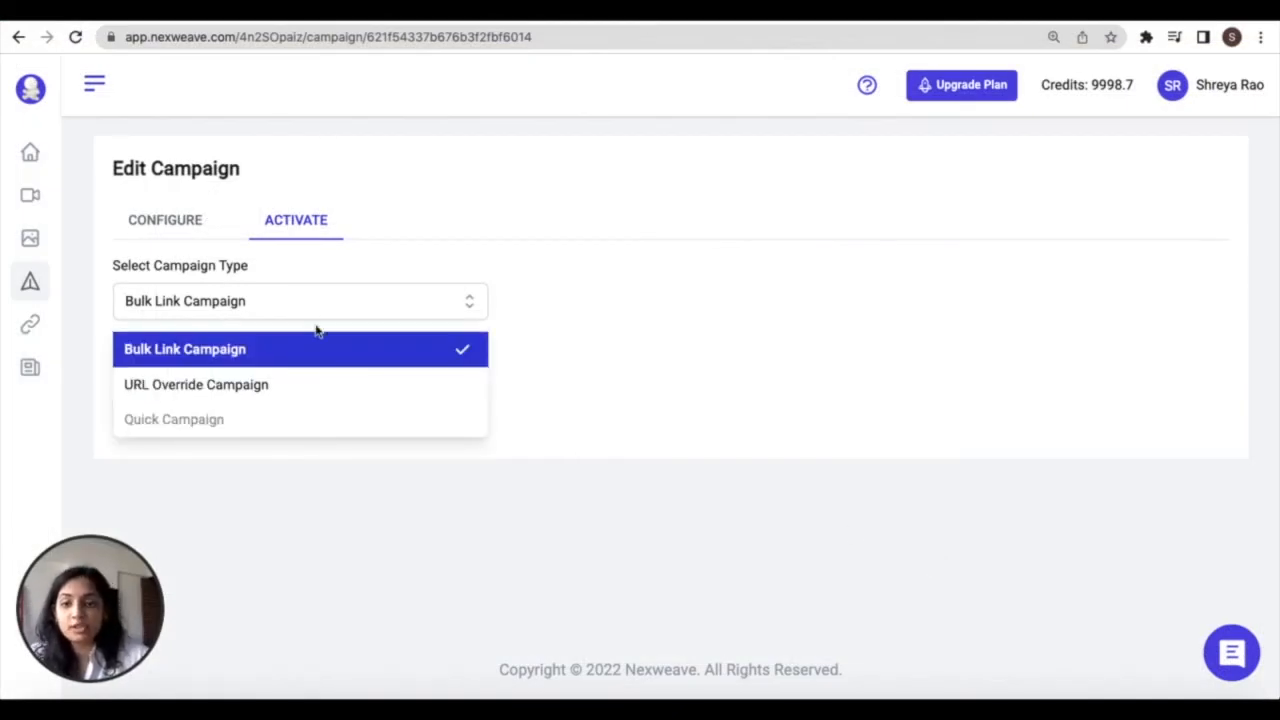
pyautogui.click(196, 384)
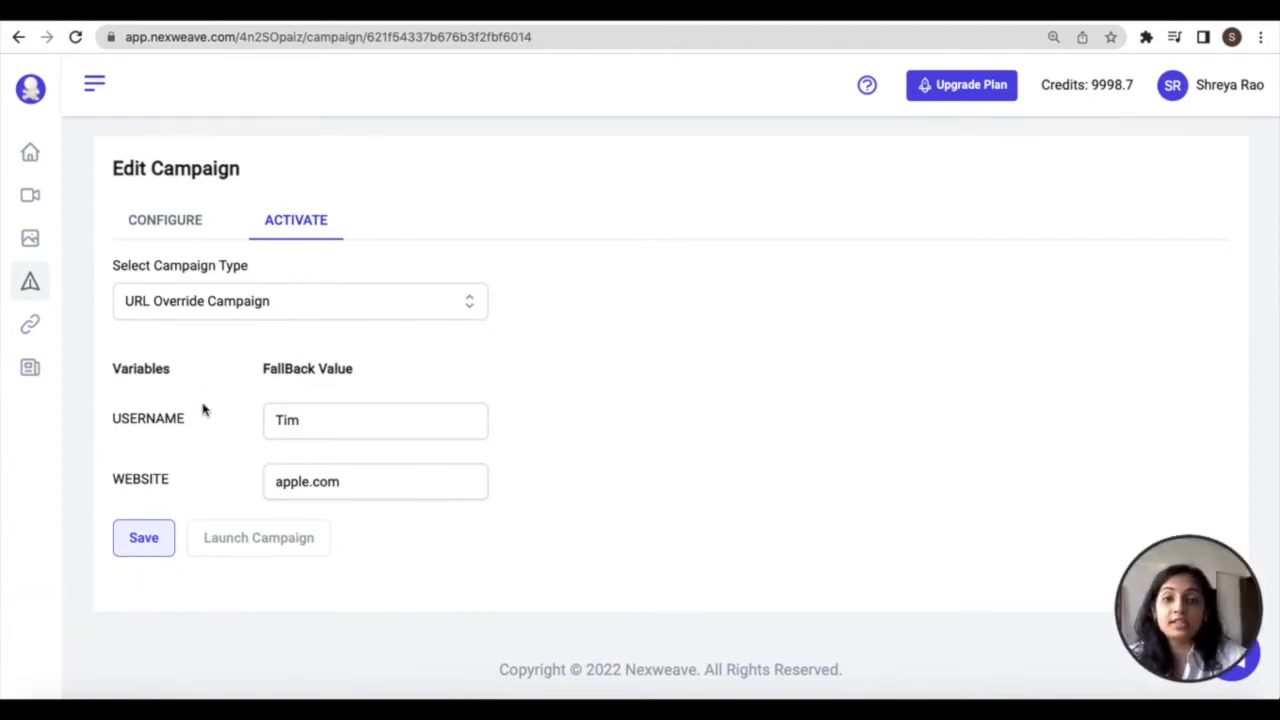
pyautogui.moveTo(196, 448)
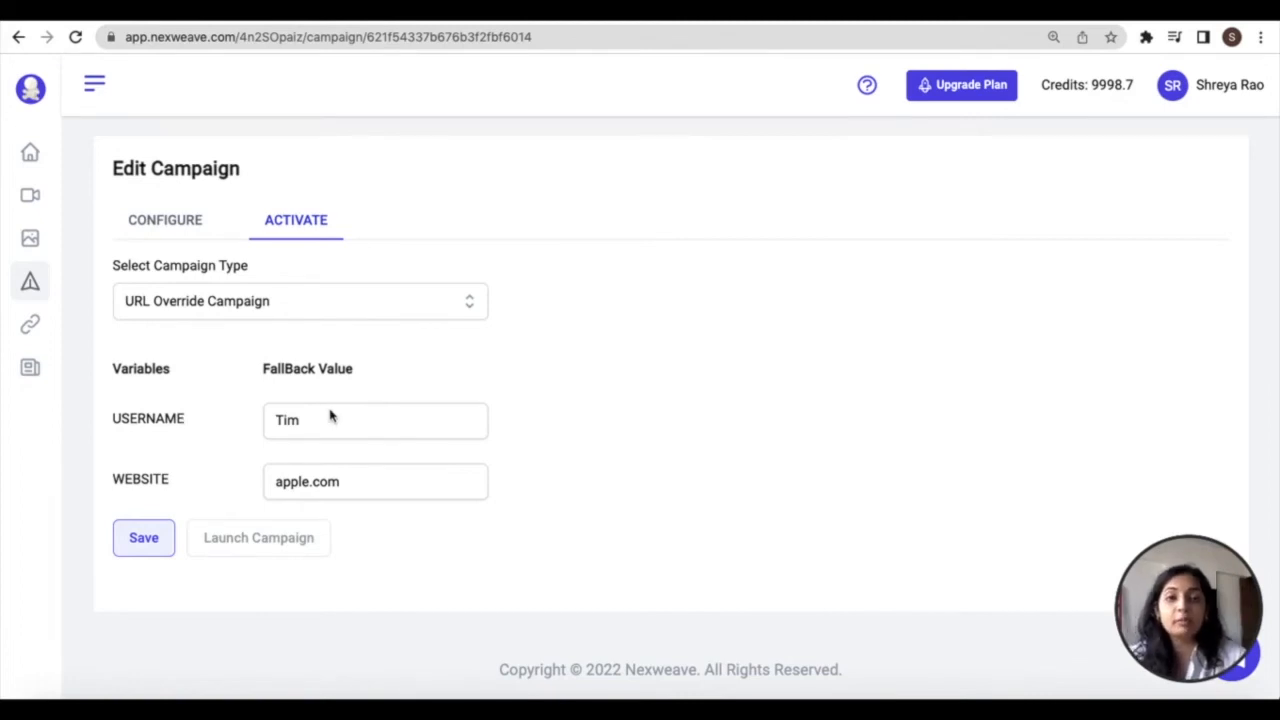
pyautogui.doubleClick(288, 420)
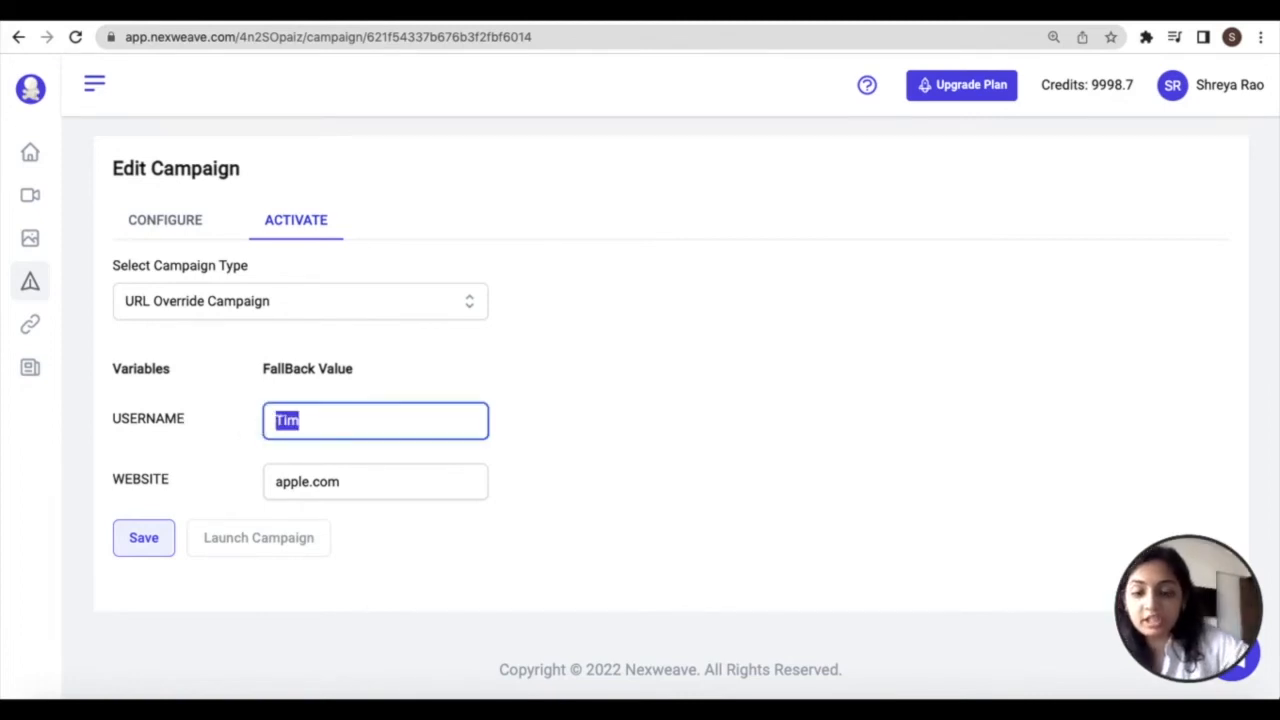
pyautogui.write('Shreya')
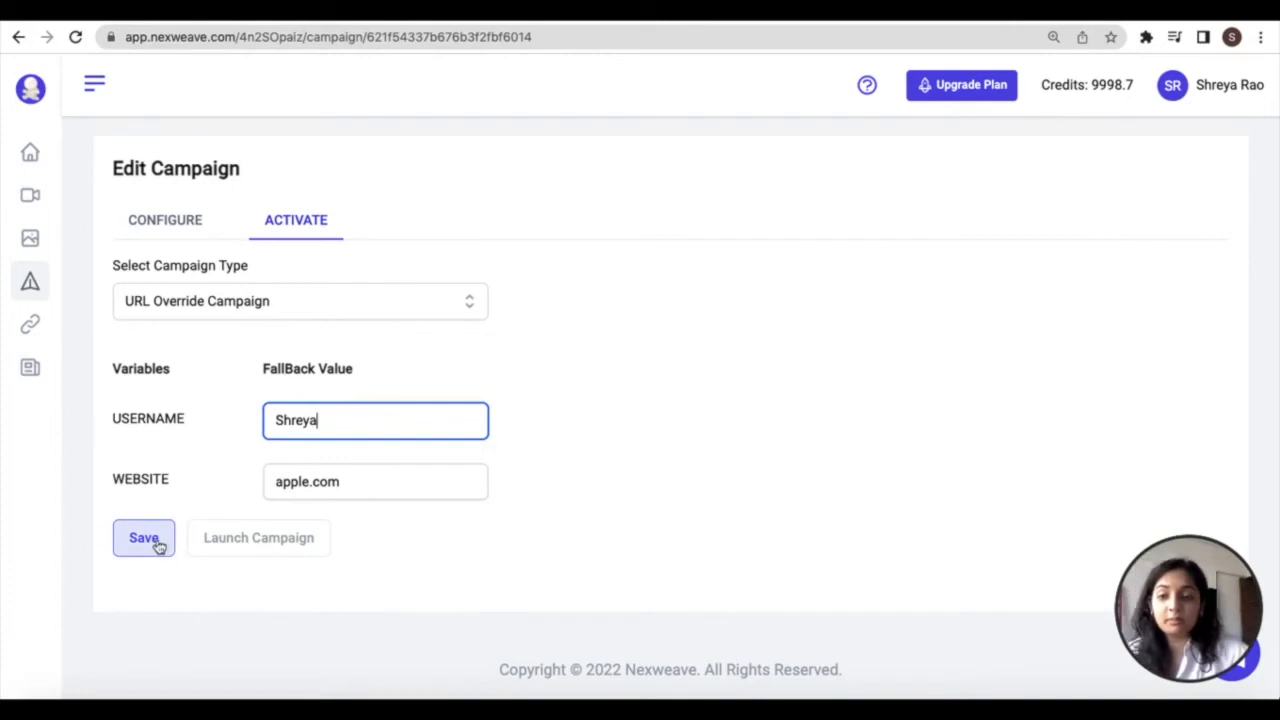
pyautogui.click(144, 536)
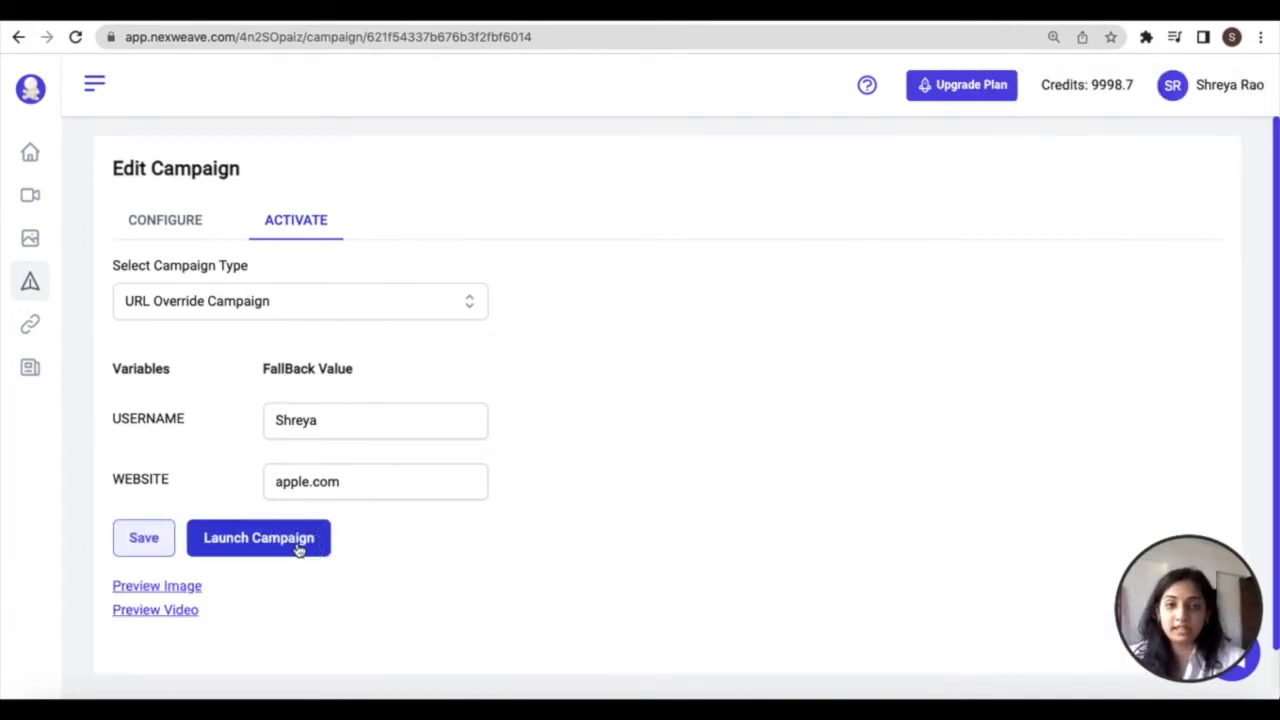
pyautogui.click(258, 536)
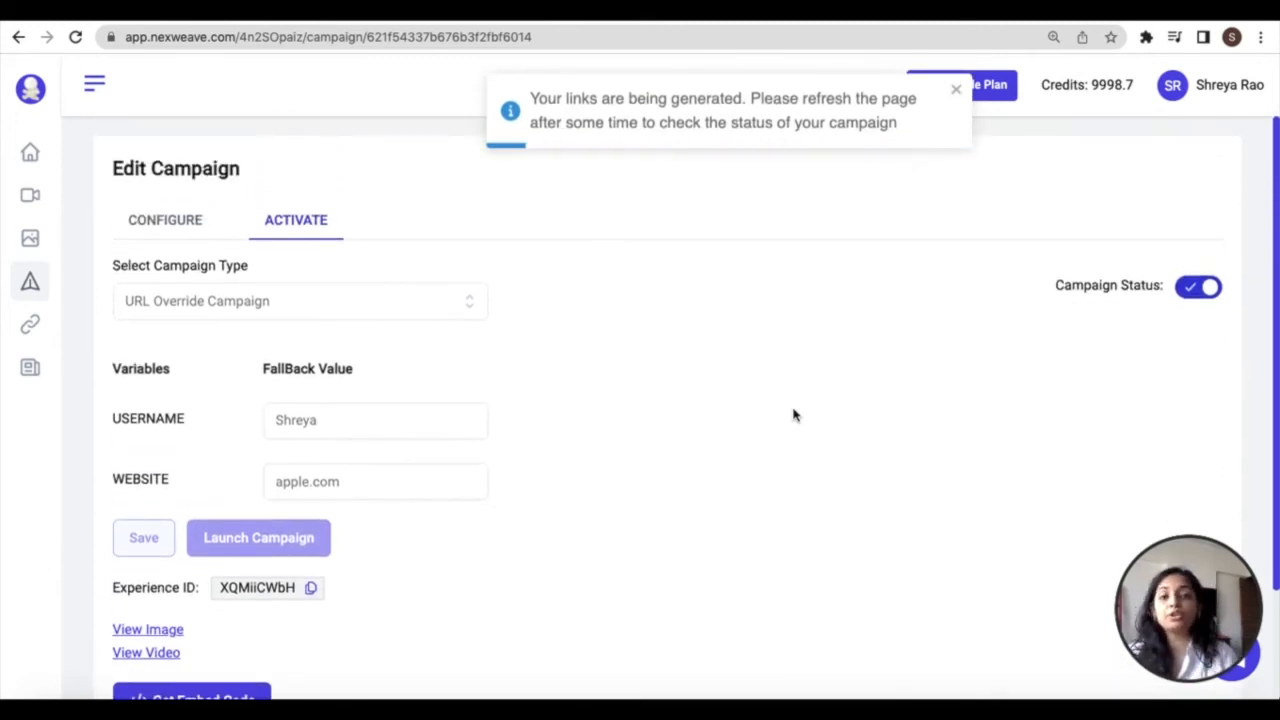
# Dismiss the link generation notice and bring up Get Embed Code for the campaign.
pyautogui.click(956, 90)
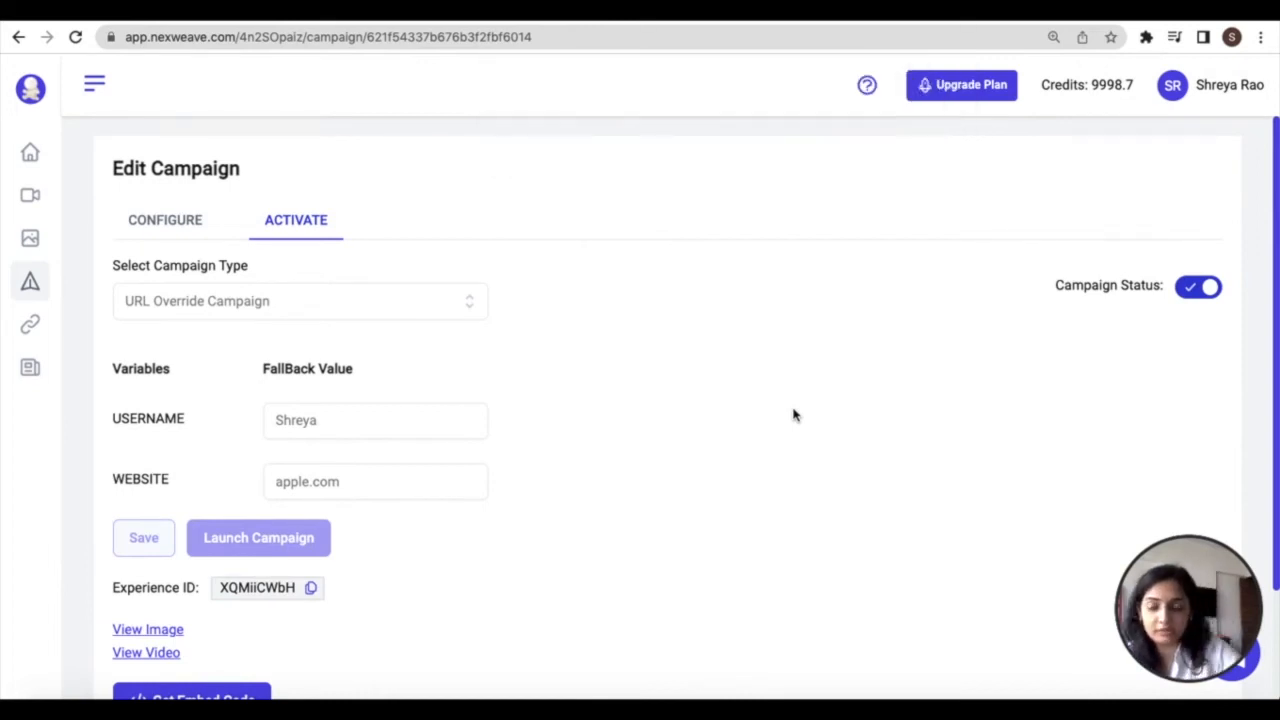
pyautogui.scroll(-3)
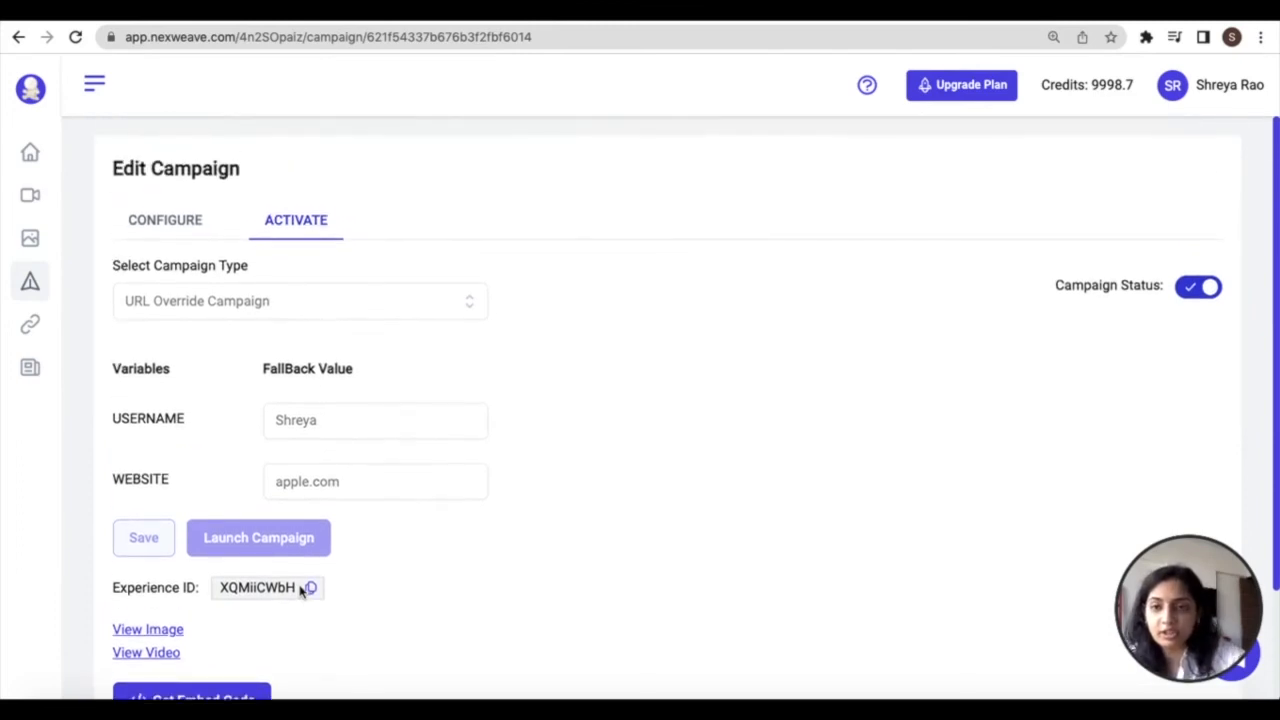
pyautogui.scroll(-3)
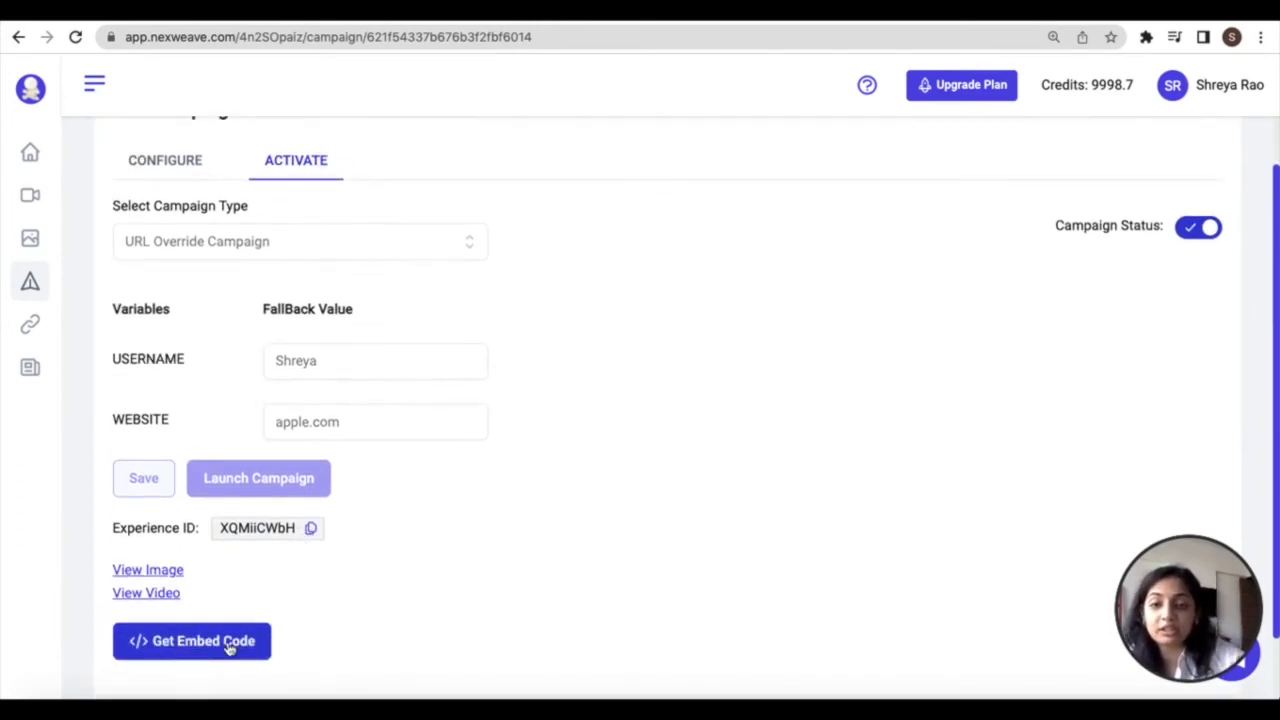
pyautogui.click(192, 640)
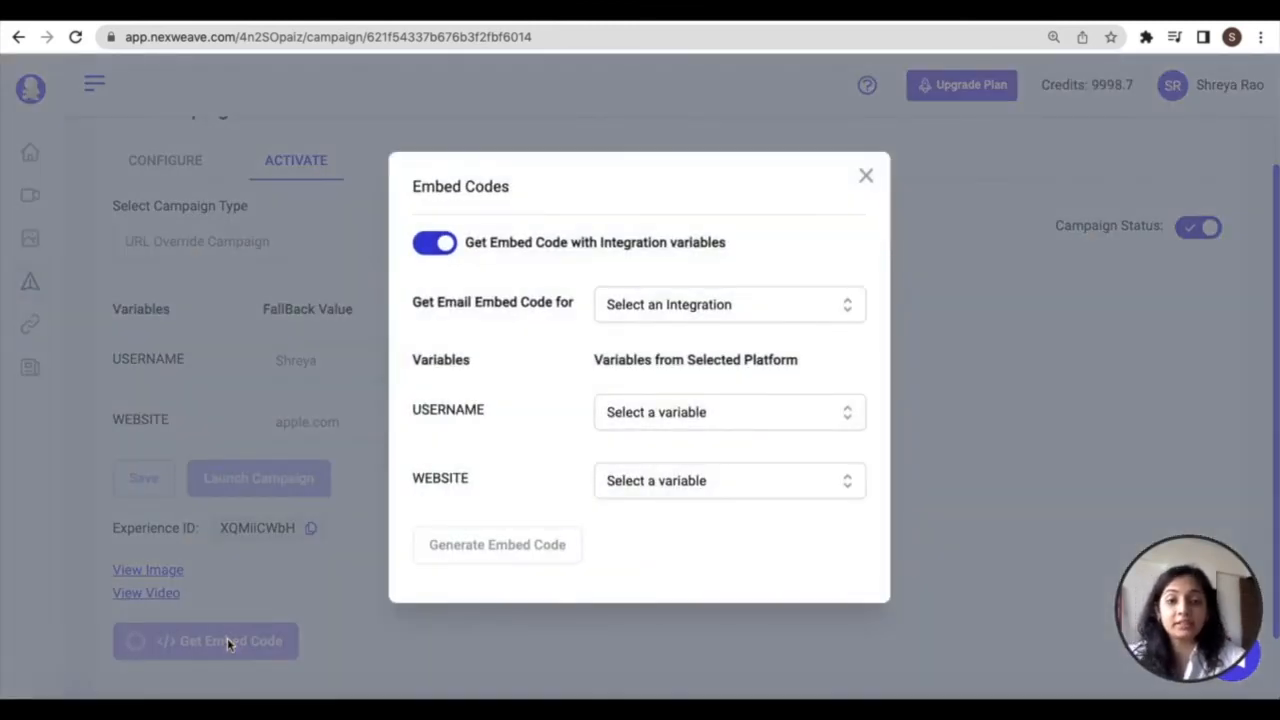
# Browse the 'Select an Integration' list of email integrations, then dismiss the Embed Codes window.
pyautogui.click(728, 304)
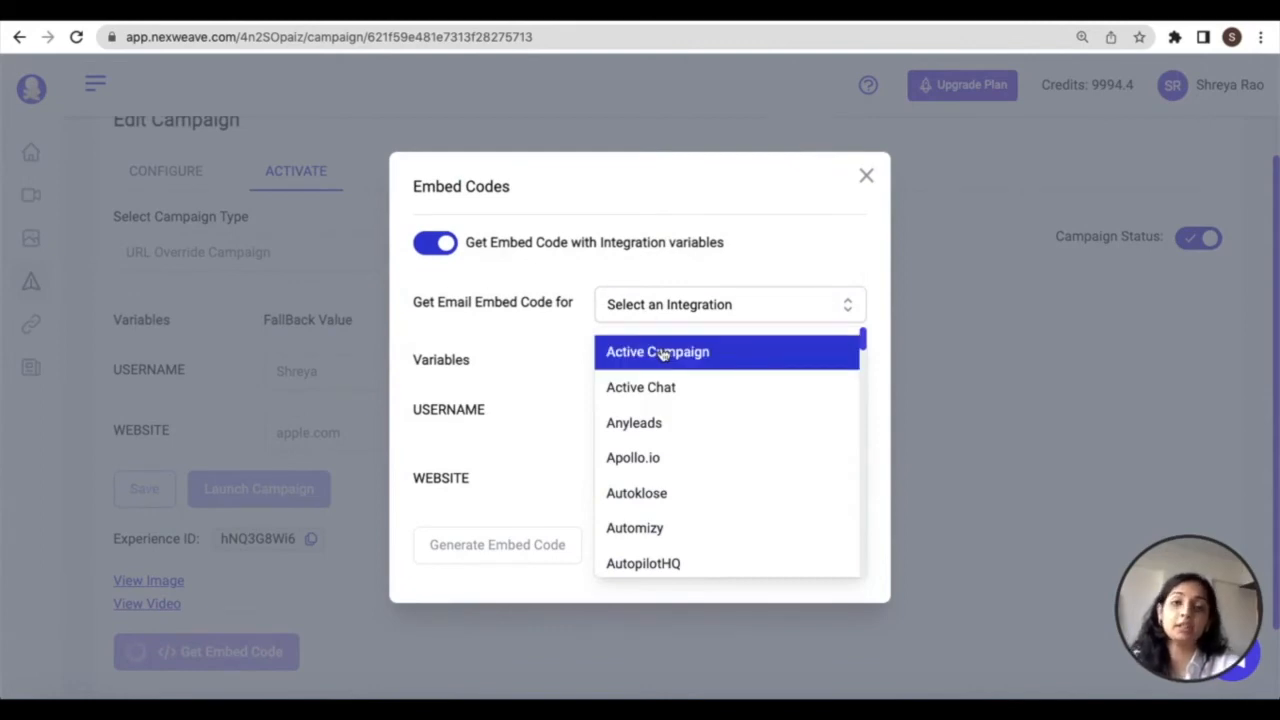
pyautogui.moveTo(670, 388)
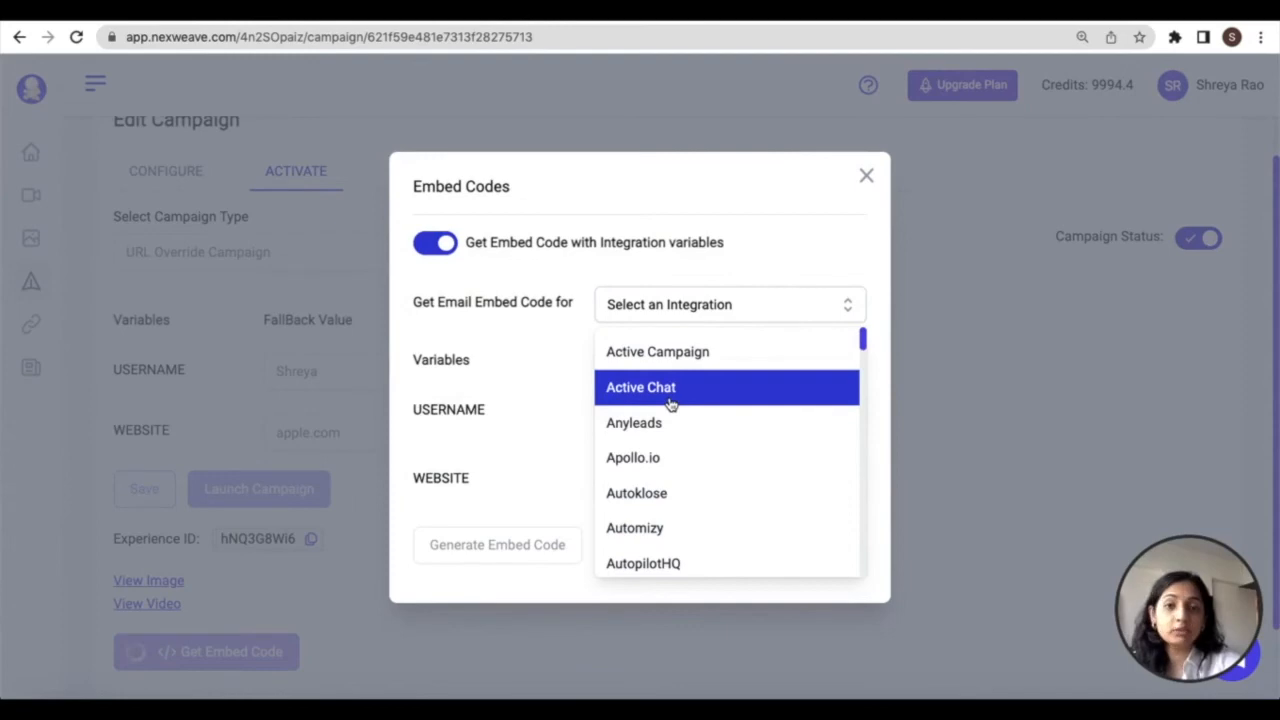
pyautogui.scroll(-3)
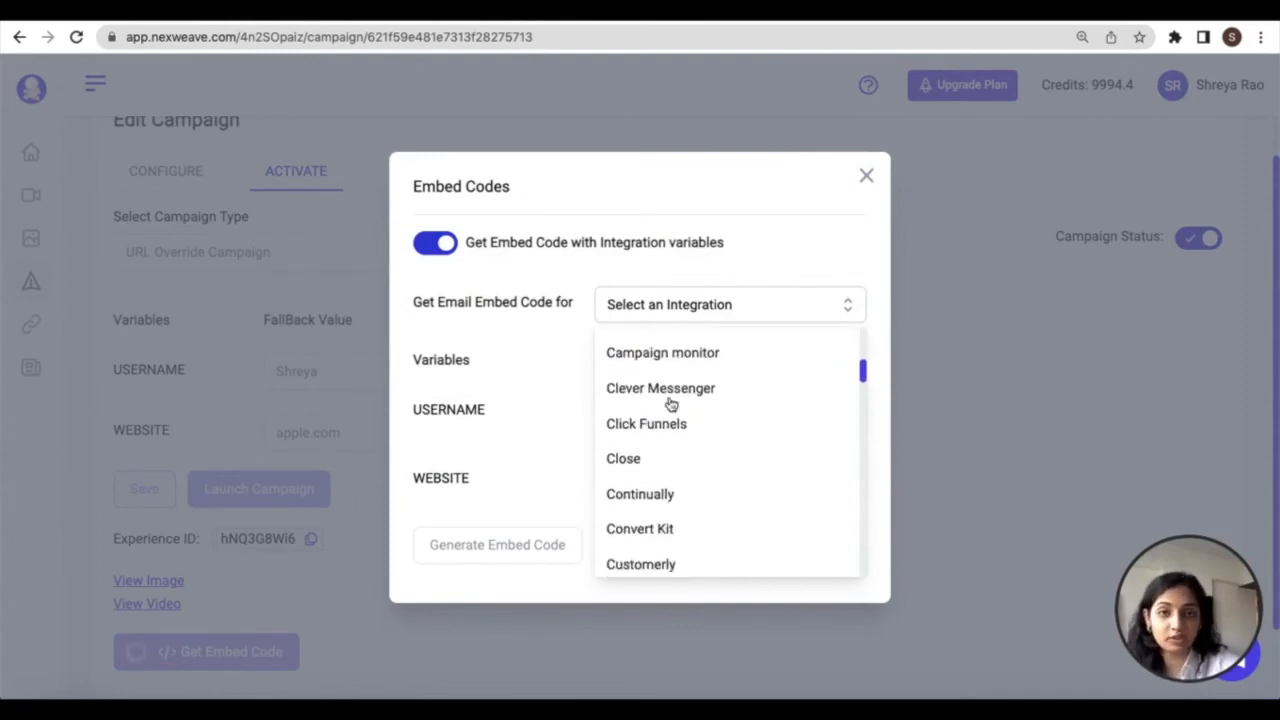
pyautogui.click(866, 176)
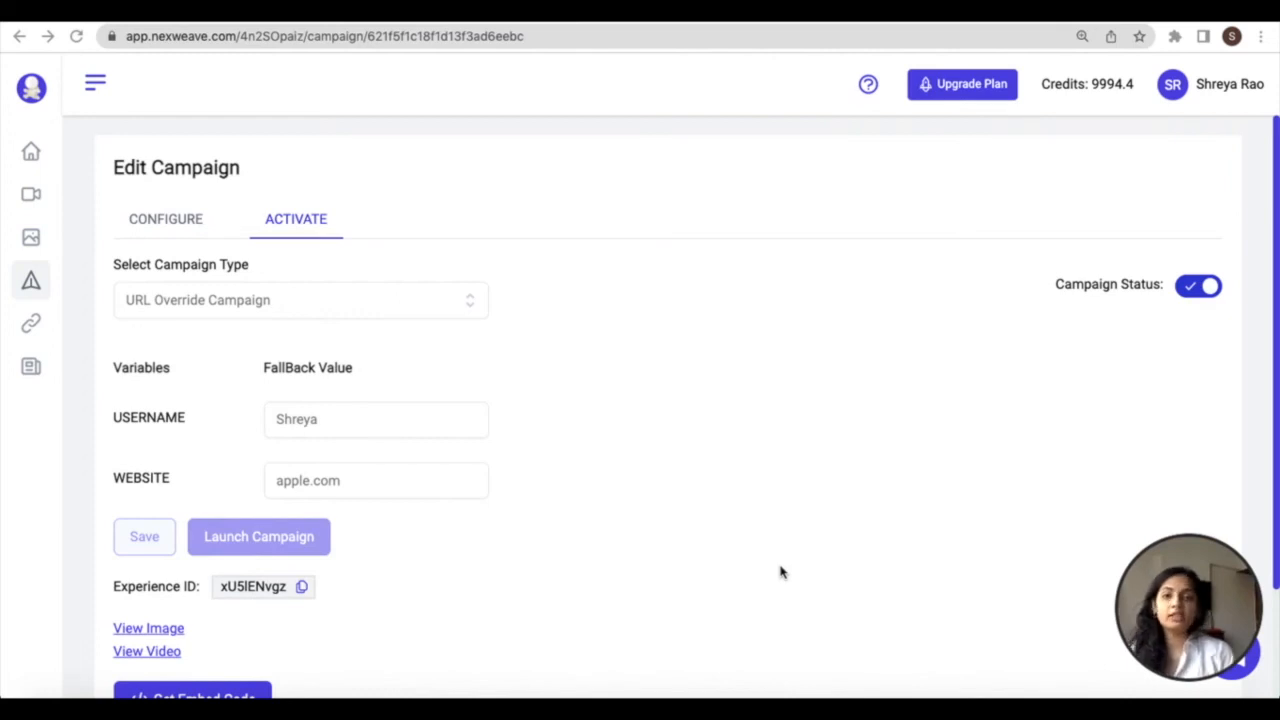
pyautogui.moveTo(508, 348)
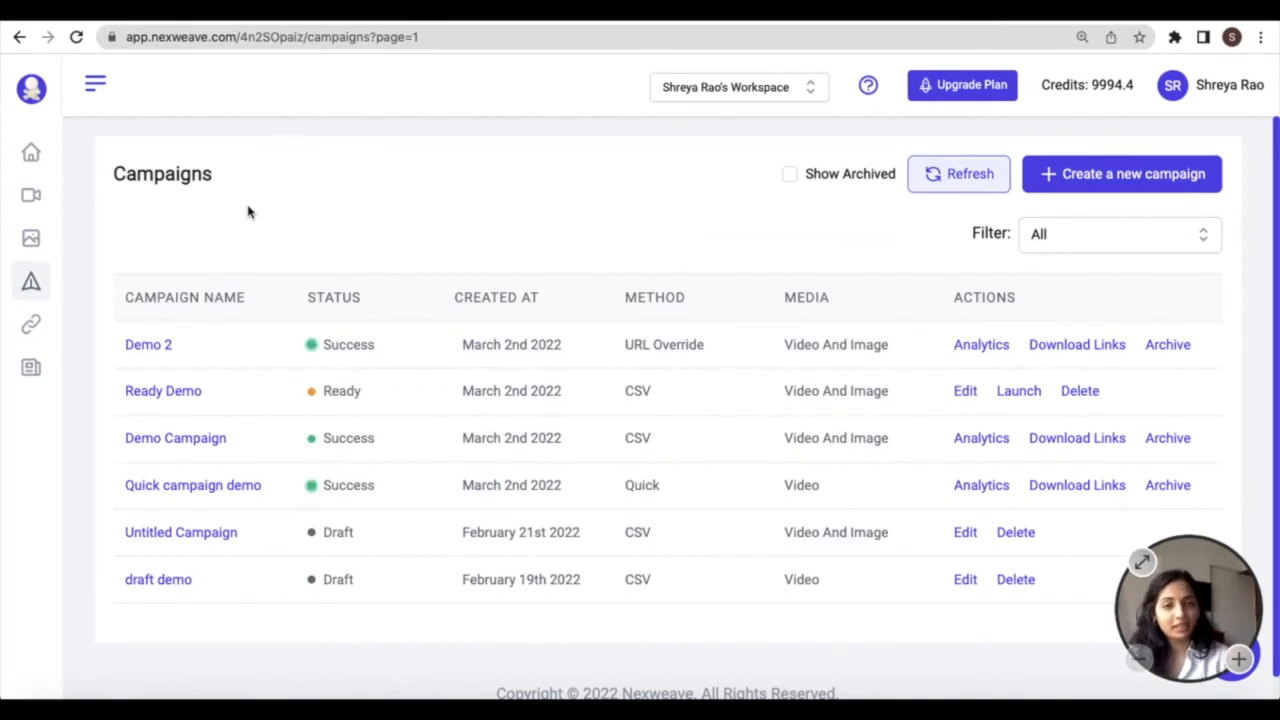
# Expand and collapse the navigation sidebar while reviewing the campaigns table.
pyautogui.click(96, 84)
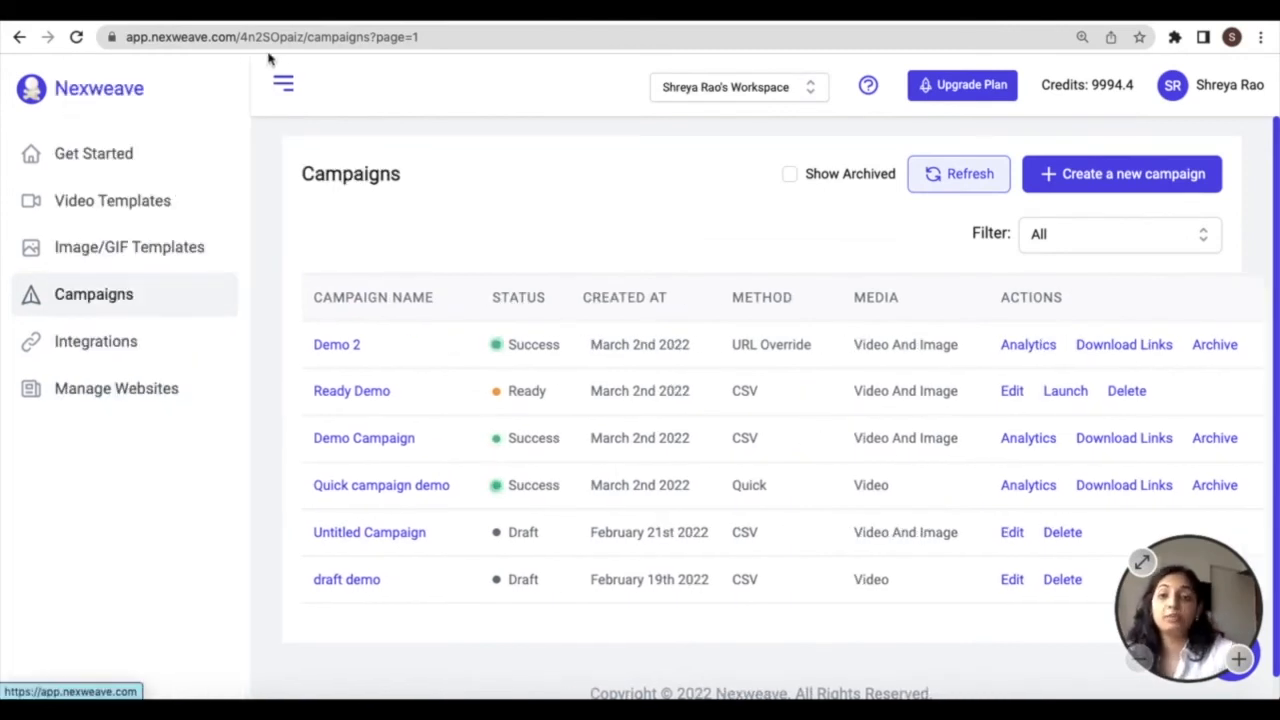
pyautogui.click(284, 84)
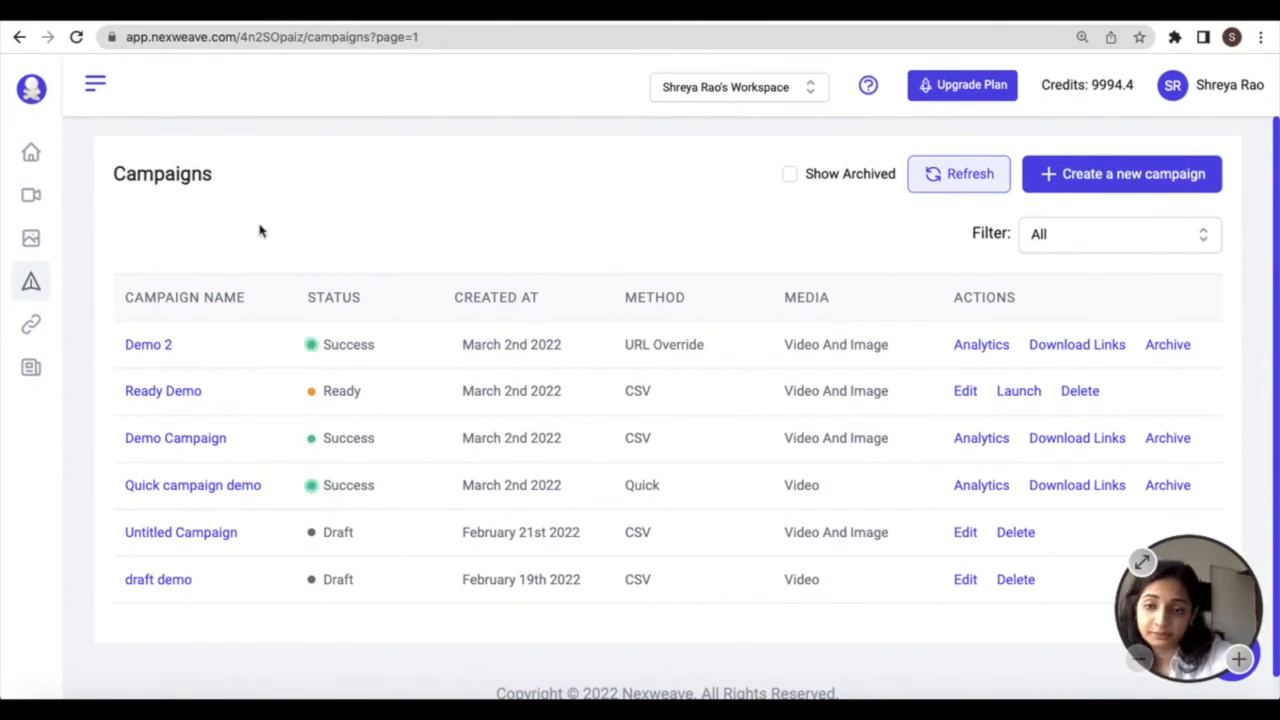
pyautogui.moveTo(552, 370)
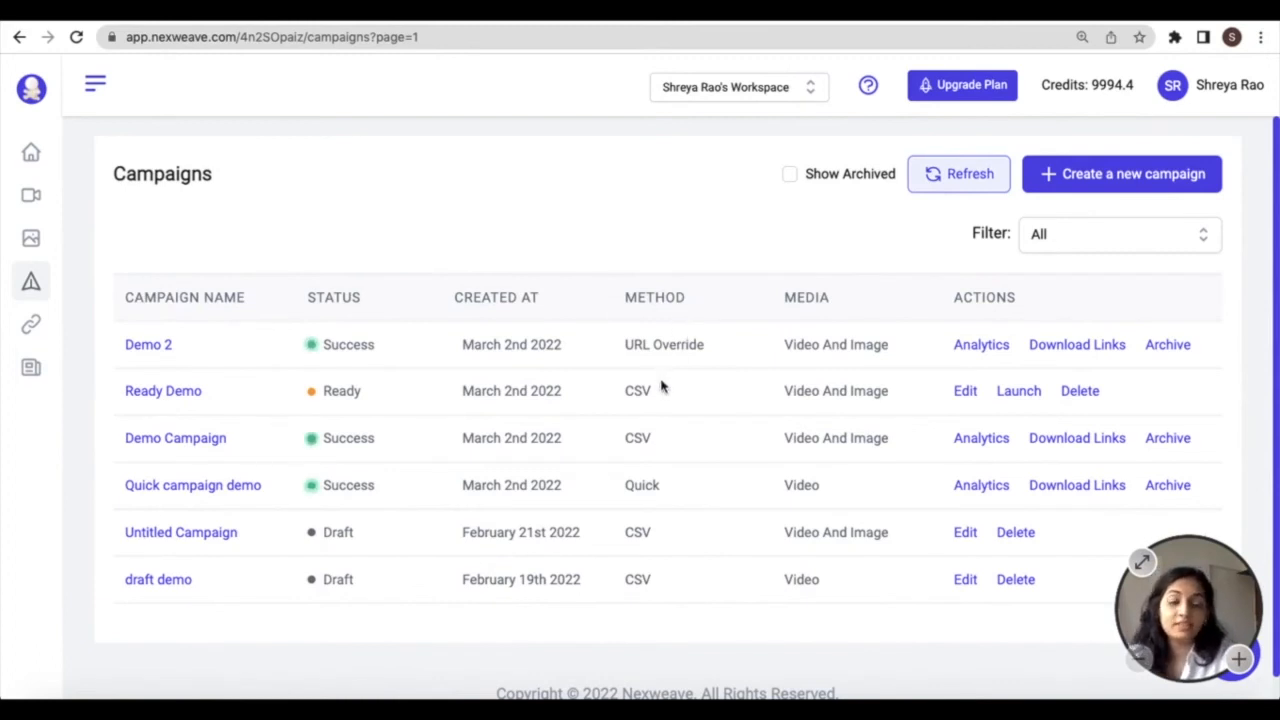
pyautogui.moveTo(660, 504)
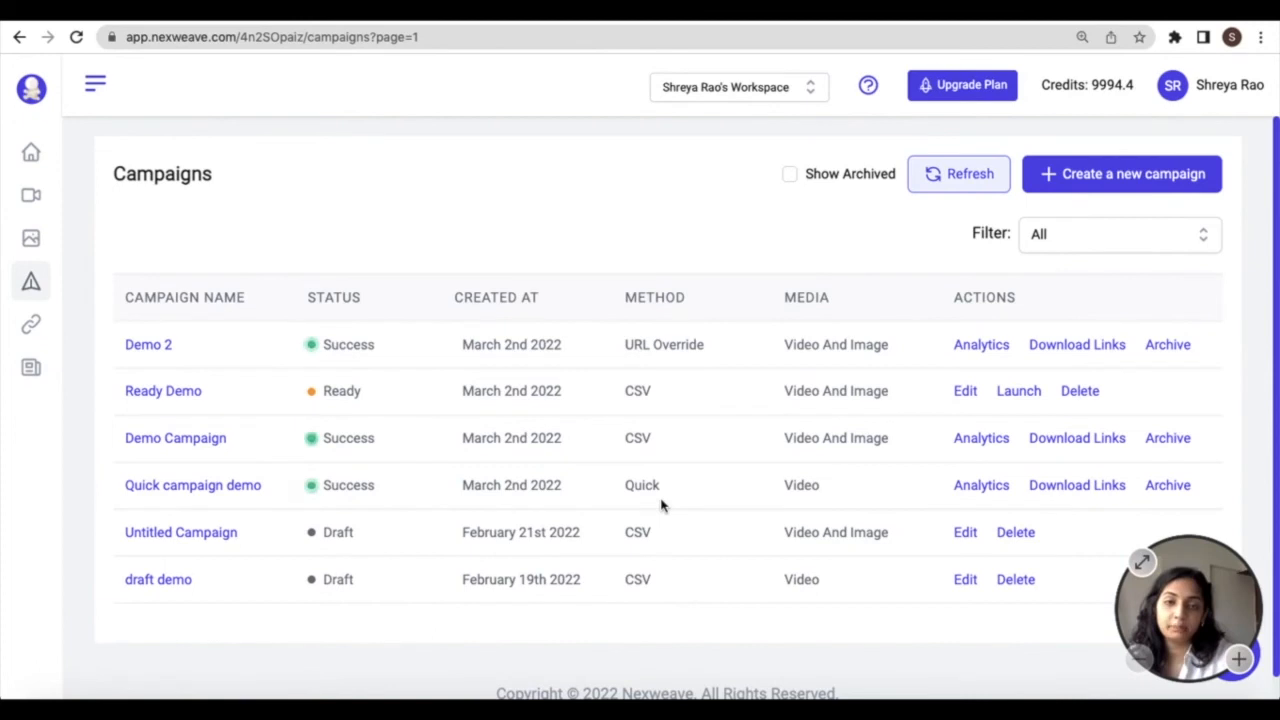
pyautogui.moveTo(818, 330)
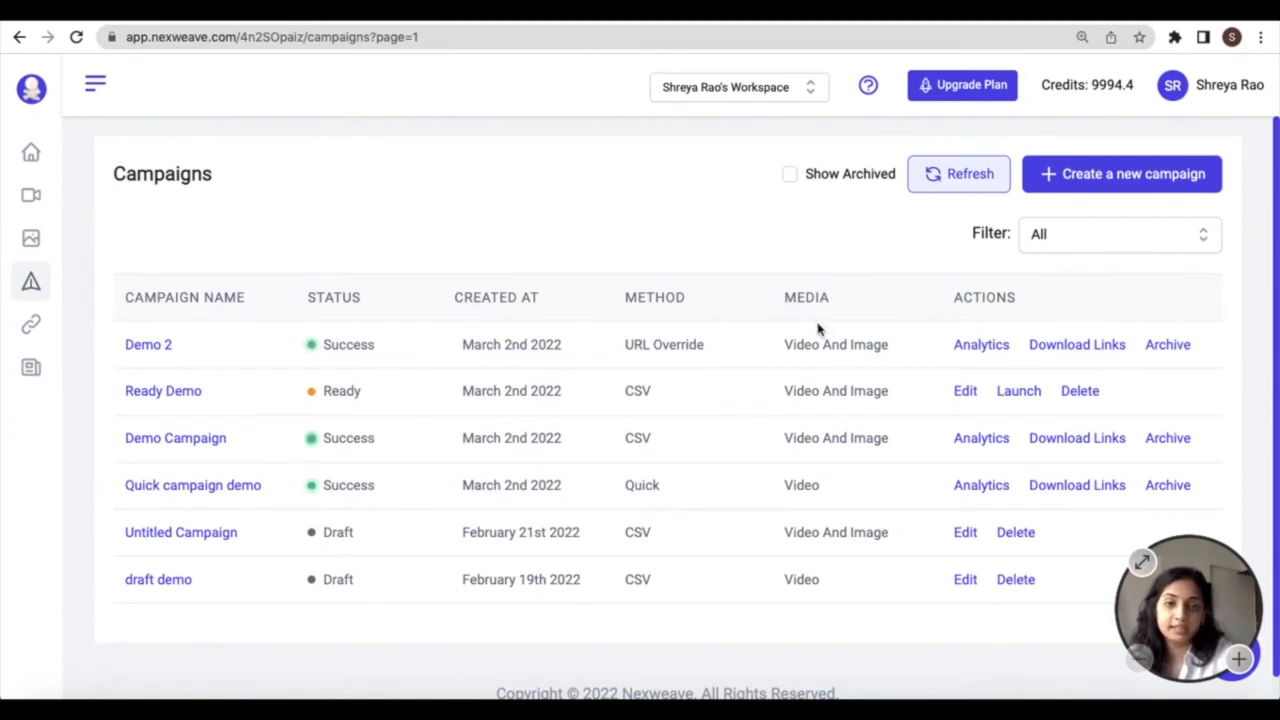
pyautogui.moveTo(758, 244)
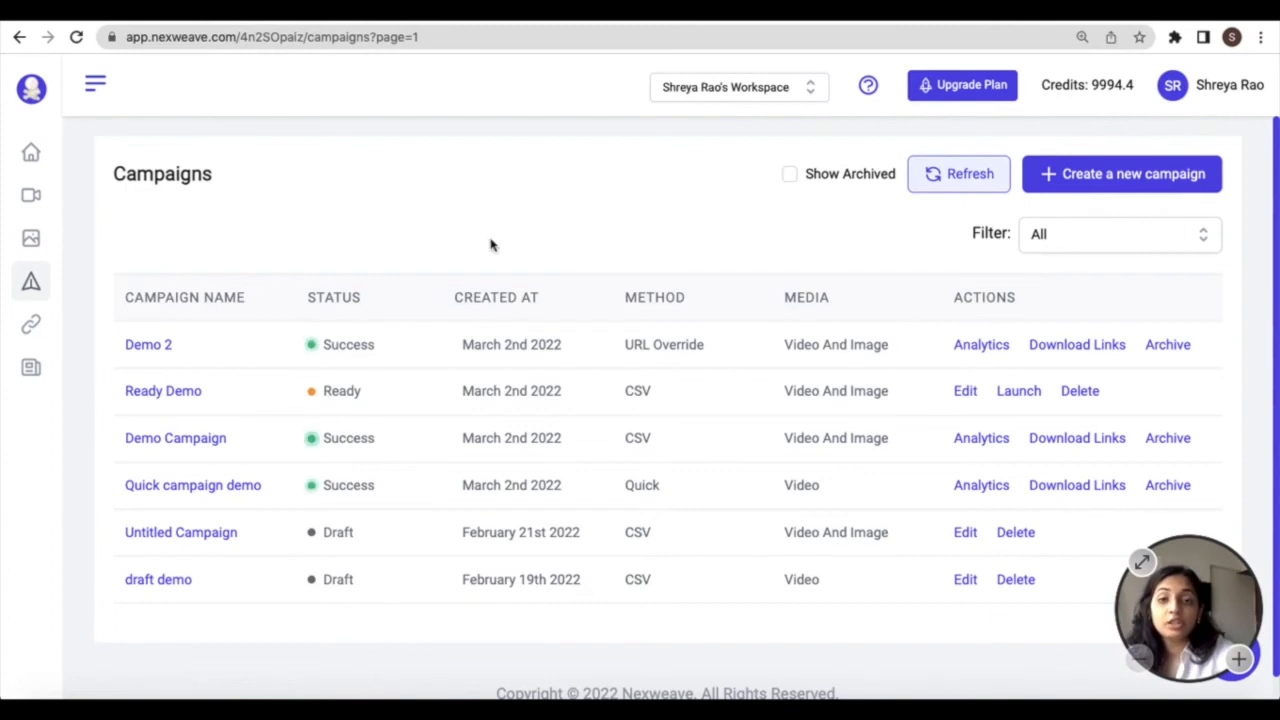
pyautogui.moveTo(360, 268)
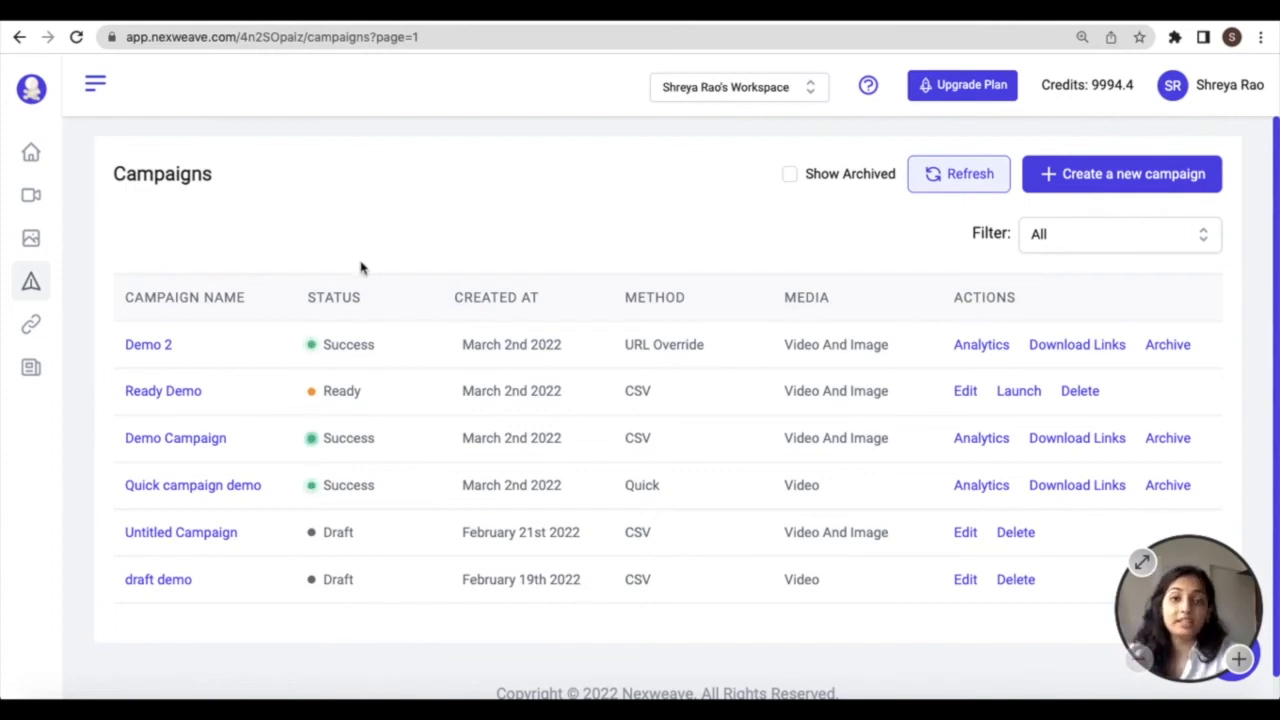
pyautogui.moveTo(380, 344)
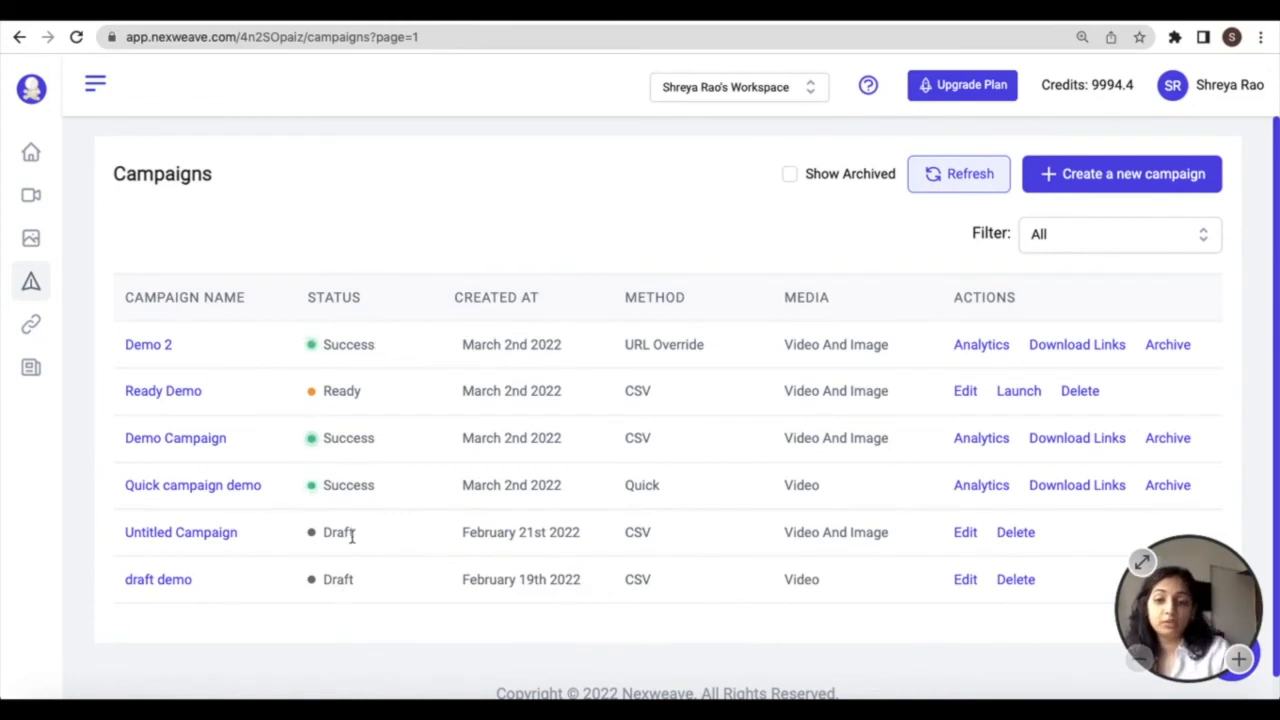
pyautogui.moveTo(352, 538)
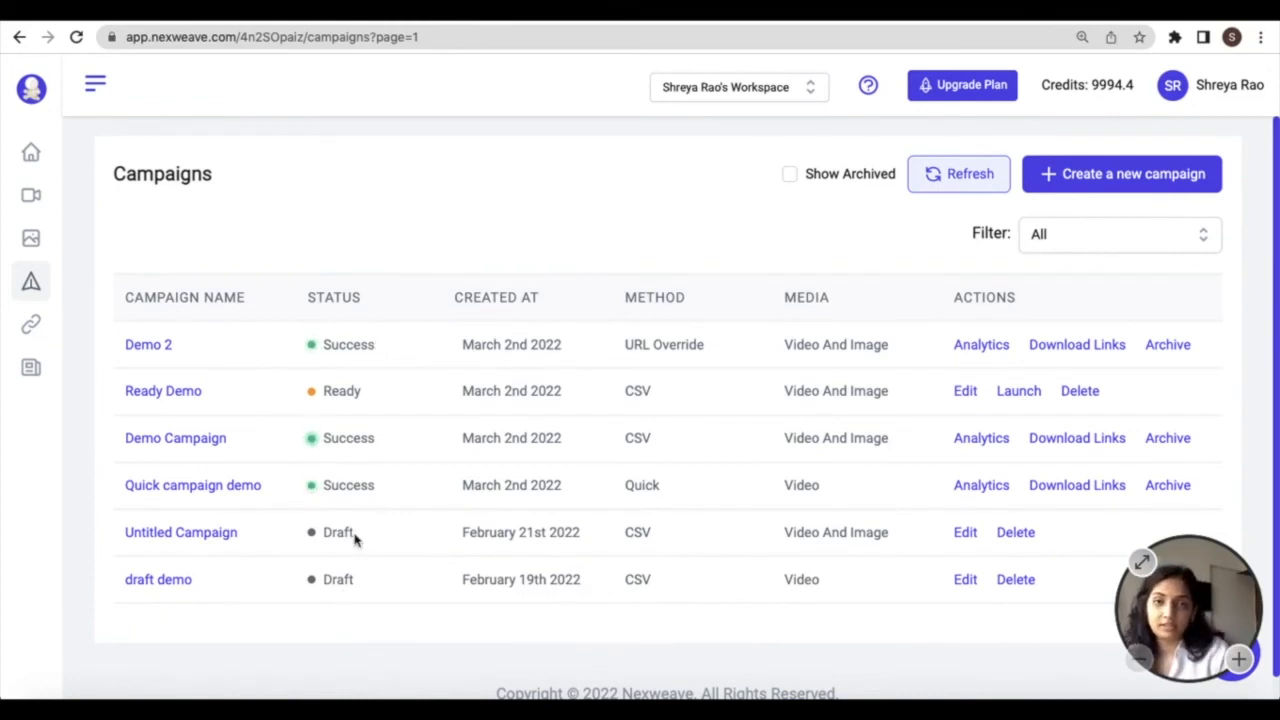
pyautogui.moveTo(352, 408)
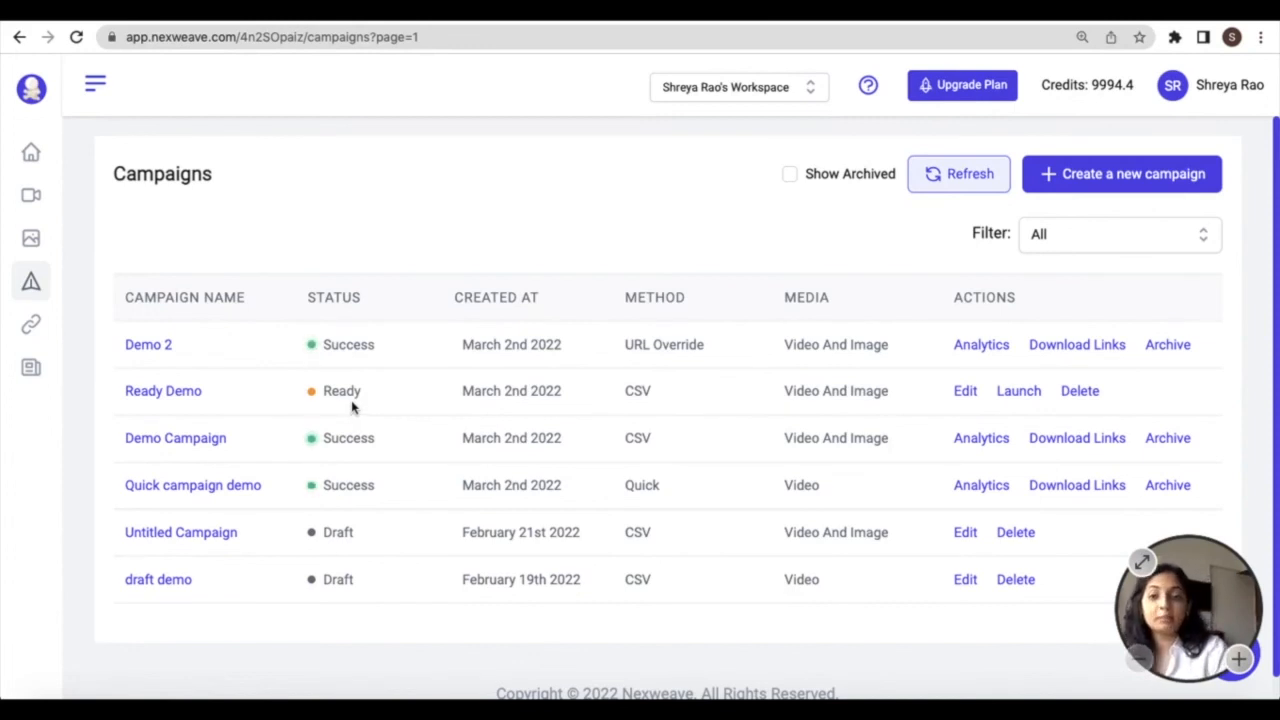
pyautogui.moveTo(380, 400)
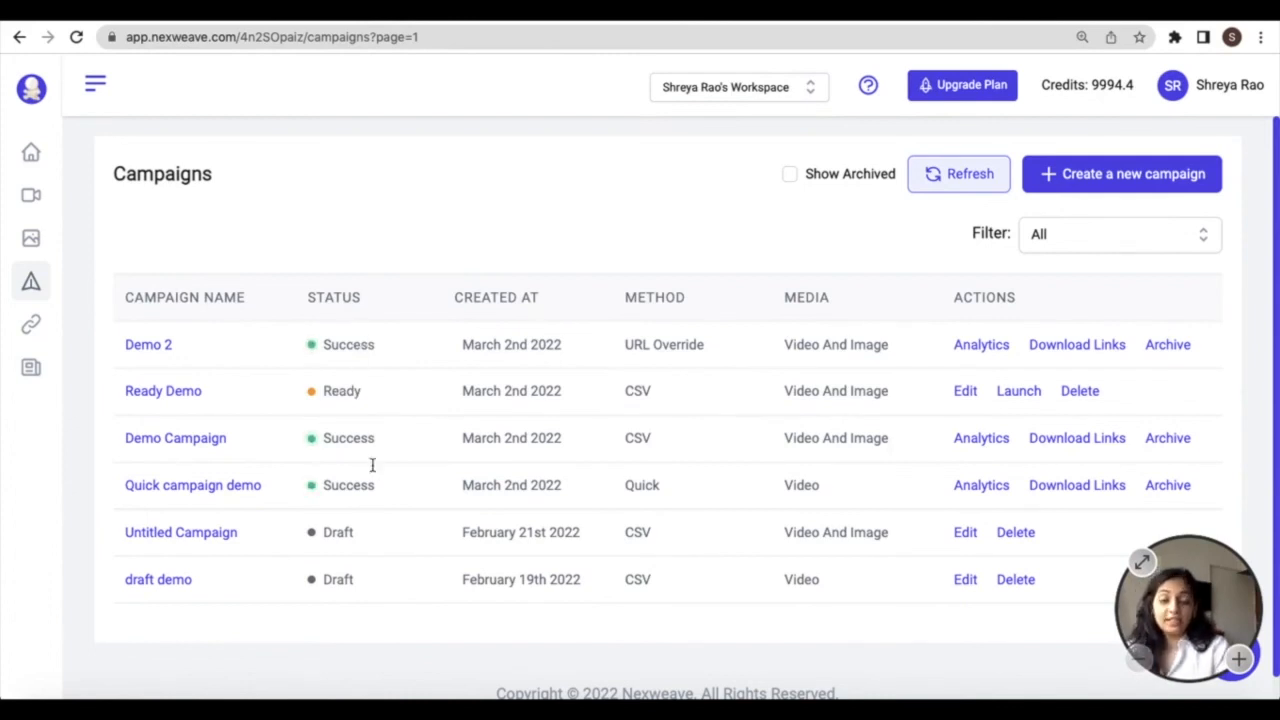
pyautogui.moveTo(228, 266)
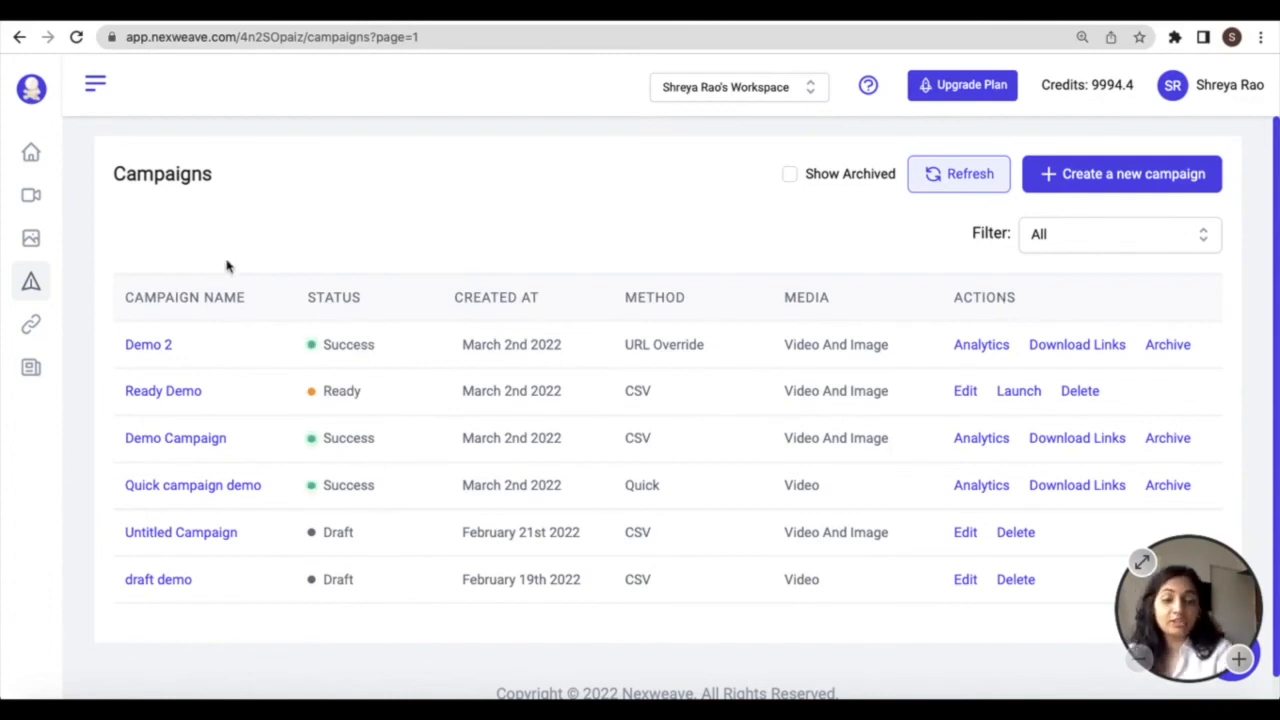
pyautogui.moveTo(266, 368)
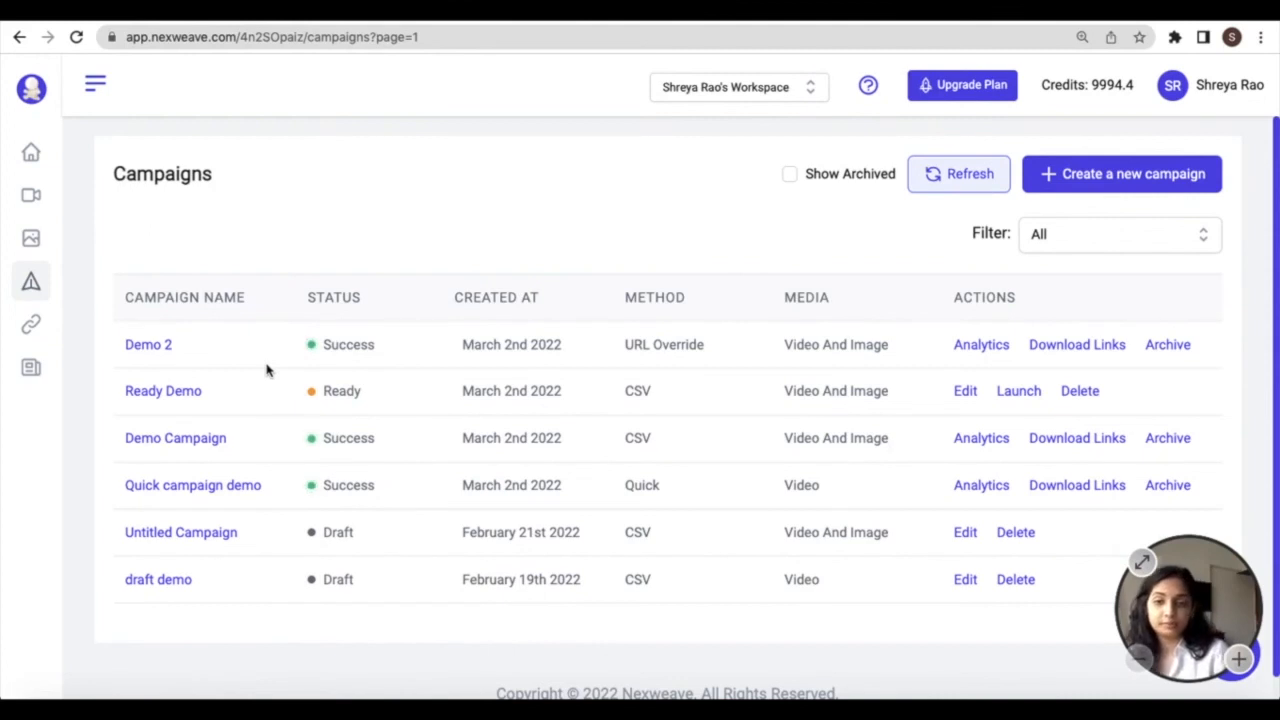
pyautogui.moveTo(792, 180)
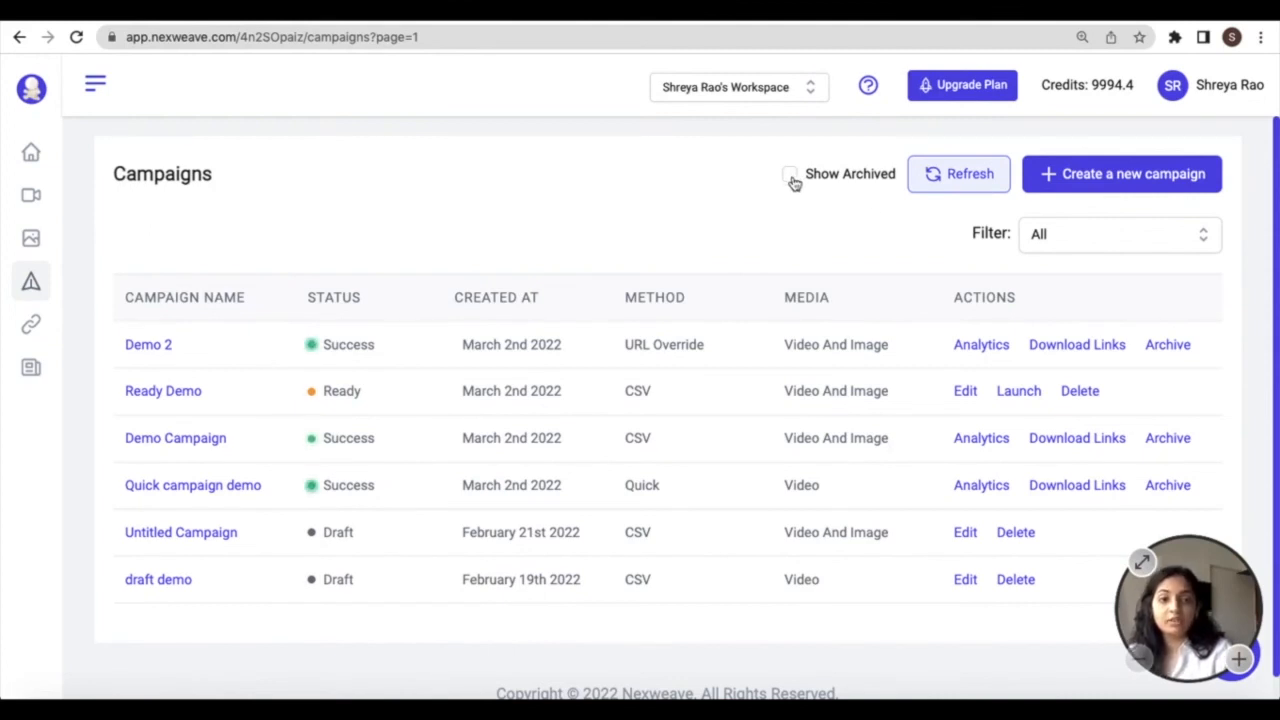
# Toggle Show Archived on and off, then reveal the All, Quick, CSV and URL Override filter choices.
pyautogui.click(790, 172)
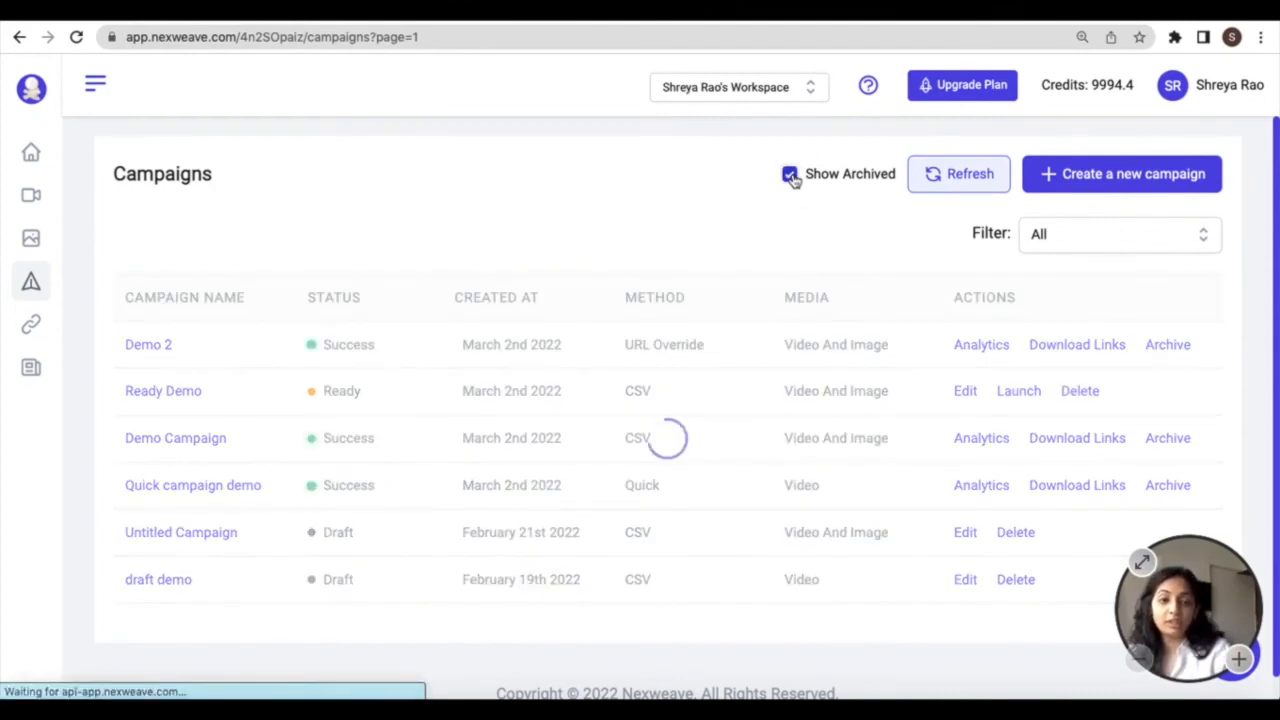
pyautogui.click(790, 174)
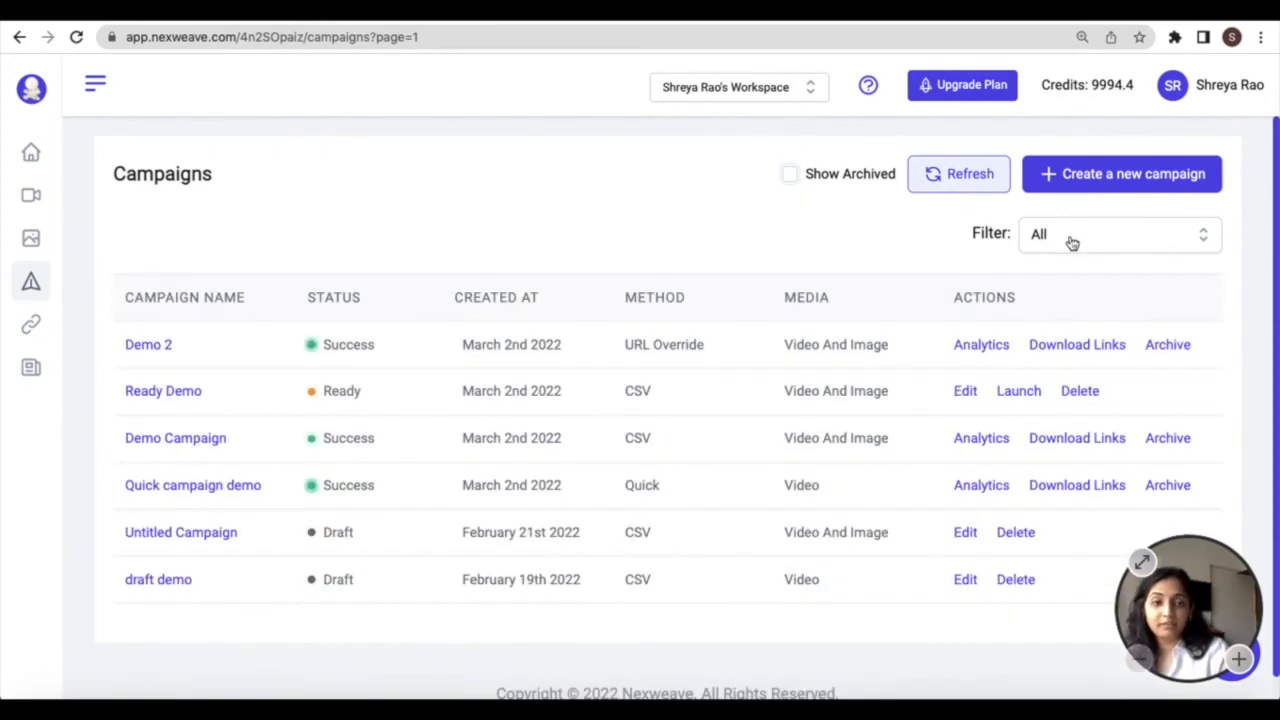
pyautogui.click(1118, 232)
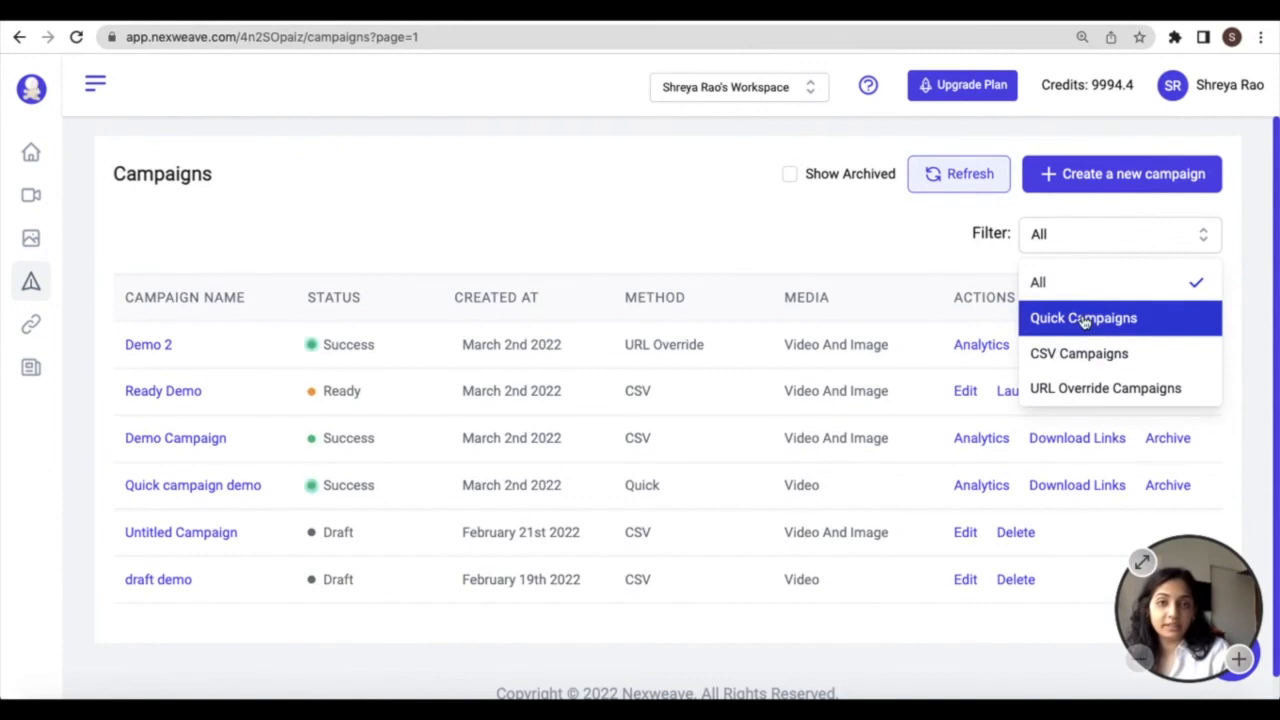